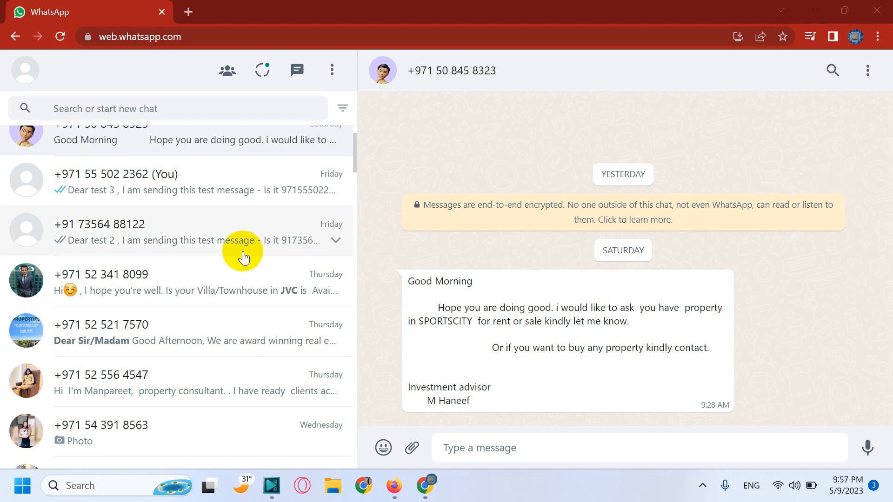
mouse_move(251, 283)
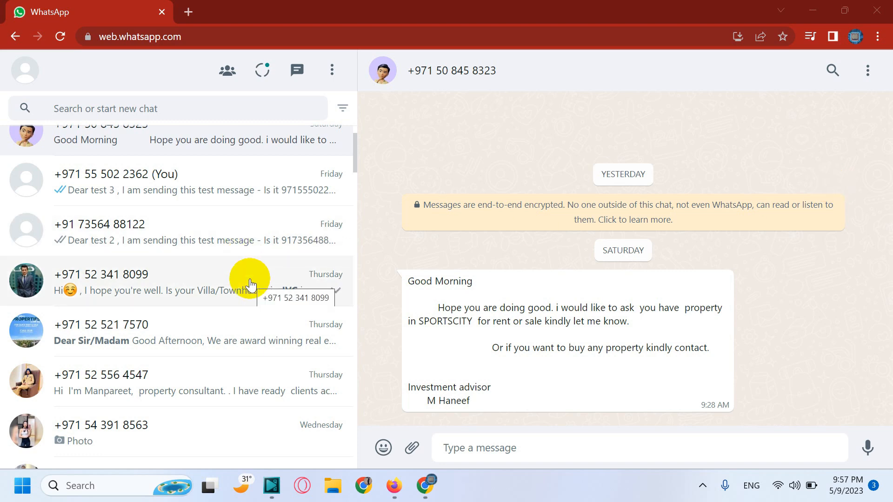
Step: Scroll down through the chat list before the Cooby inbox tabs load
scroll(down, 3)
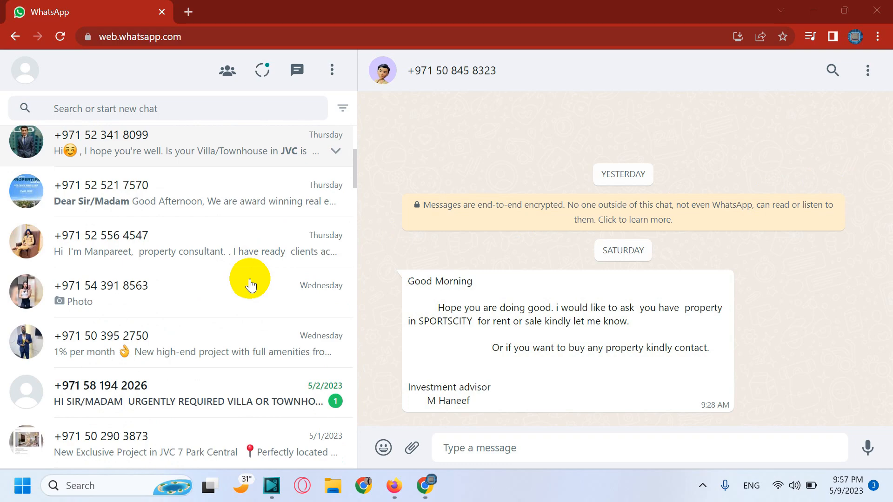
scroll(down, 3)
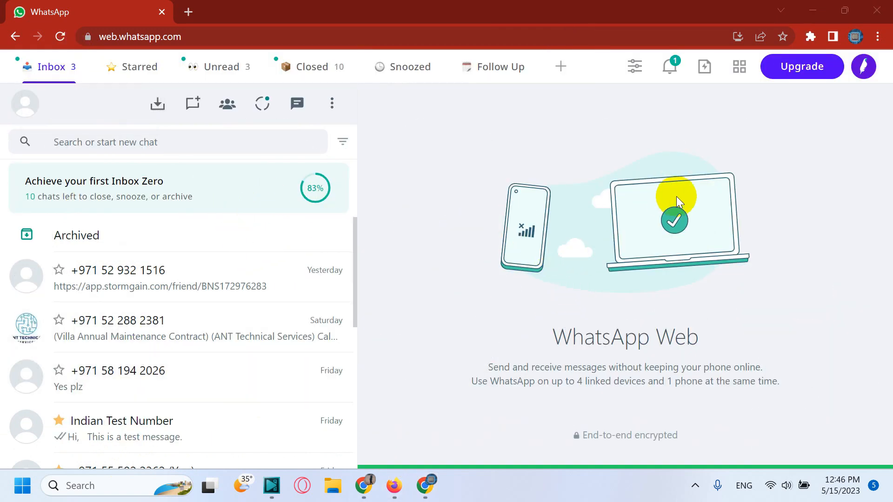
mouse_move(755, 148)
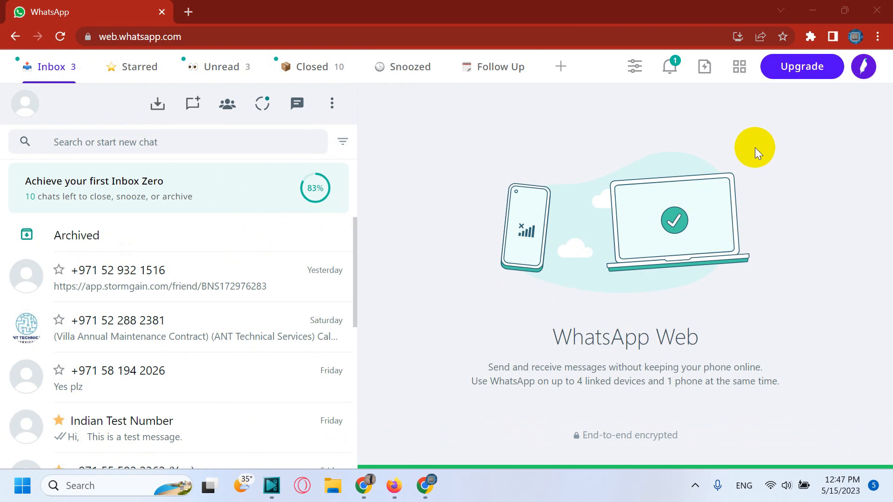
scroll(down, 3)
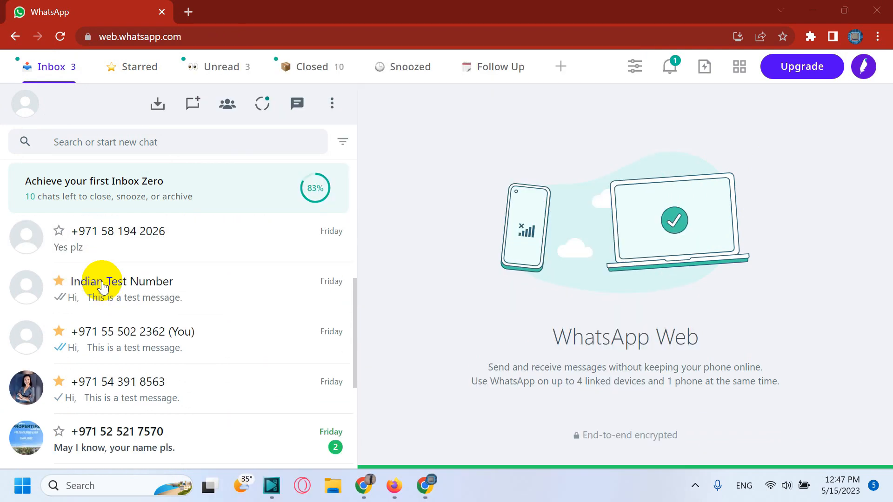
mouse_move(171, 248)
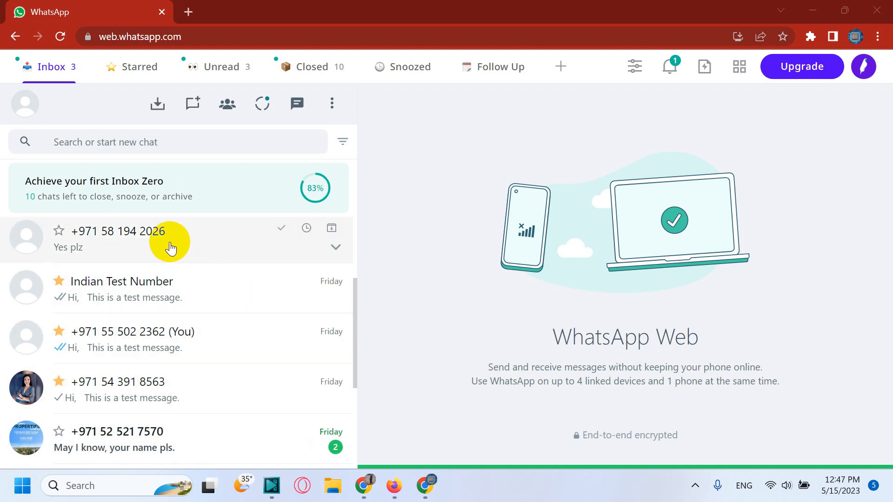
scroll(down, 3)
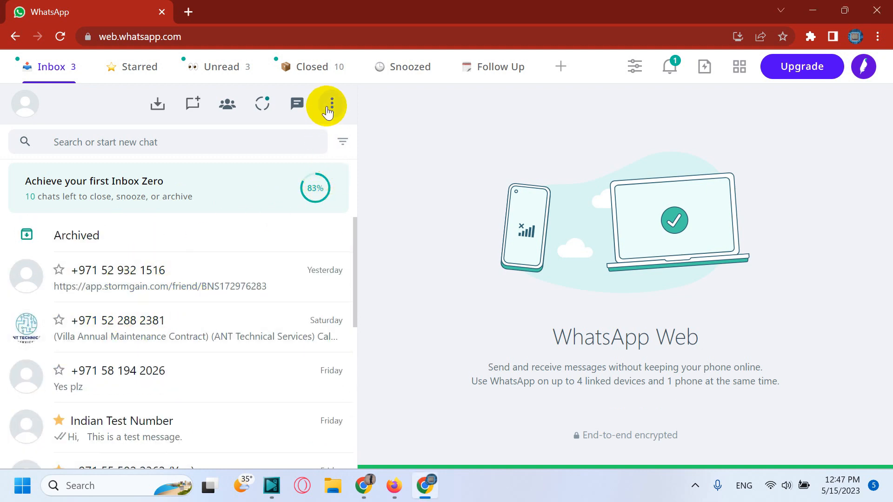
click(327, 104)
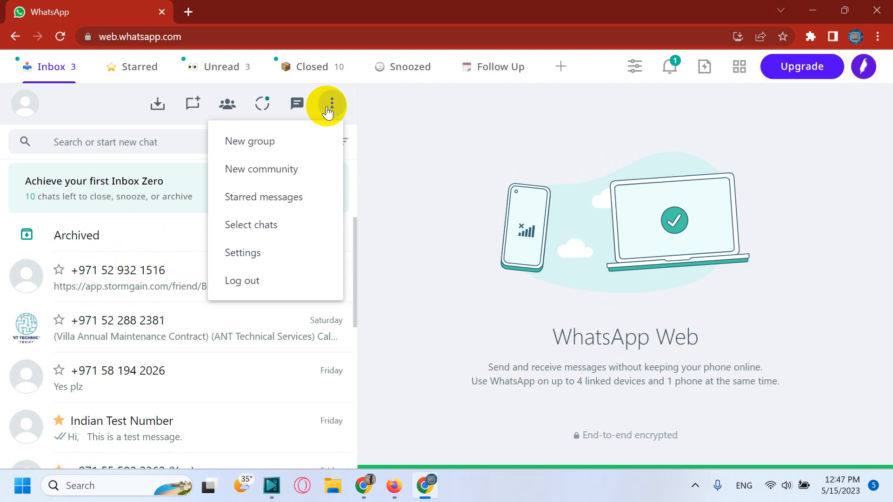
click(603, 230)
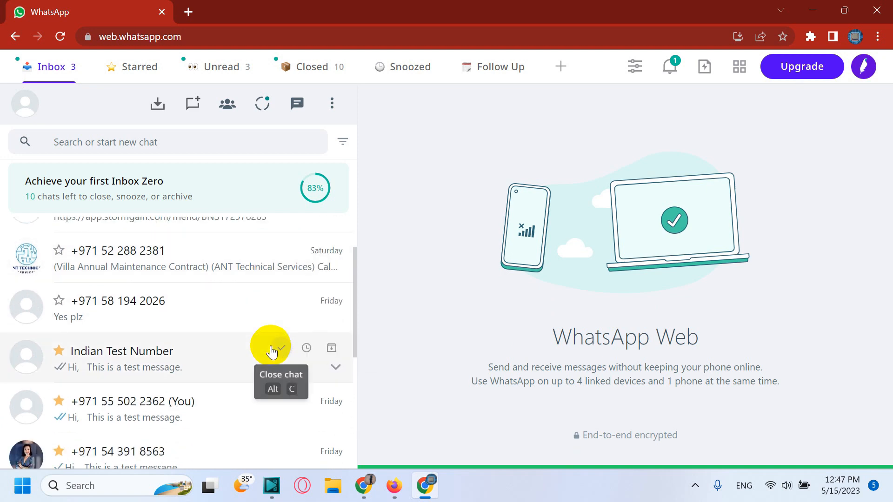
mouse_move(222, 357)
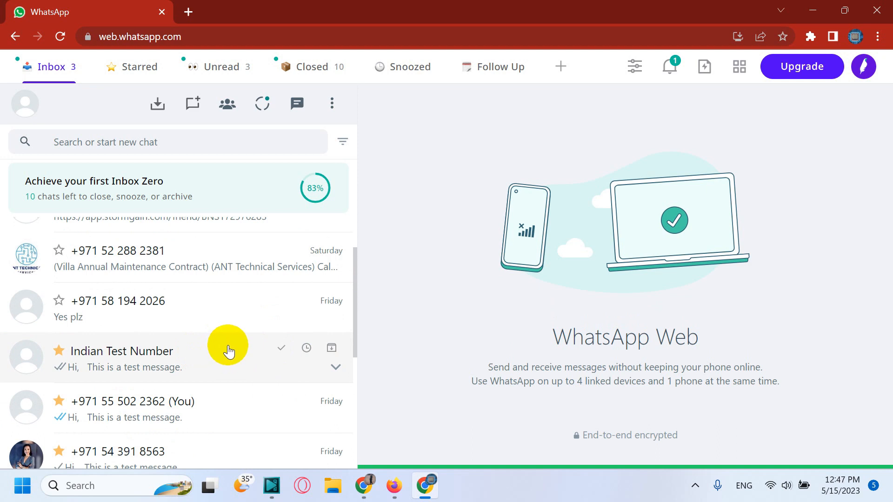
scroll(down, 3)
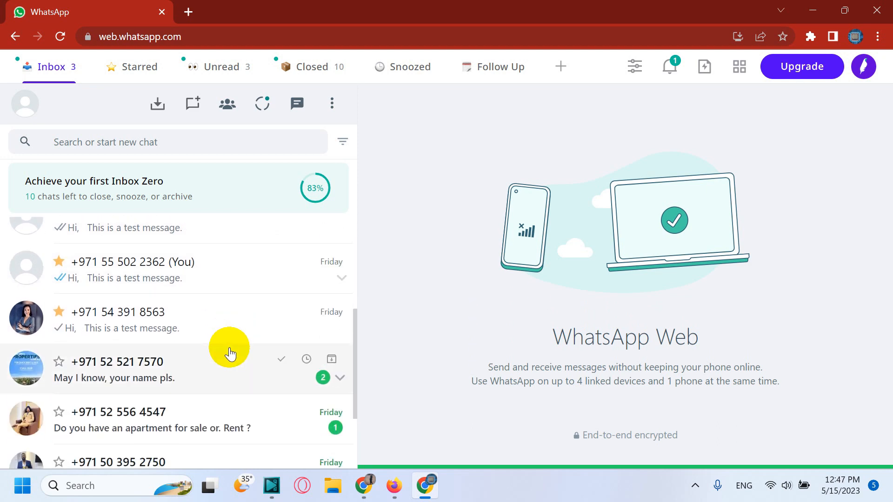
click(116, 361)
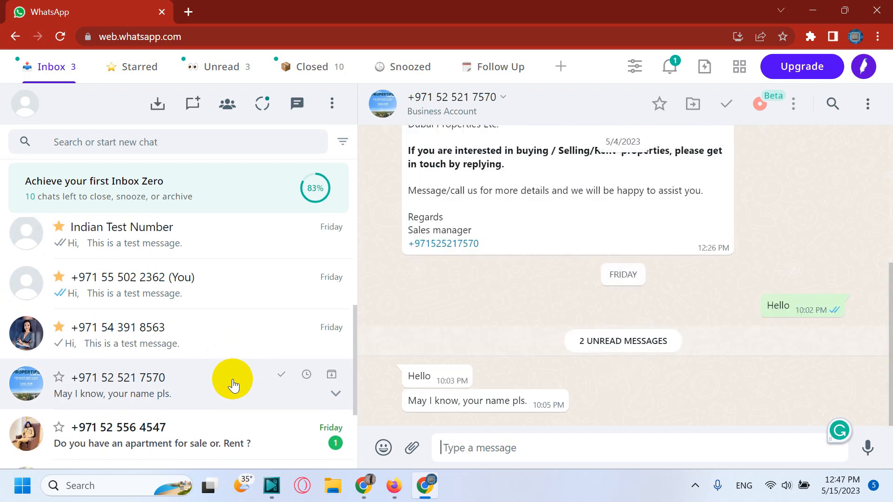
click(332, 374)
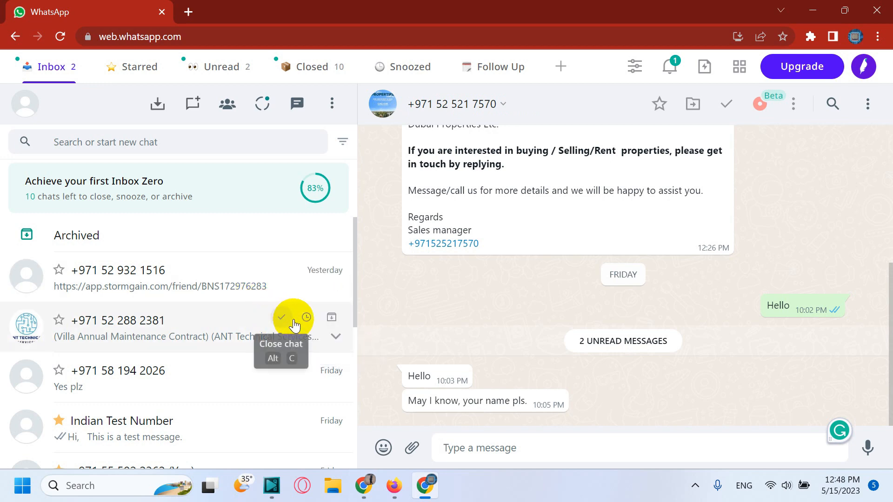
mouse_move(280, 317)
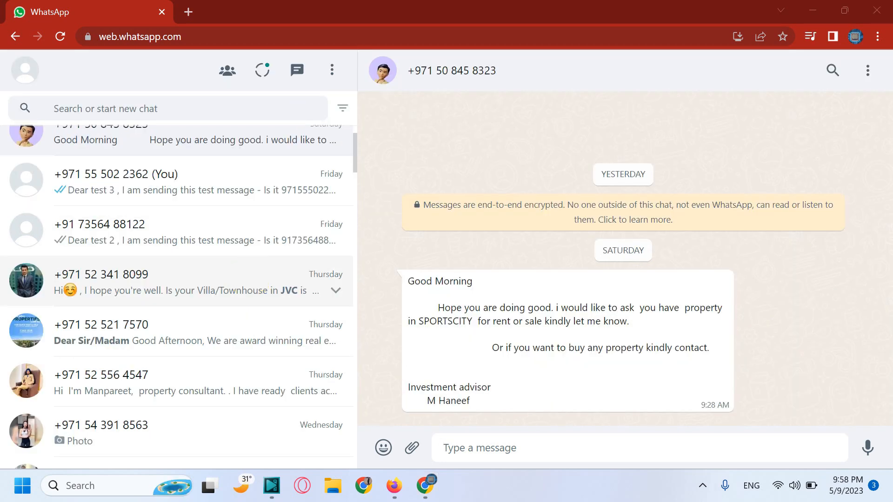
mouse_move(243, 256)
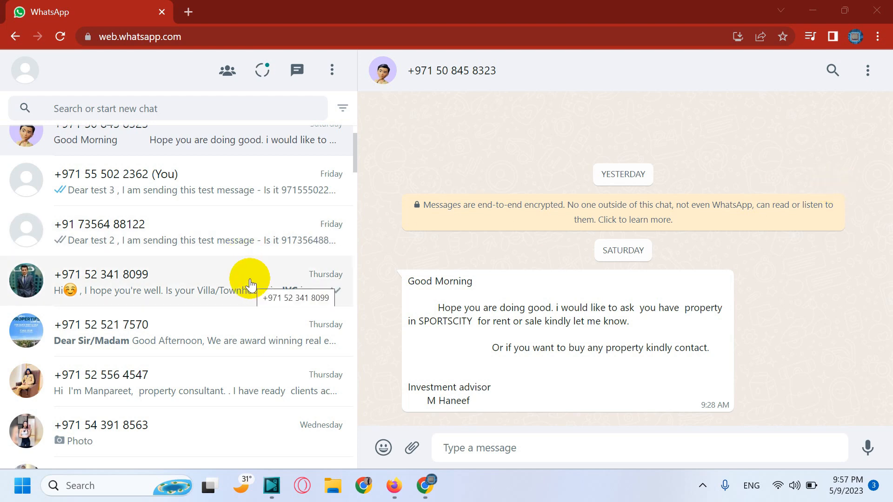
Step: Follow the chrome.google.com webstore link in the Cooby, Inc chat
scroll(down, 3)
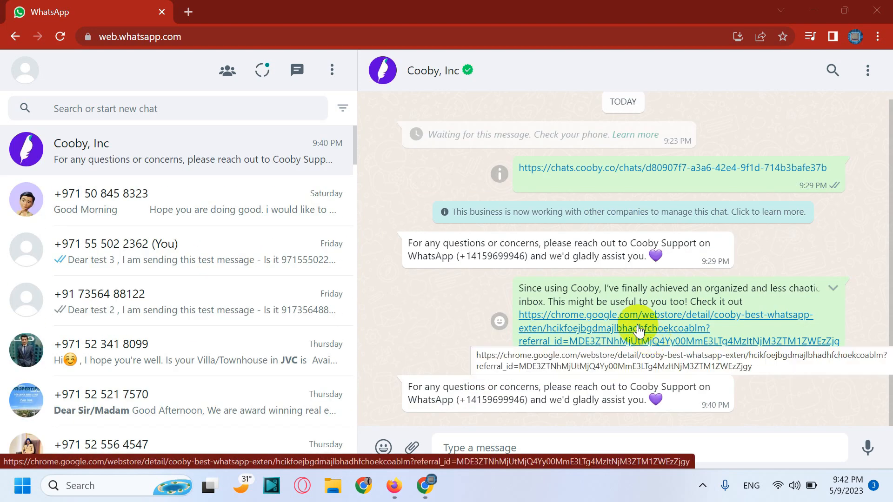
click(639, 322)
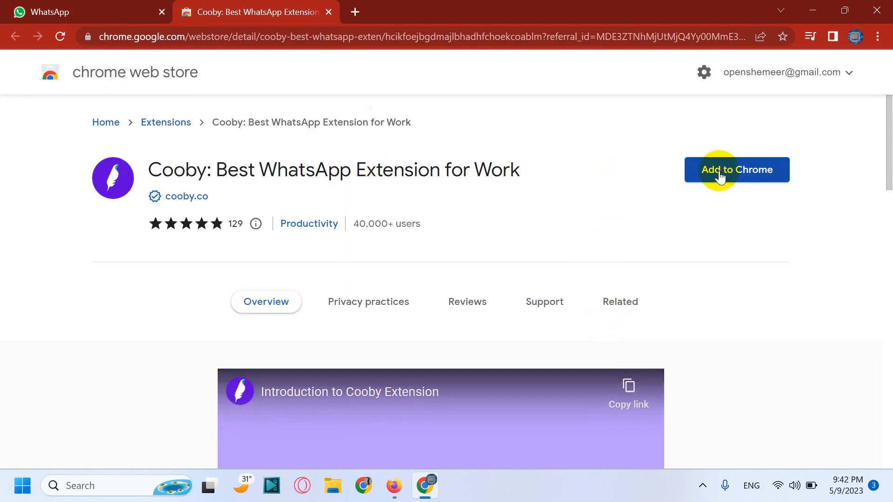
Step: Add the Cooby extension to Chrome and confirm the installation
click(735, 170)
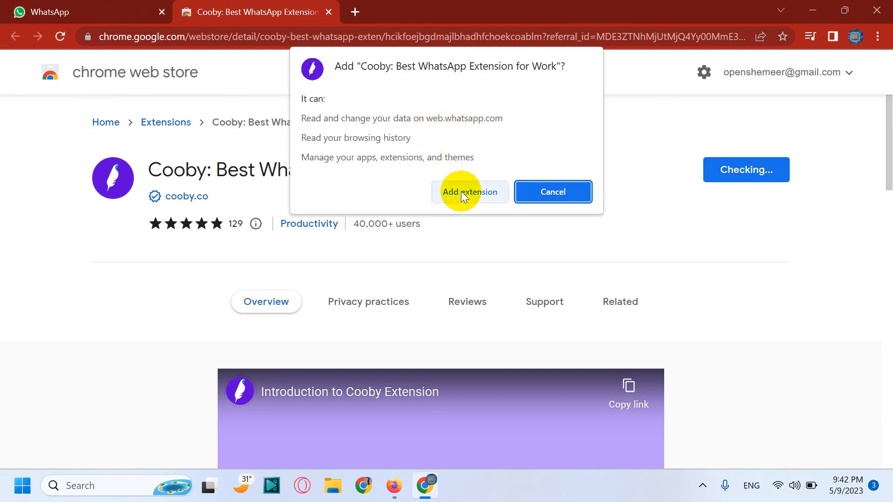
click(469, 192)
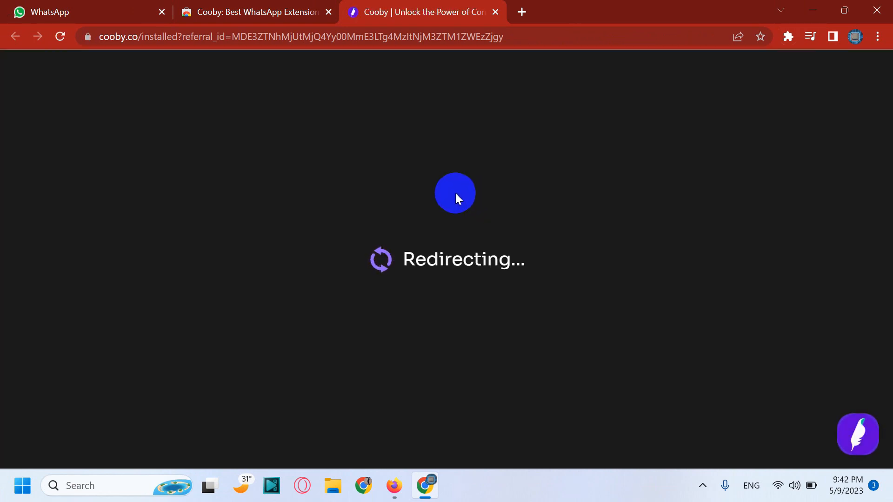
mouse_move(455, 190)
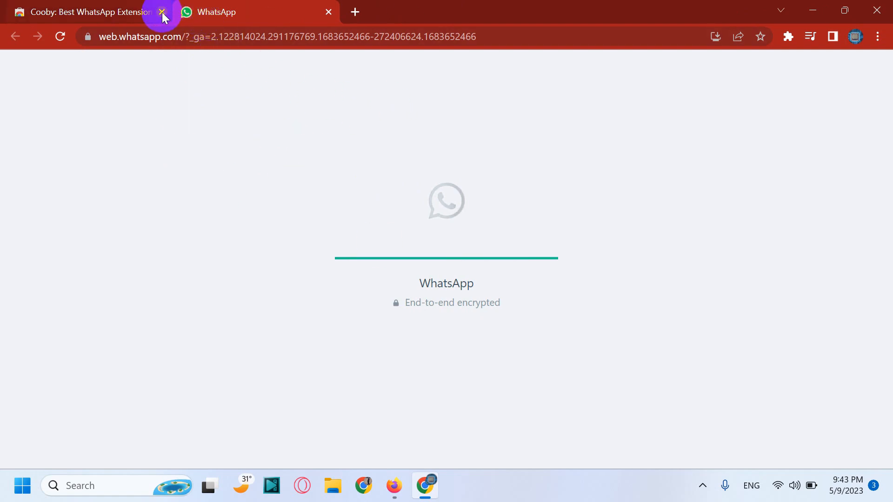
Step: Close the Web Store tab and sign up for Cooby with the Google account until login succeeds
click(162, 11)
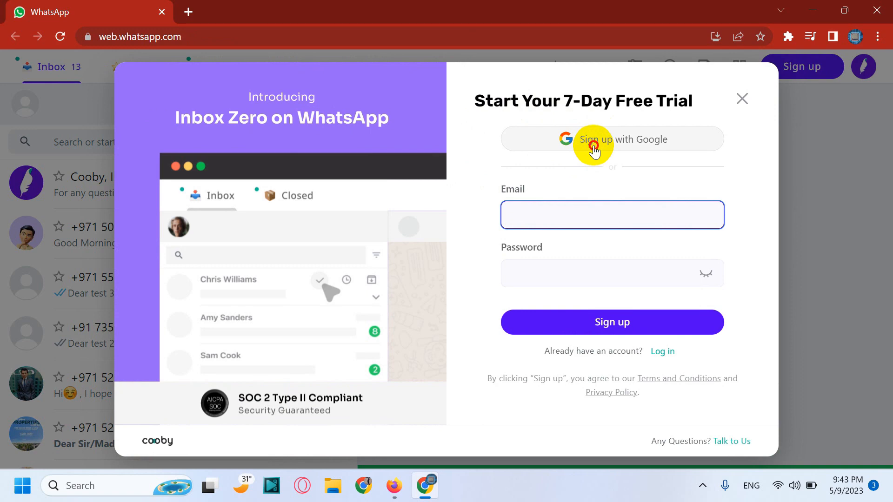
click(612, 138)
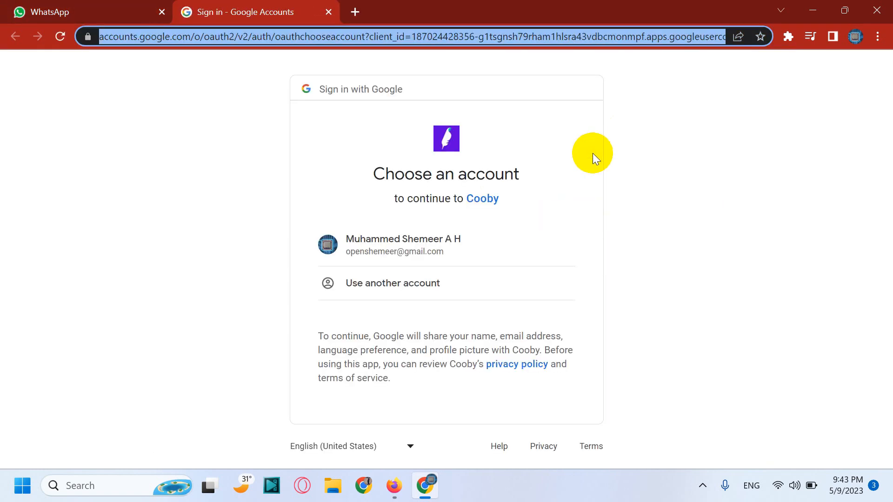
click(402, 245)
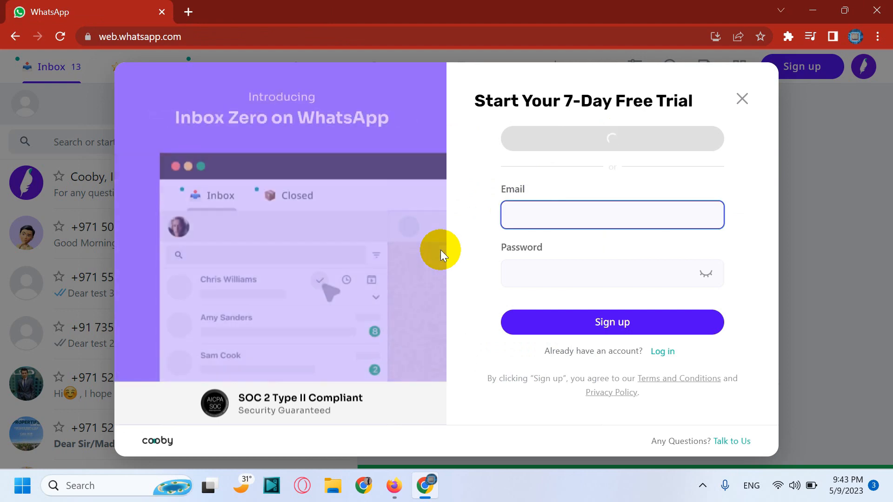
click(742, 99)
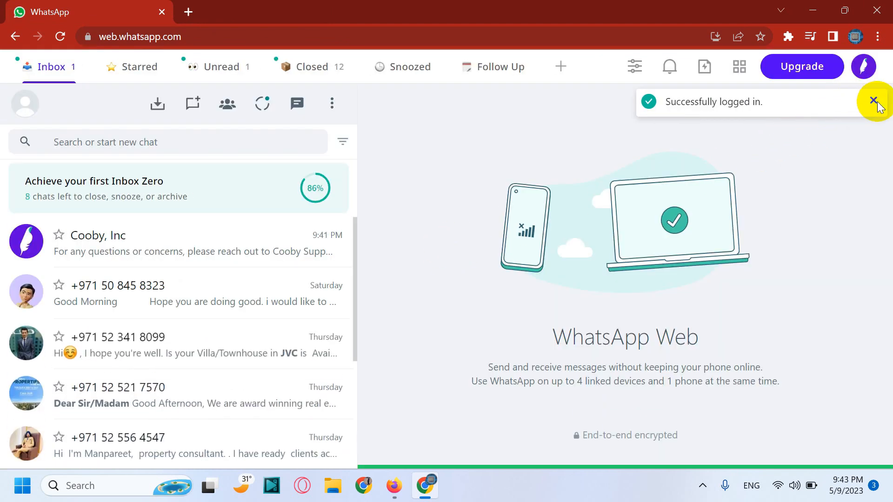
Step: Dismiss the 'Successfully logged in' toast and click the Cooby feather icon
click(877, 101)
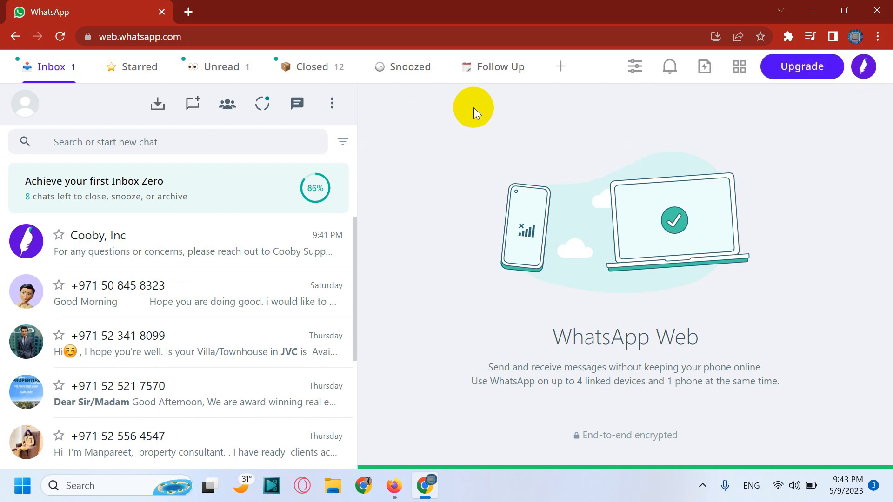
mouse_move(433, 192)
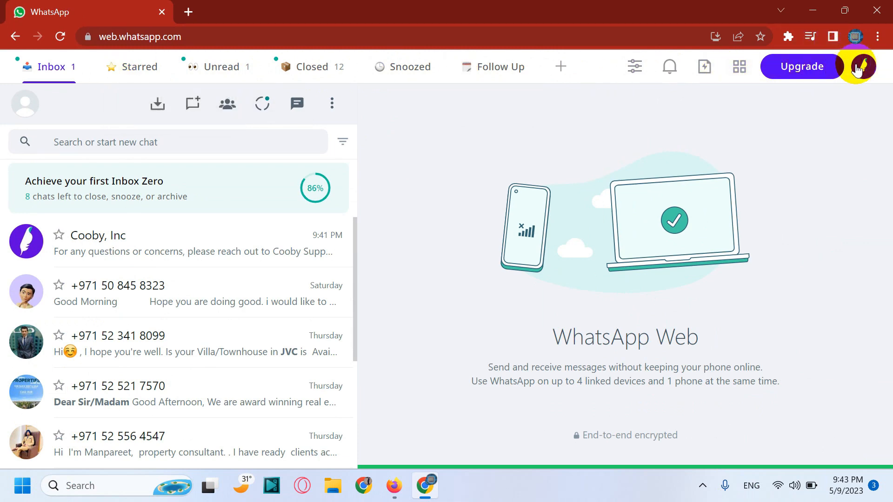
click(789, 36)
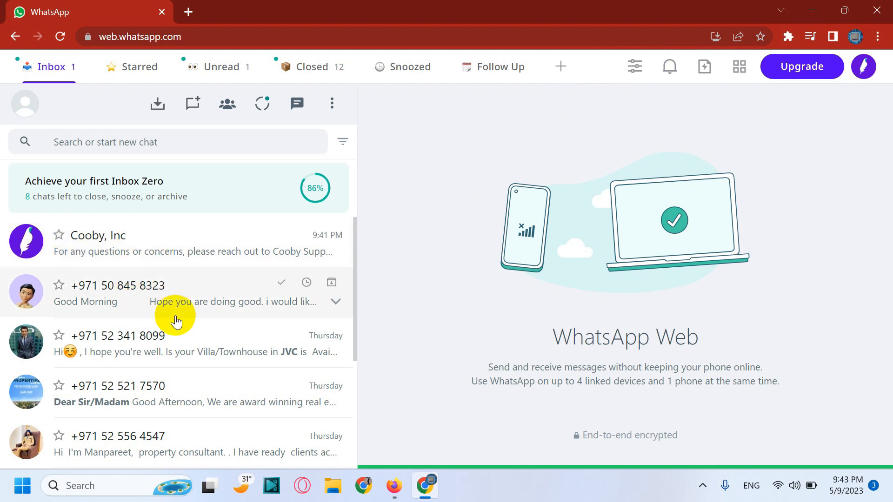
mouse_move(281, 282)
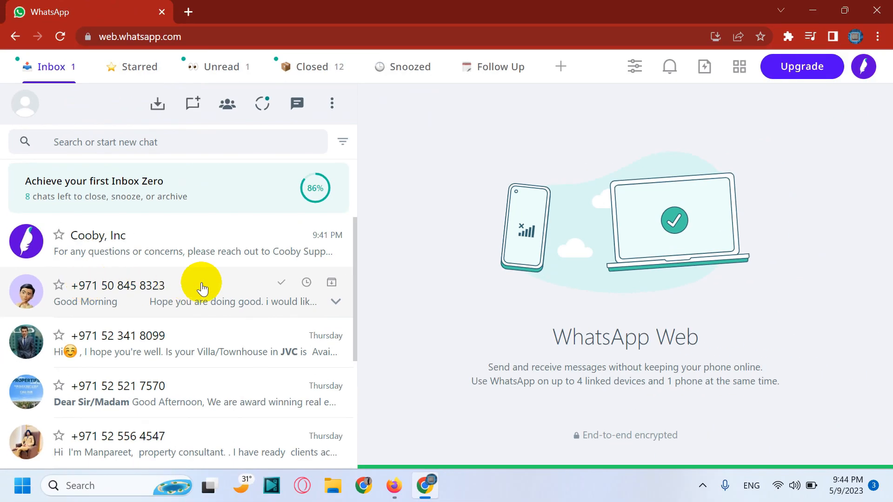
mouse_move(281, 283)
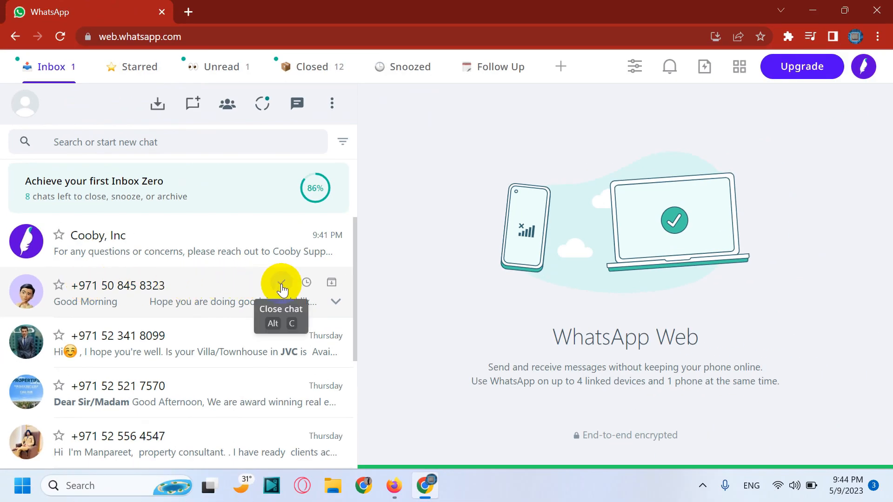
Step: Close the Good Morning property enquiry chat, check the Closed list, and reopen it
click(281, 283)
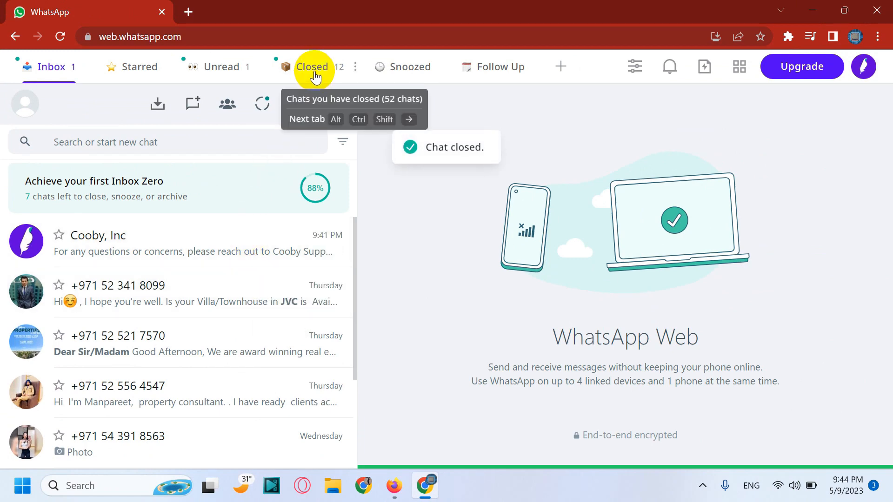
click(312, 67)
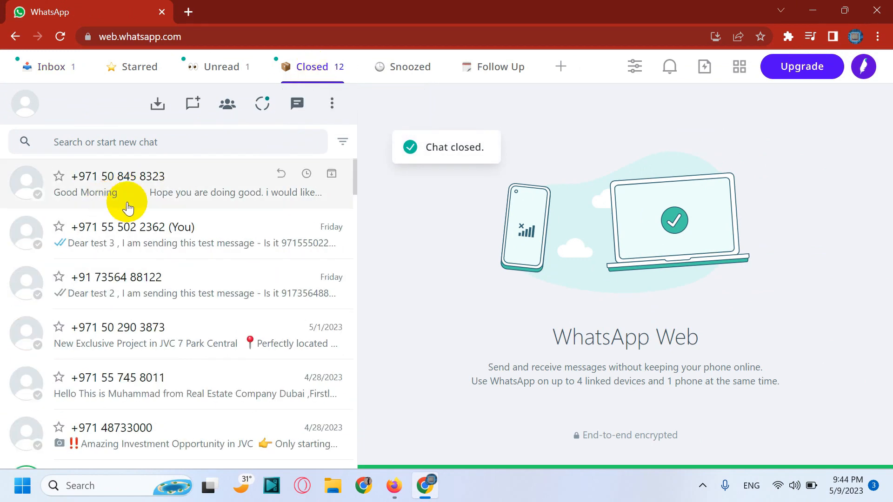
click(50, 67)
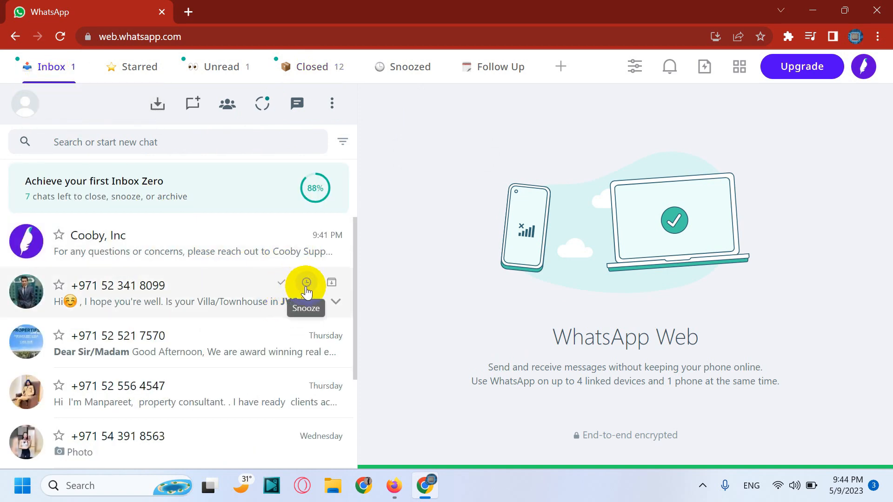
click(306, 283)
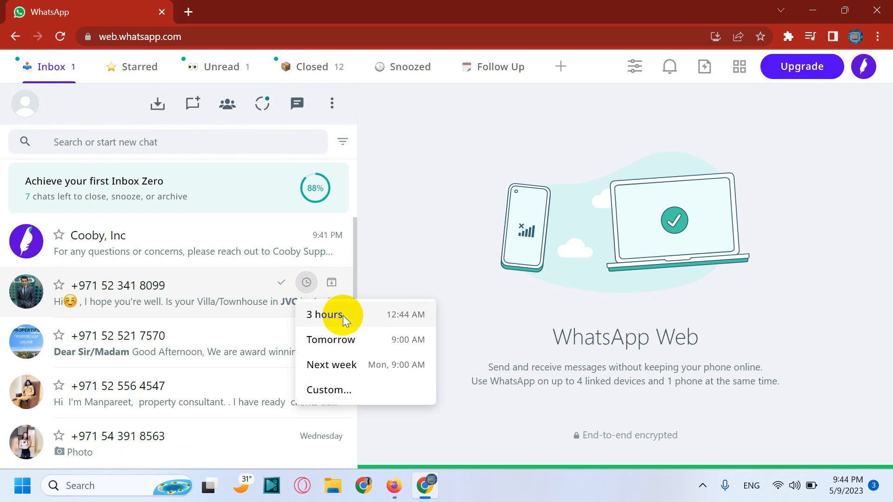
mouse_move(371, 324)
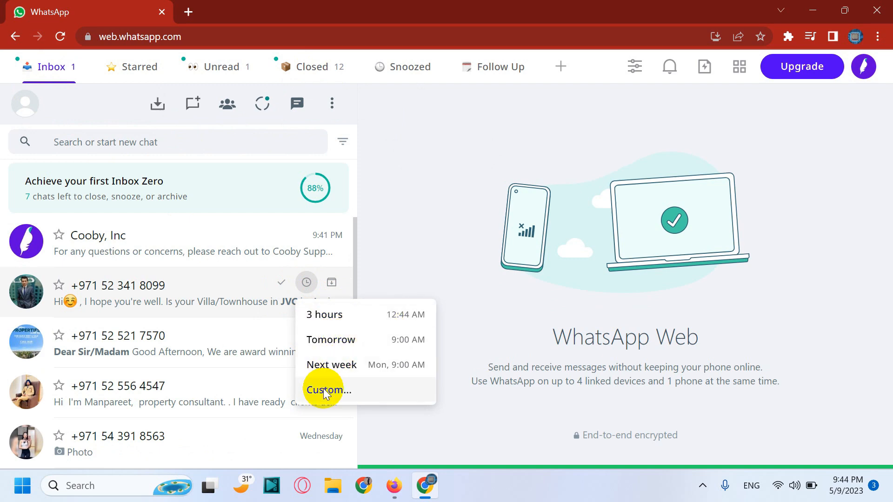
click(329, 389)
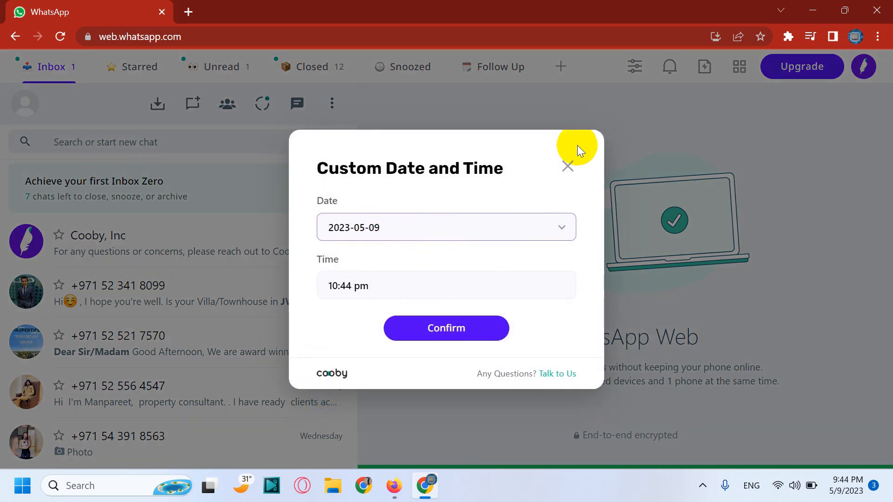
click(567, 167)
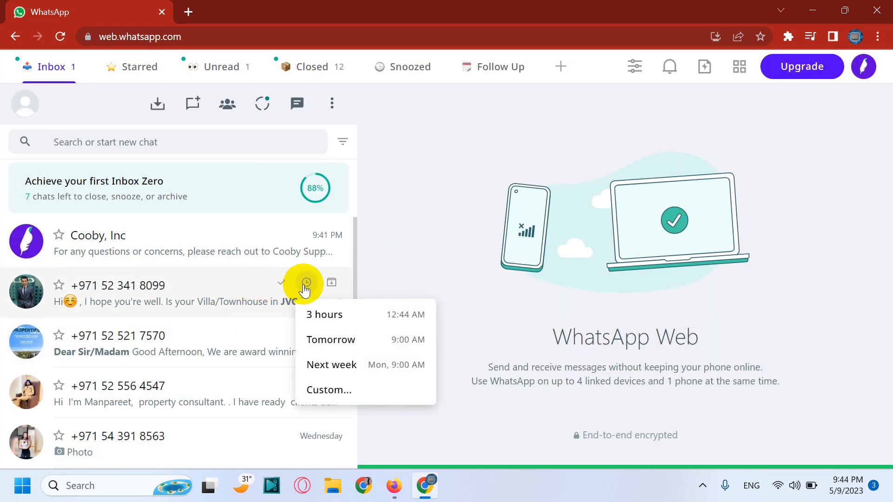
click(323, 315)
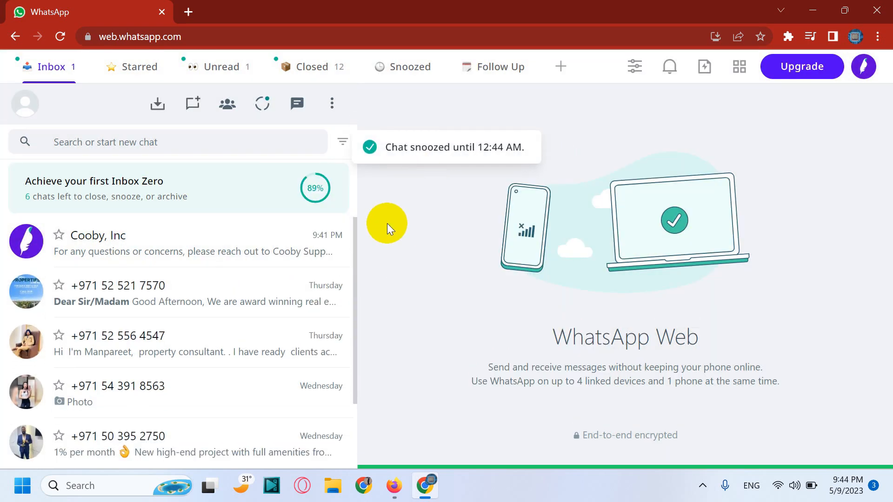
mouse_move(331, 285)
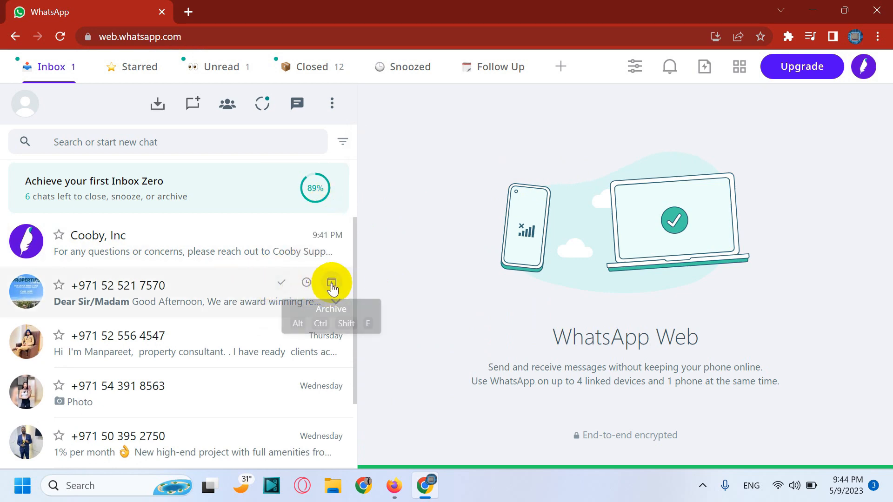
click(331, 284)
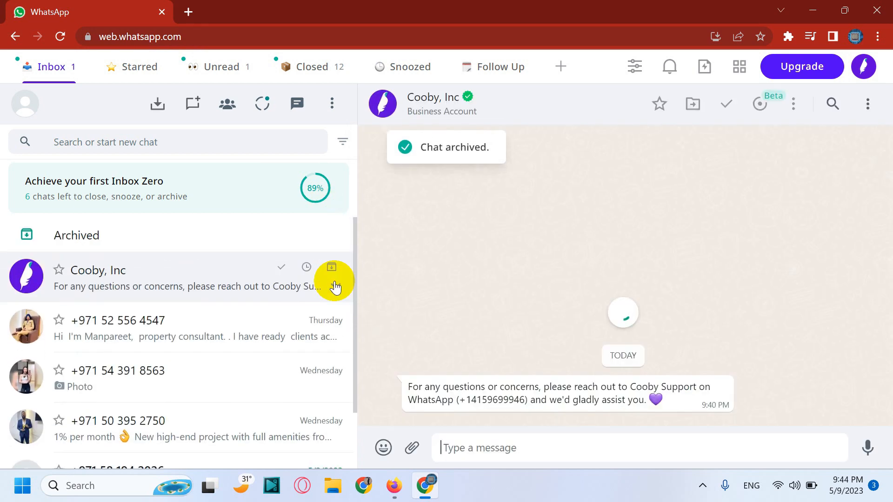
click(332, 267)
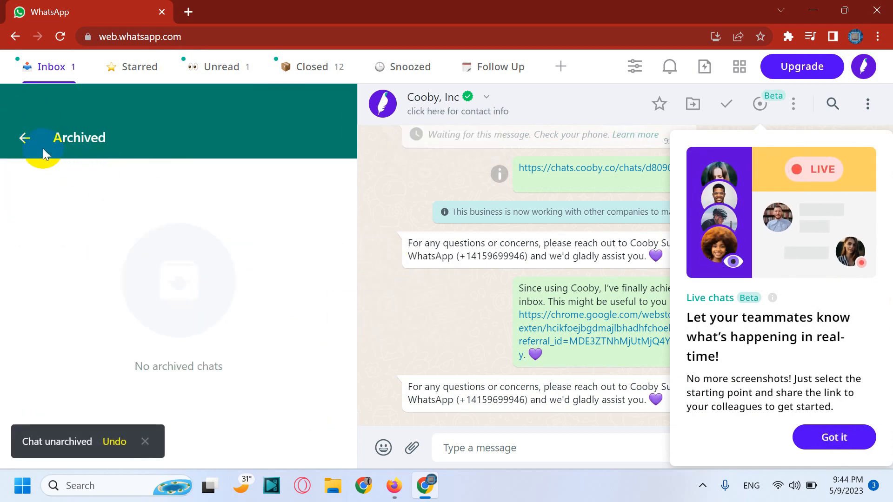
Step: Return from the Archived list to the inbox and scroll the chat list
click(24, 137)
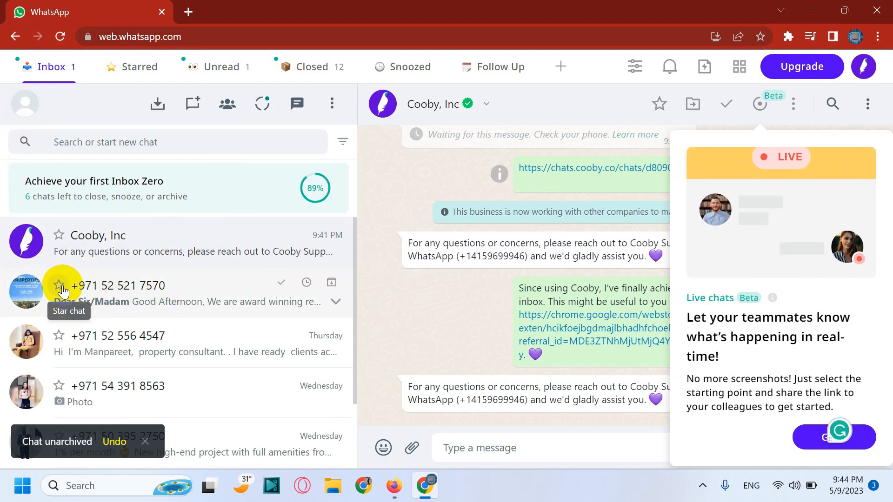
scroll(down, 3)
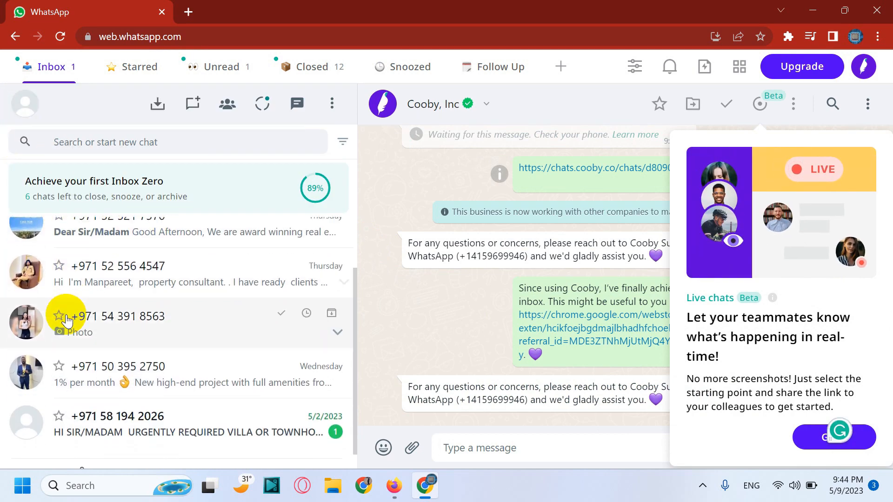
mouse_move(58, 317)
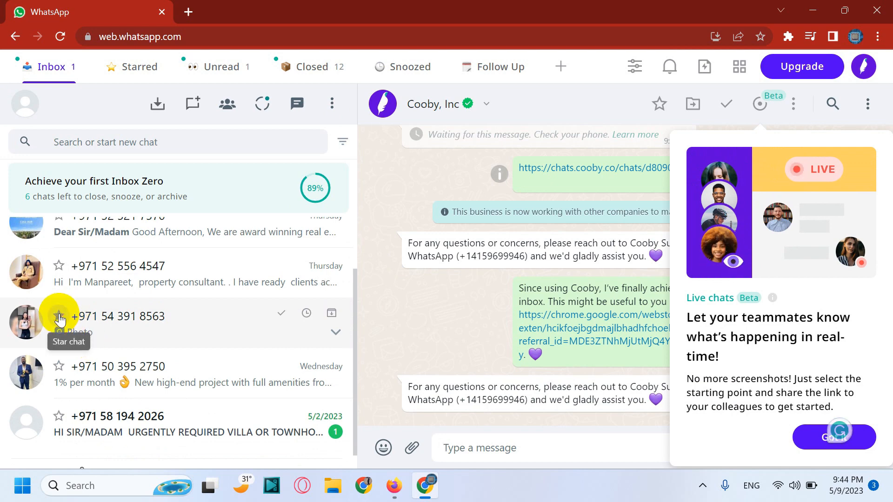
click(139, 67)
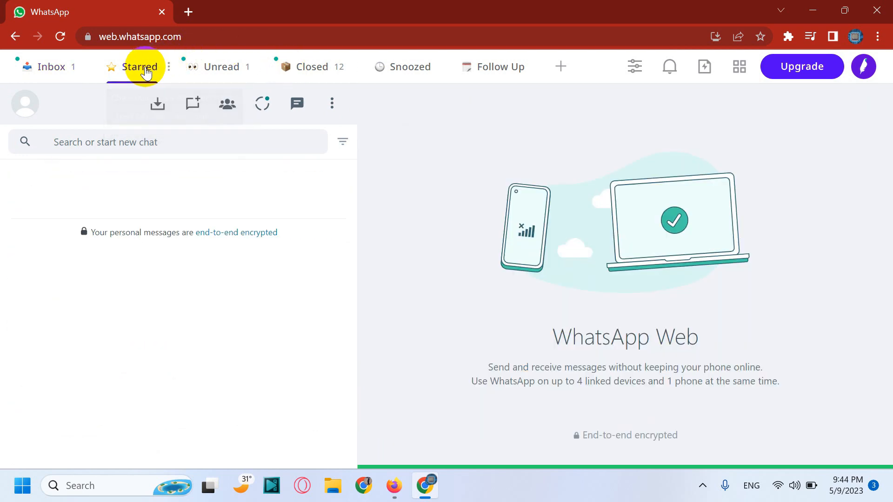
click(139, 67)
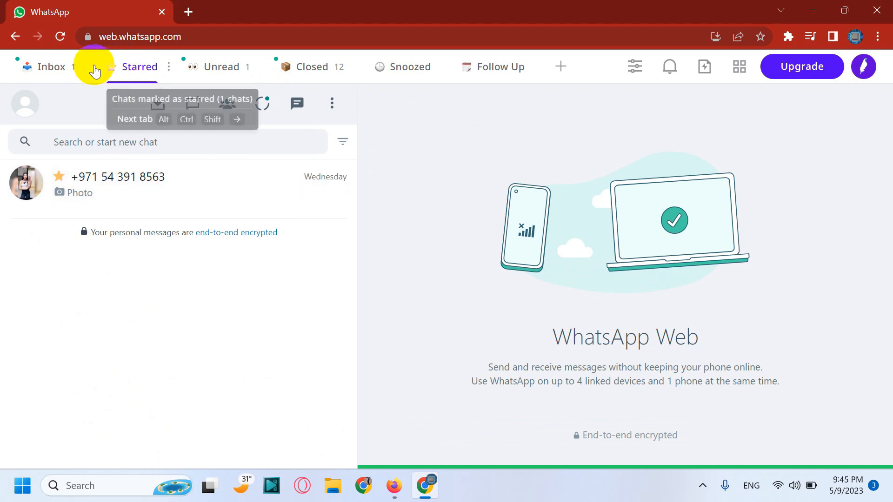
click(50, 67)
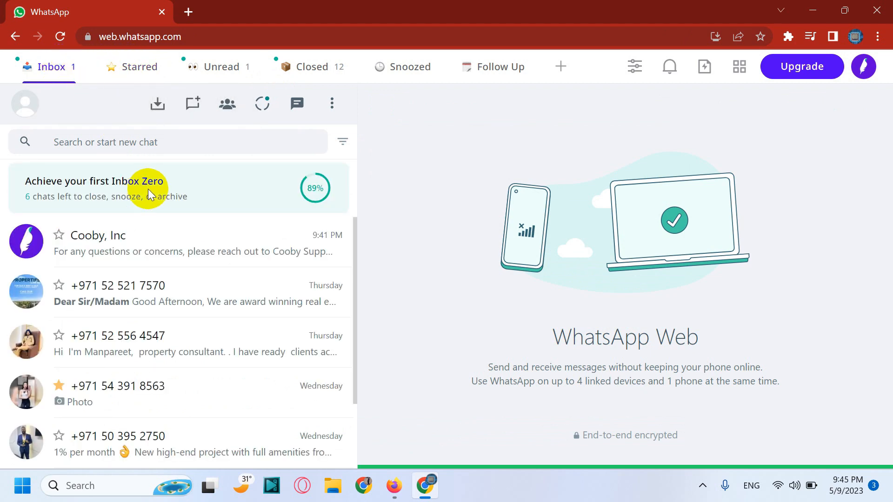
mouse_move(138, 67)
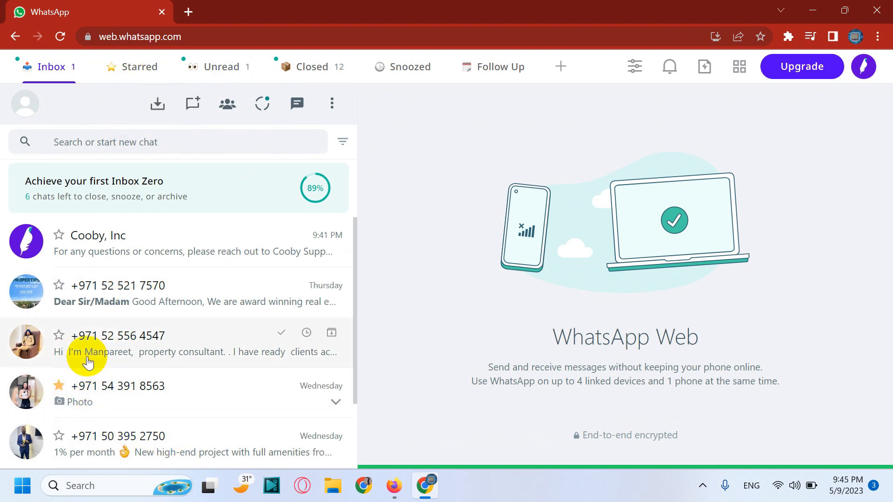
mouse_move(124, 326)
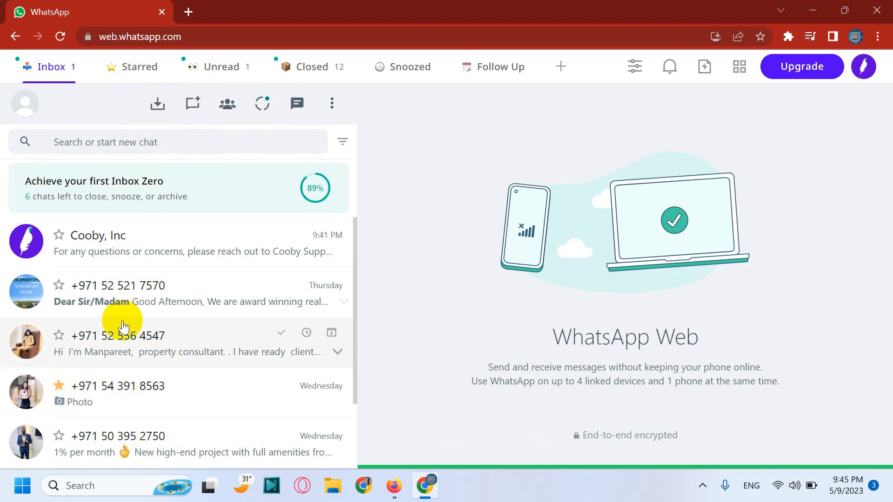
mouse_move(223, 67)
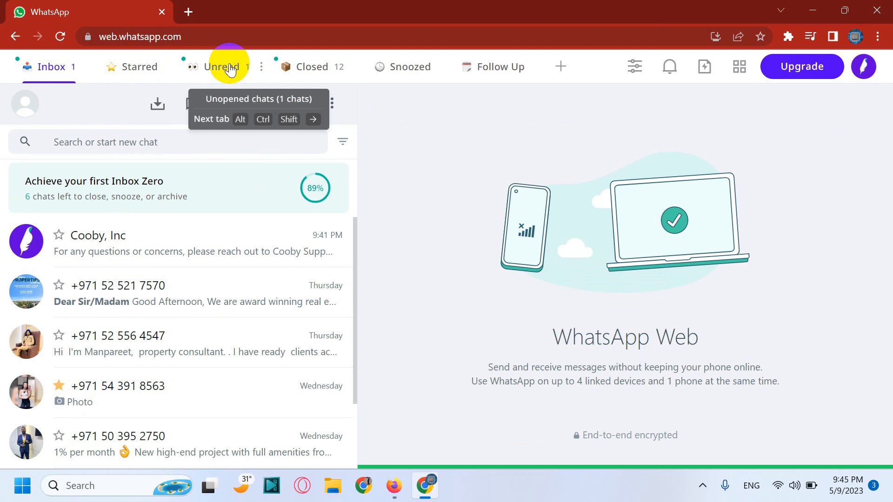
Step: Check the Unread and Closed lists, return to Inbox, then view the Snoozed chats
click(222, 67)
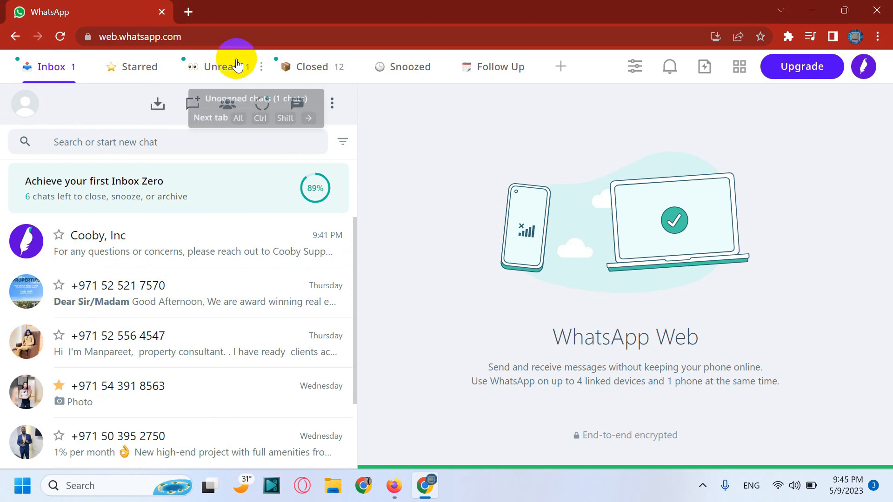
click(50, 67)
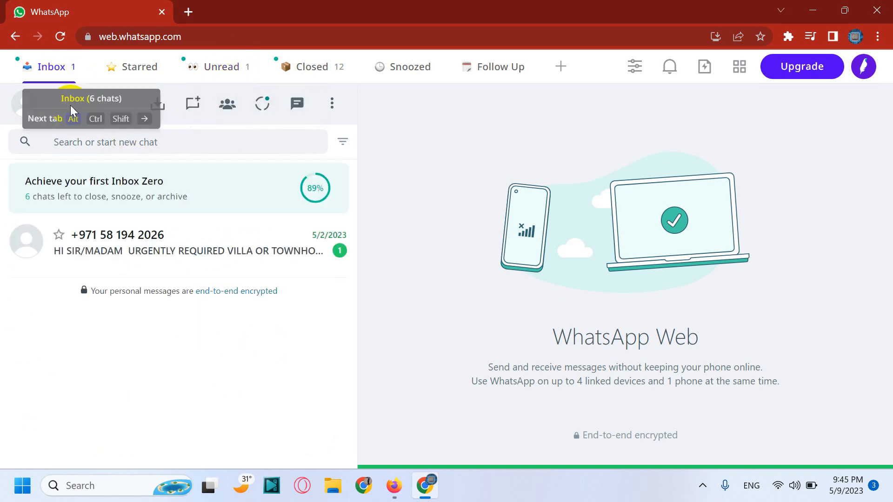
scroll(down, 3)
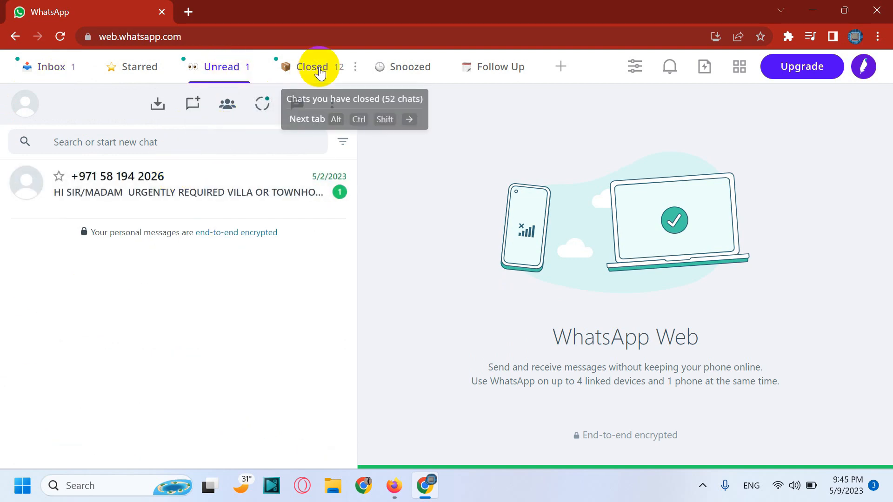
click(312, 67)
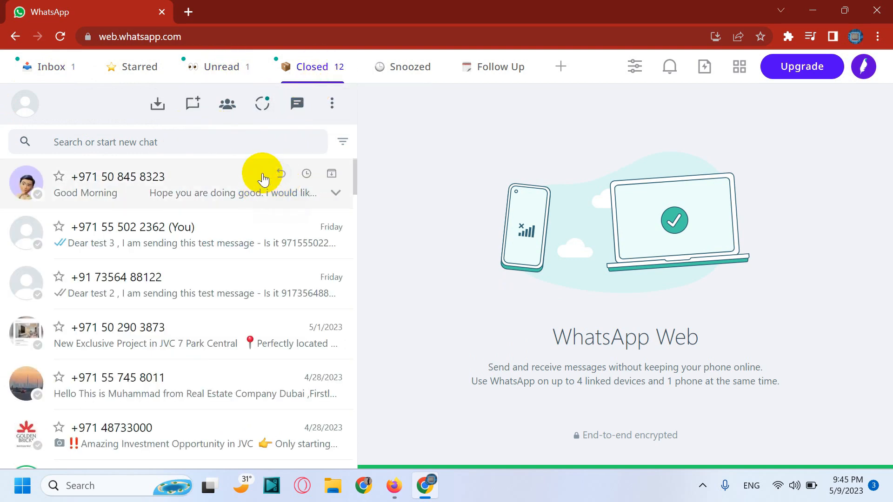
scroll(down, 3)
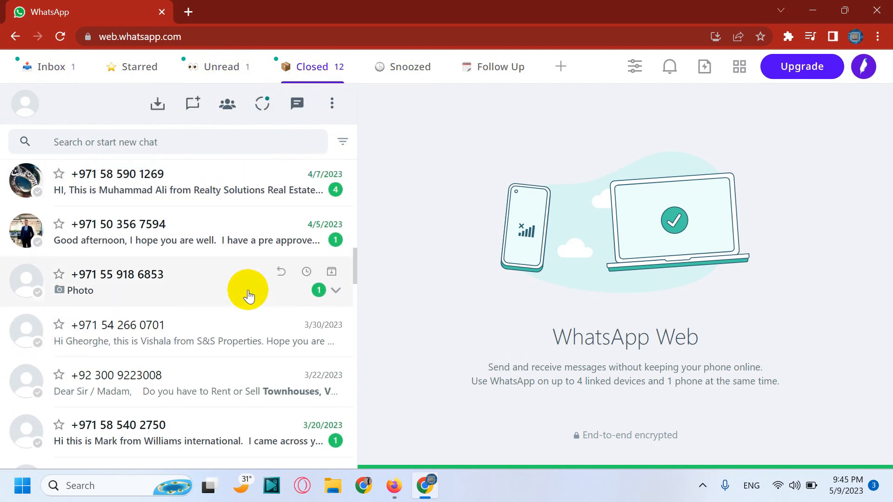
click(50, 67)
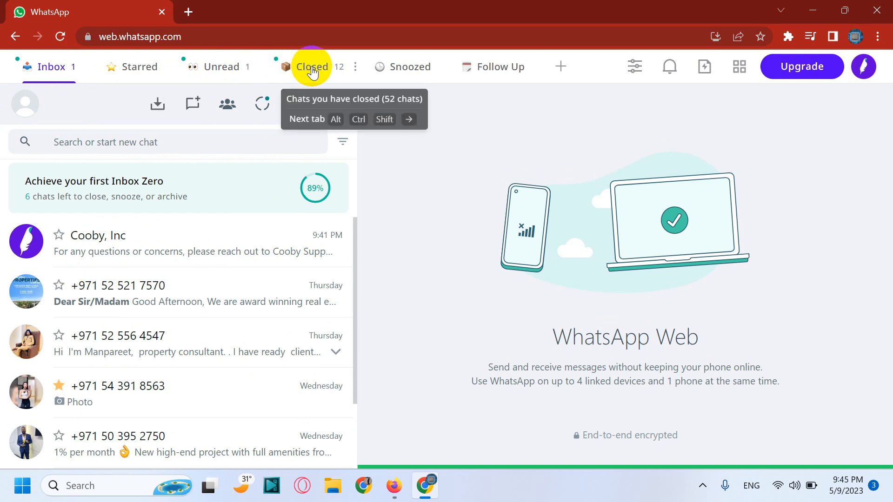
mouse_move(222, 67)
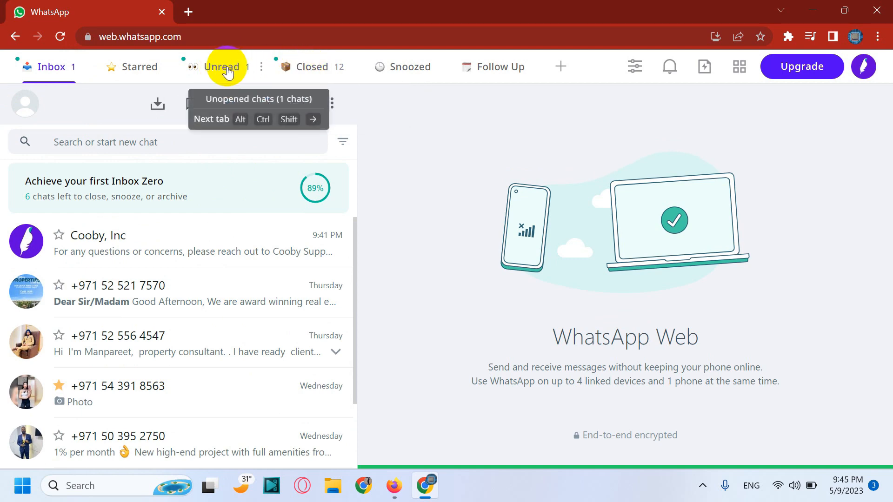
click(409, 67)
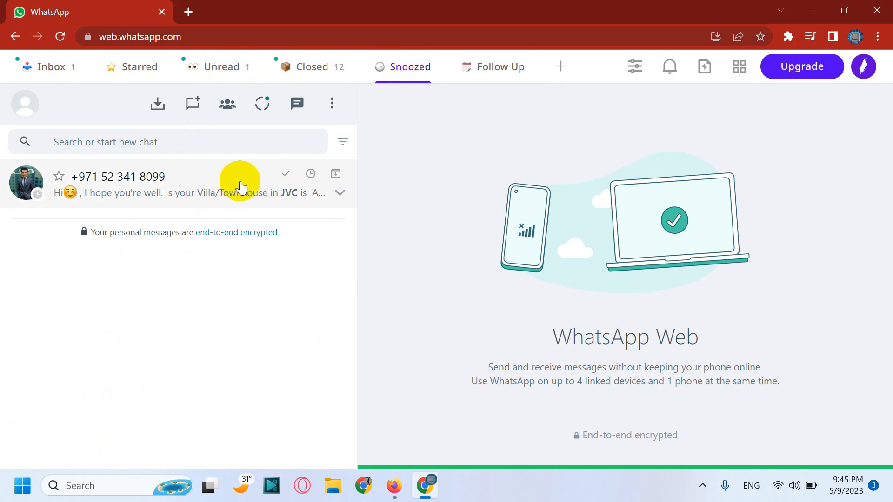
click(311, 174)
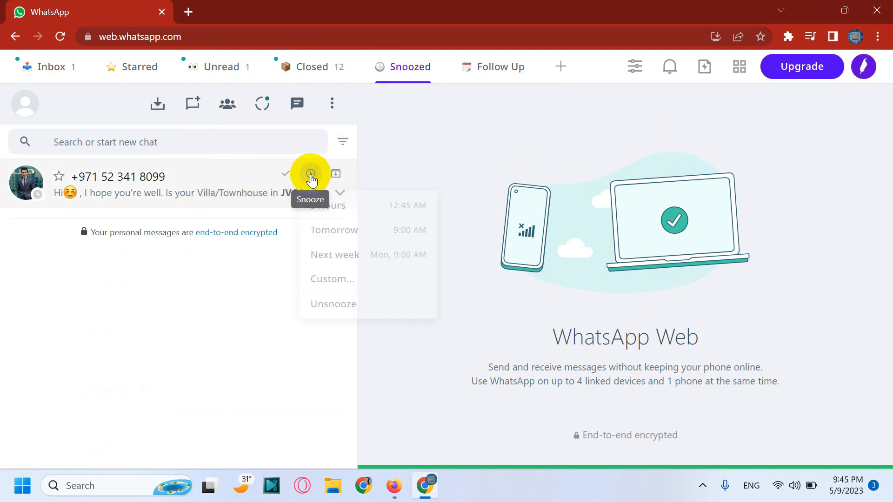
click(333, 303)
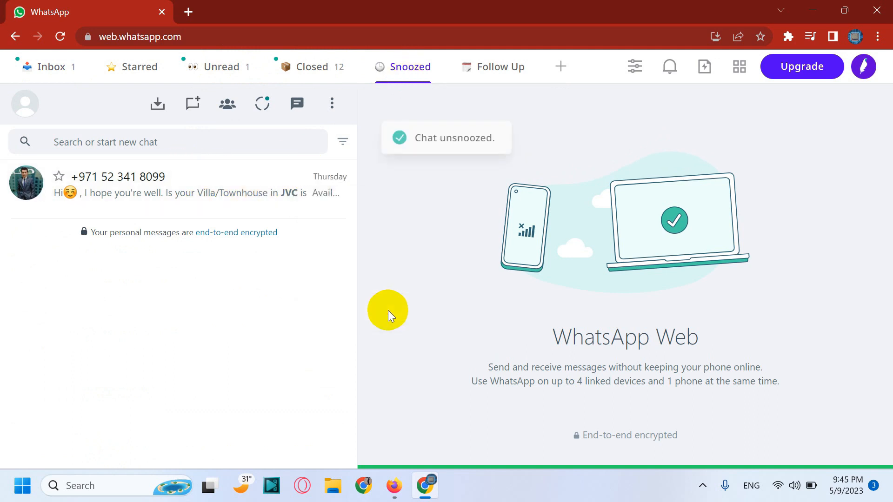
click(50, 67)
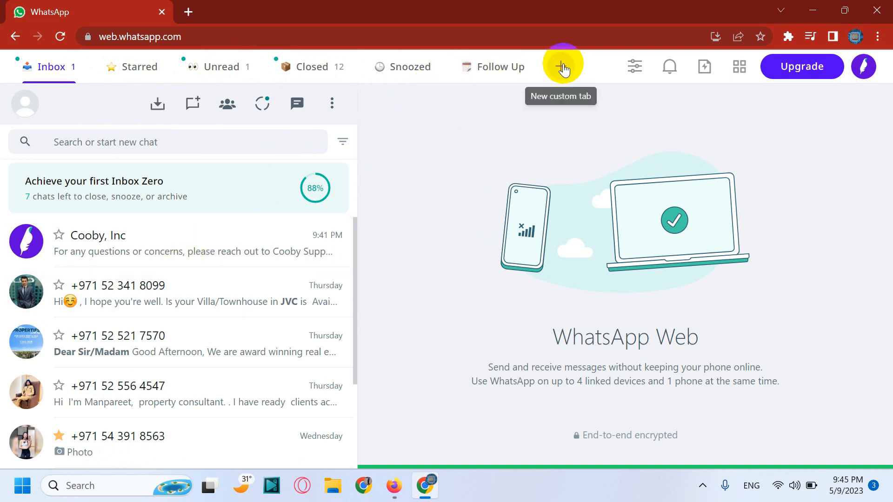
Step: Create a custom chat tab named 'New Clients 2023'
click(560, 66)
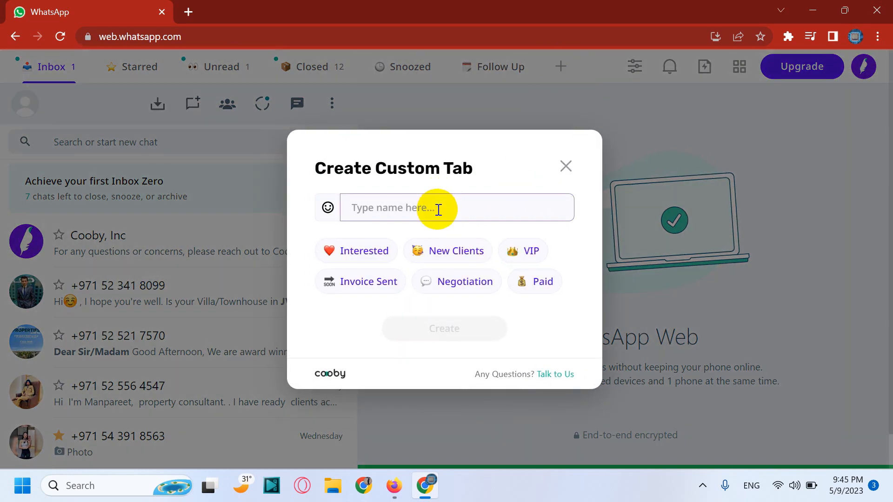
click(455, 250)
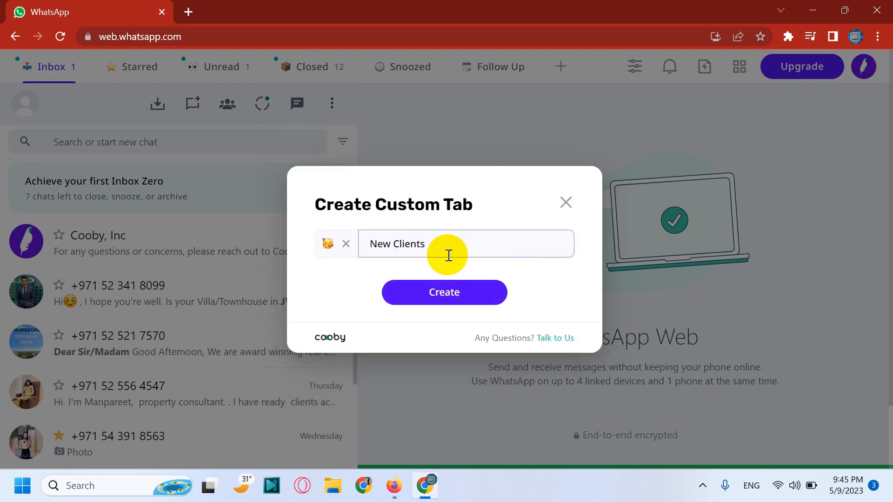
click(465, 244)
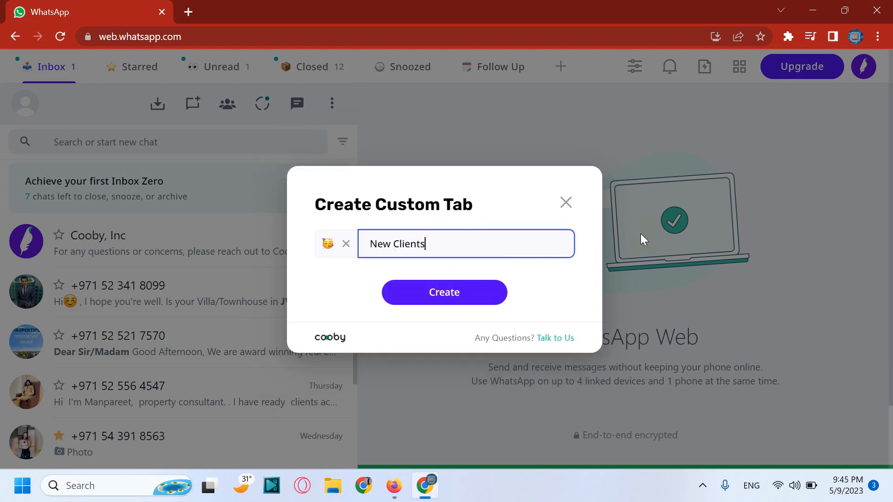
text(2023)
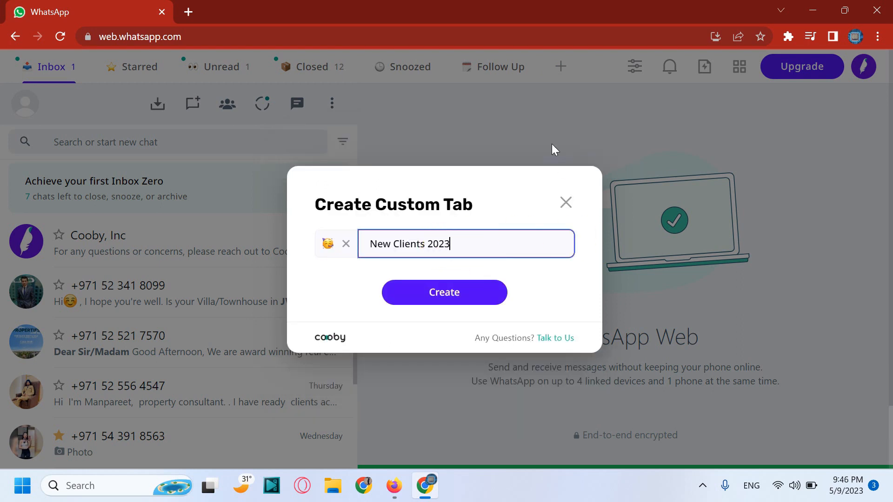
click(444, 292)
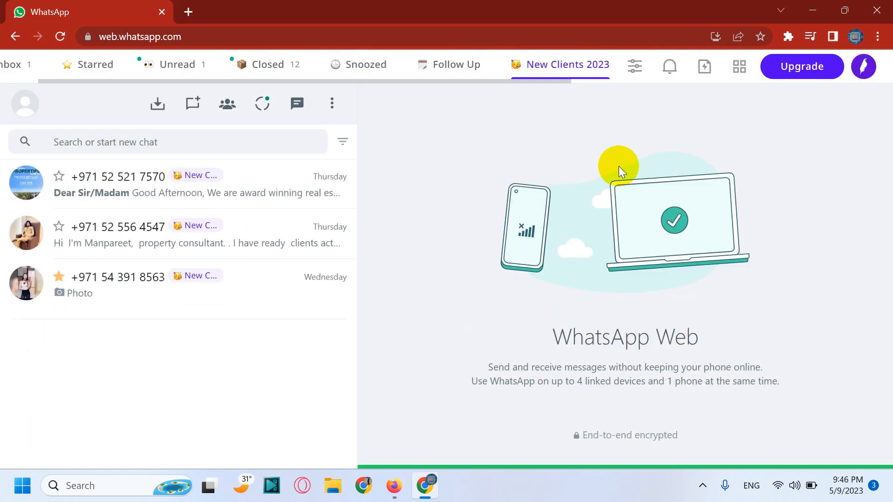
mouse_move(564, 64)
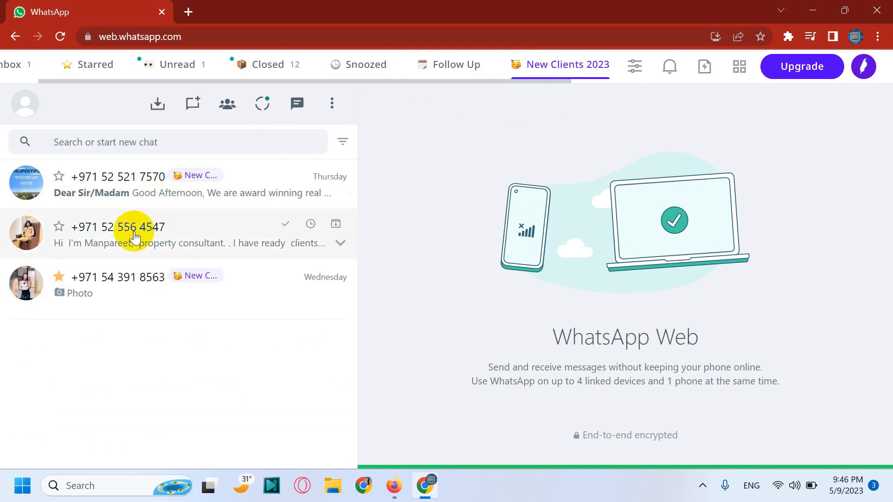
Step: Go back to the Inbox tab and look down the chat list
click(39, 64)
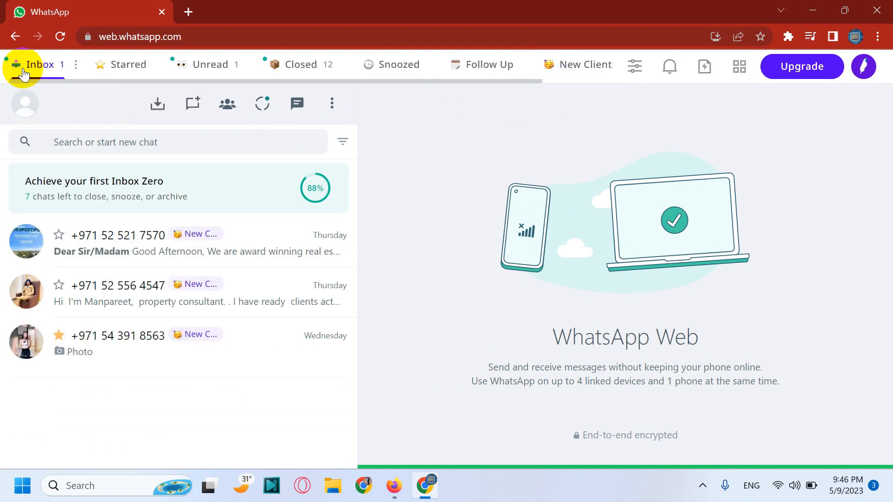
scroll(down, 3)
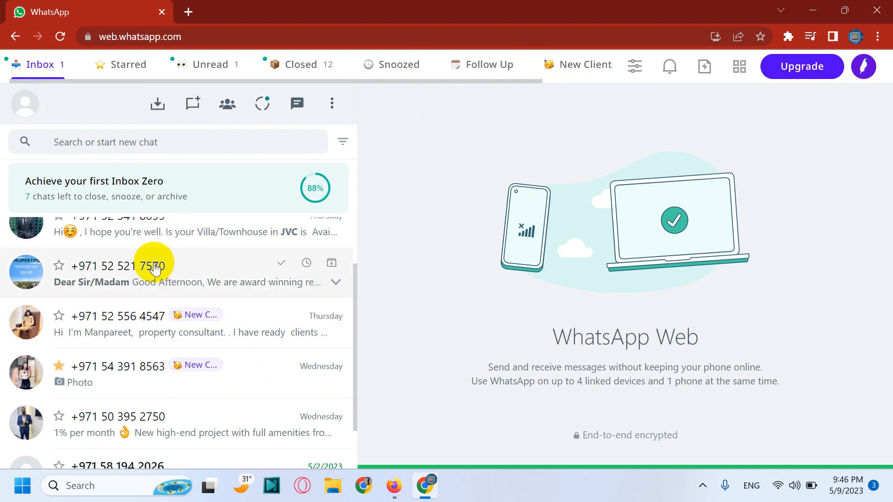
Step: Save a new template named 'Test' reading 'Hi, This is a test message.'
click(128, 64)
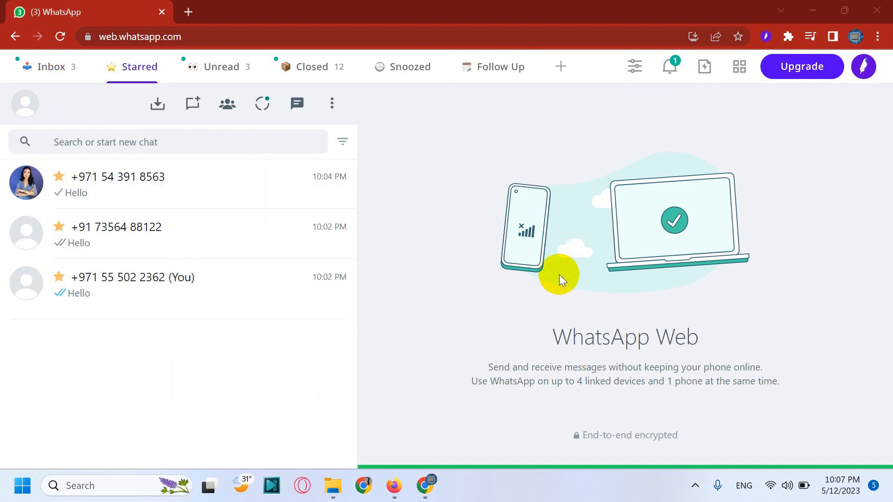
mouse_move(252, 245)
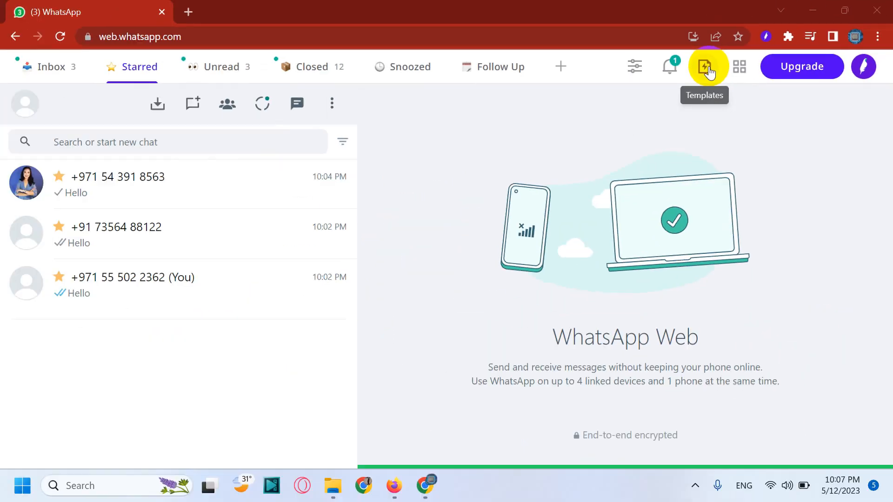
click(706, 66)
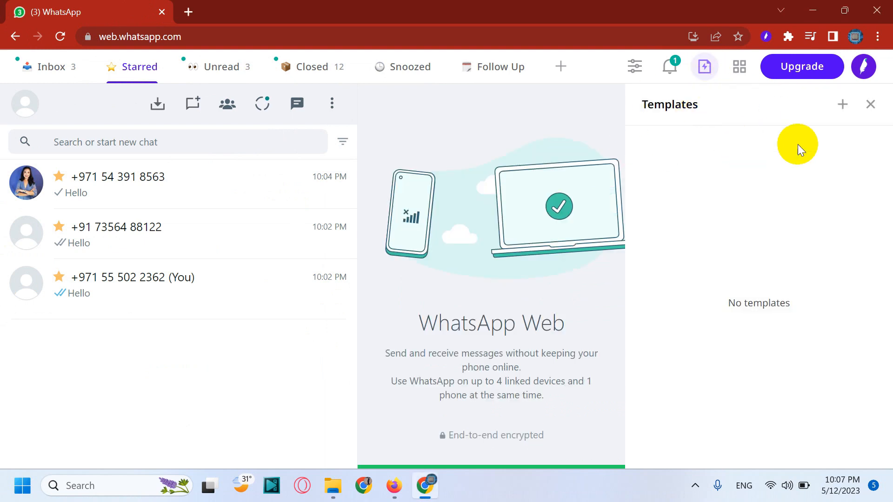
click(843, 105)
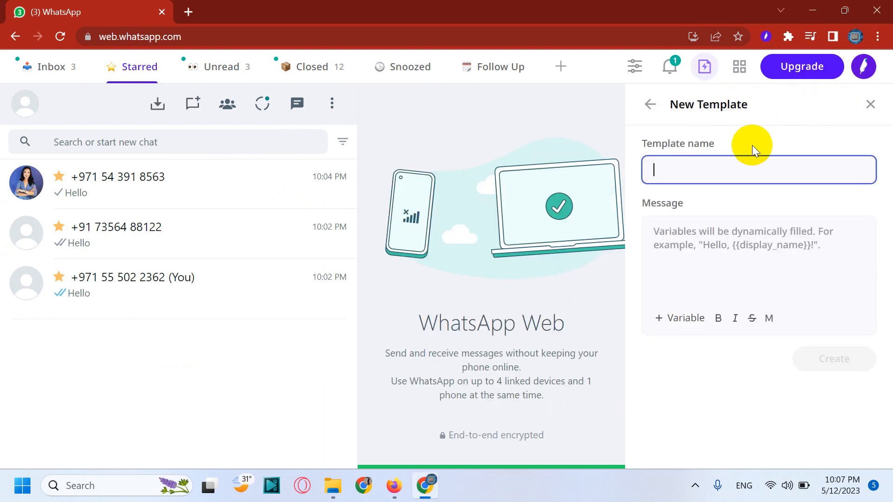
text(Te)
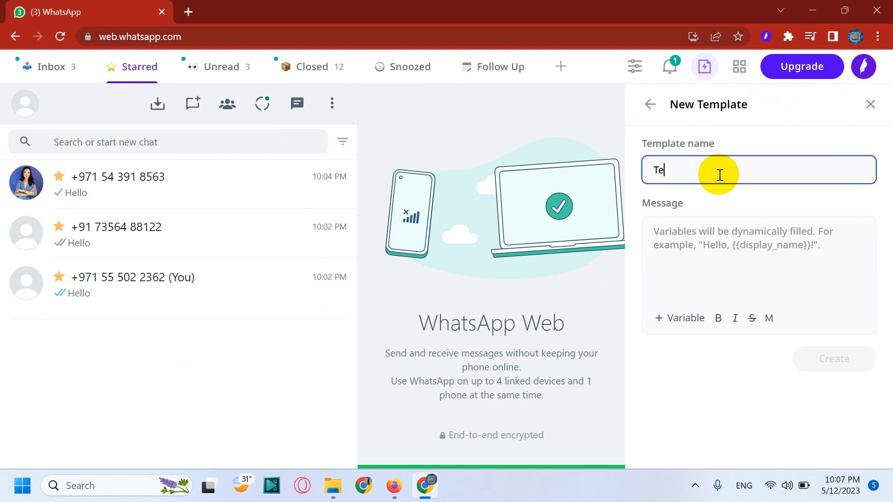
text(st)
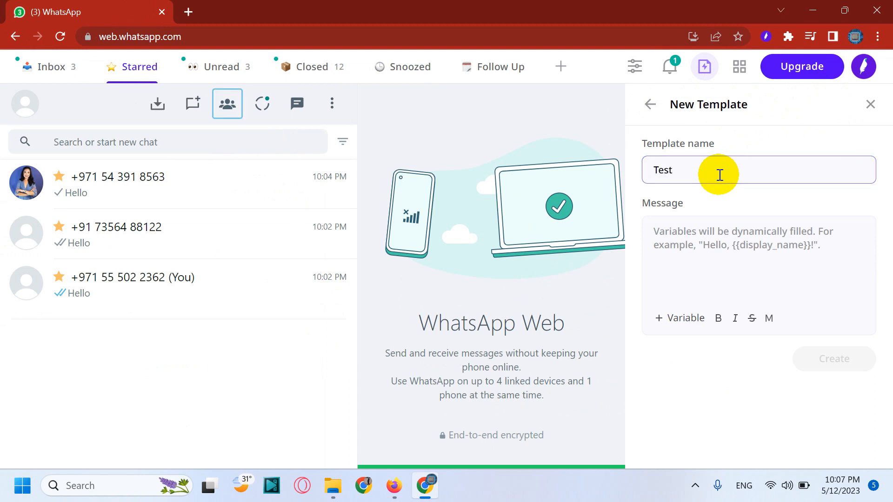
text(Hi,)
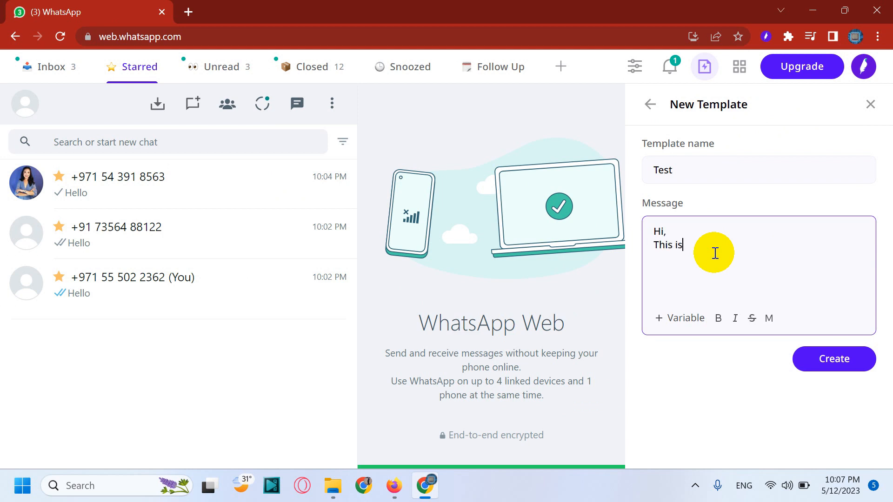
text(a test mess)
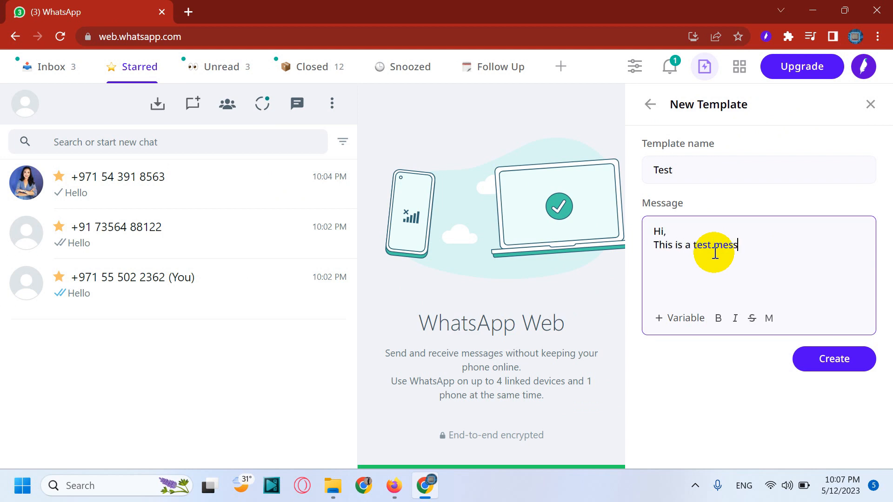
text(age.)
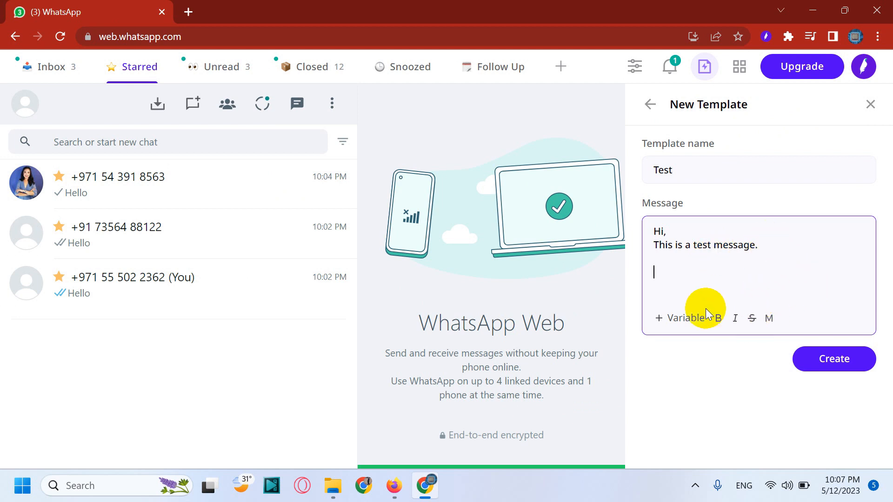
click(684, 318)
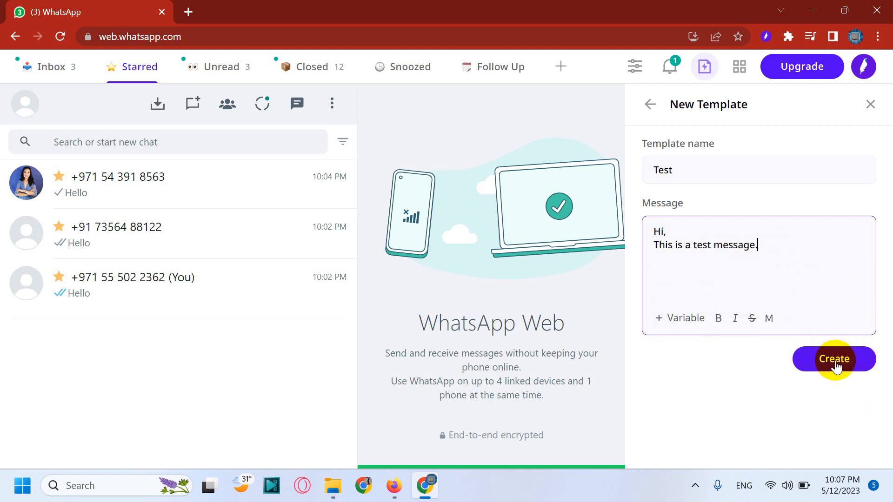
click(833, 359)
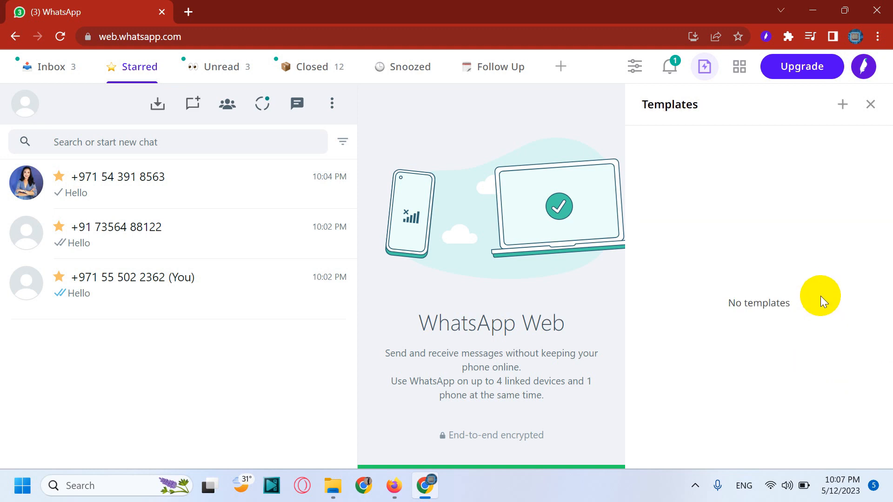
Step: Broadcast the Test template to the three chats in the Starred tab, accepting the disclaimer
click(843, 104)
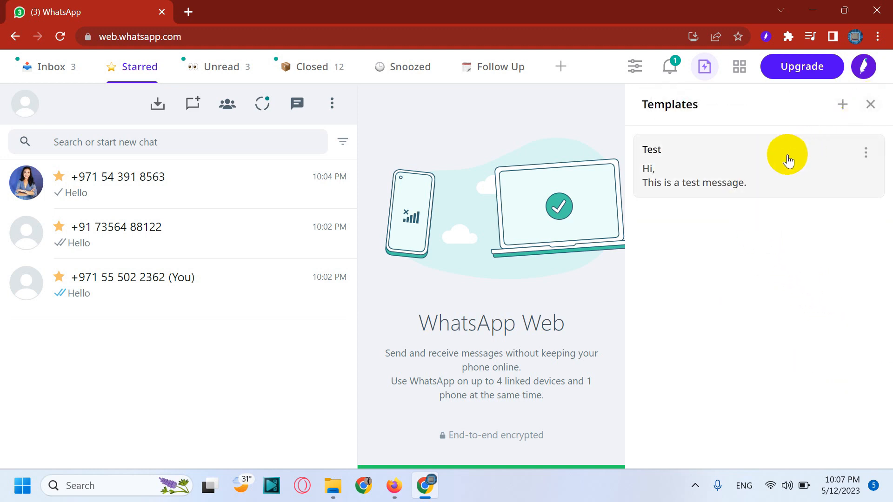
click(786, 166)
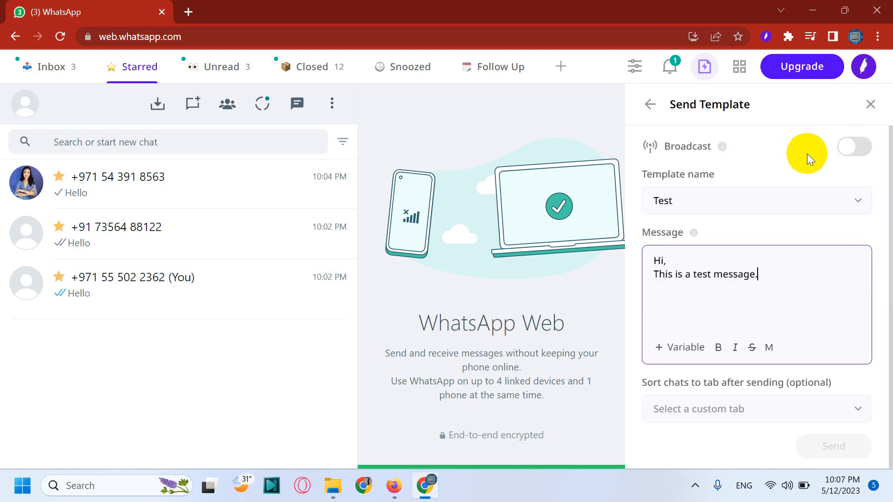
click(854, 146)
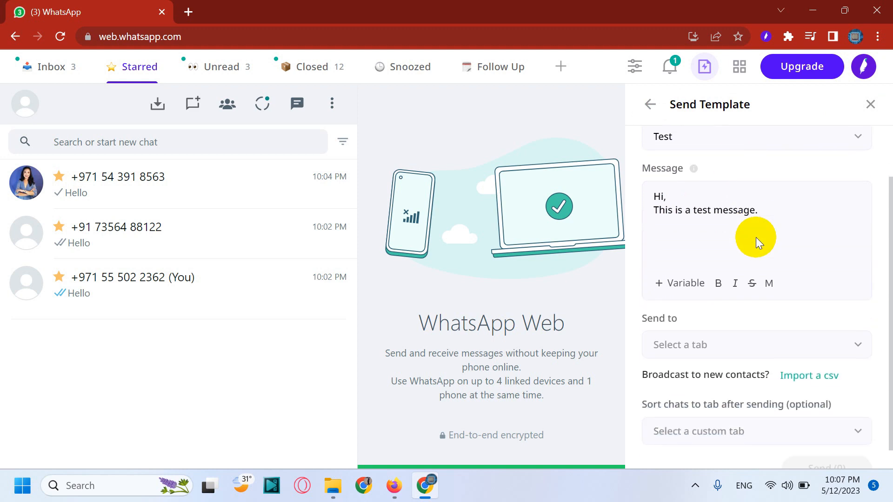
click(755, 344)
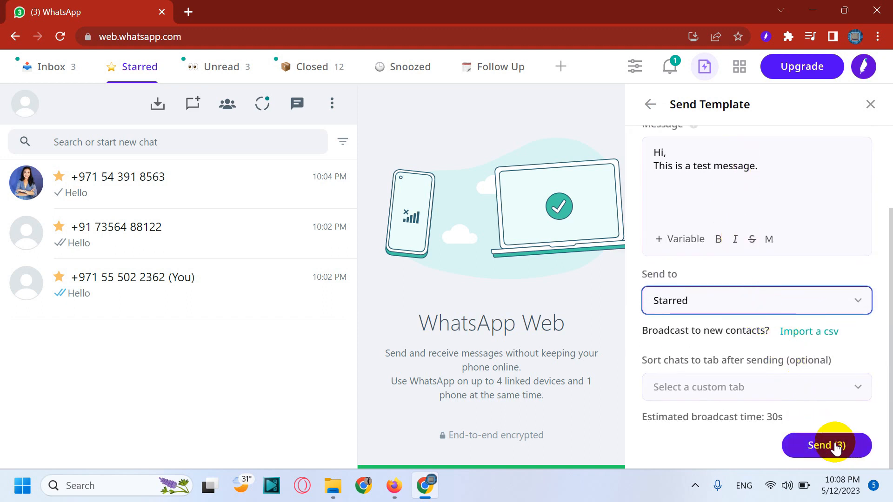
click(826, 445)
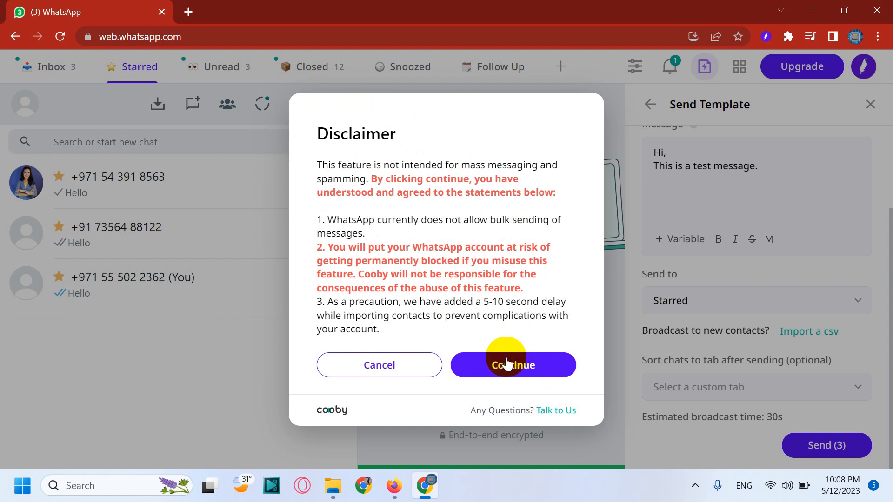
click(511, 365)
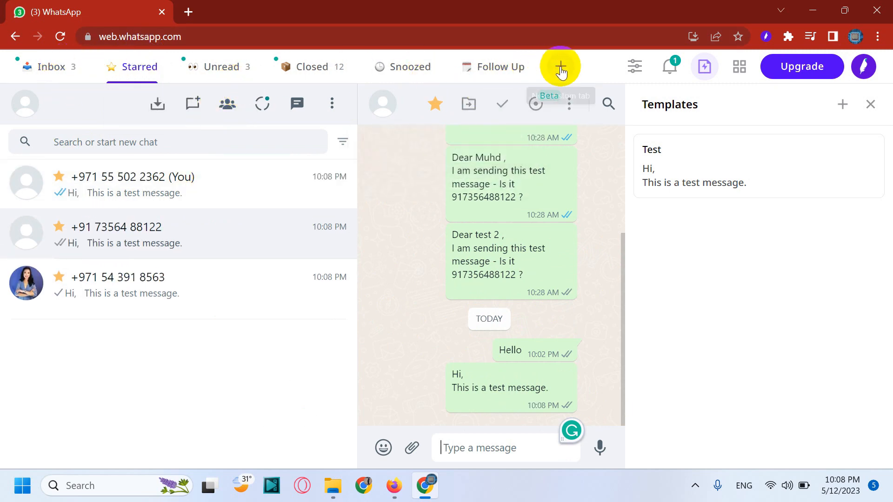
Step: Close the Templates panel and begin entering a +91 number in Start a Chat
click(381, 103)
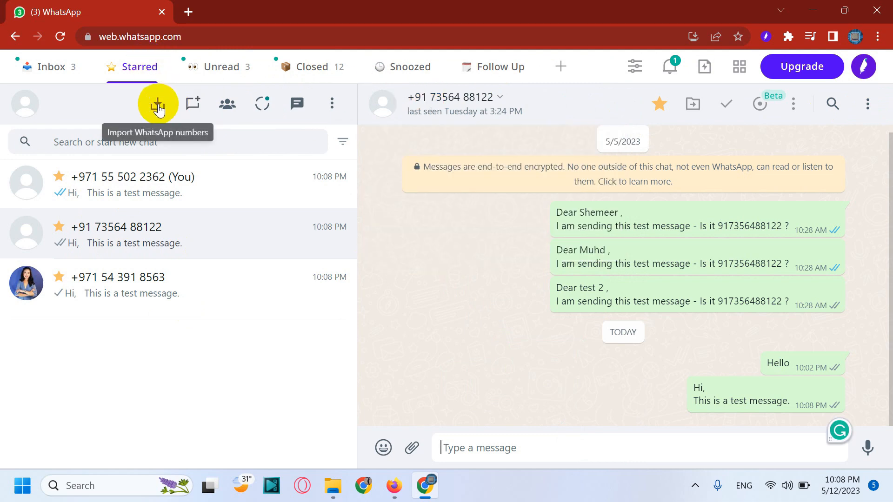
mouse_move(194, 103)
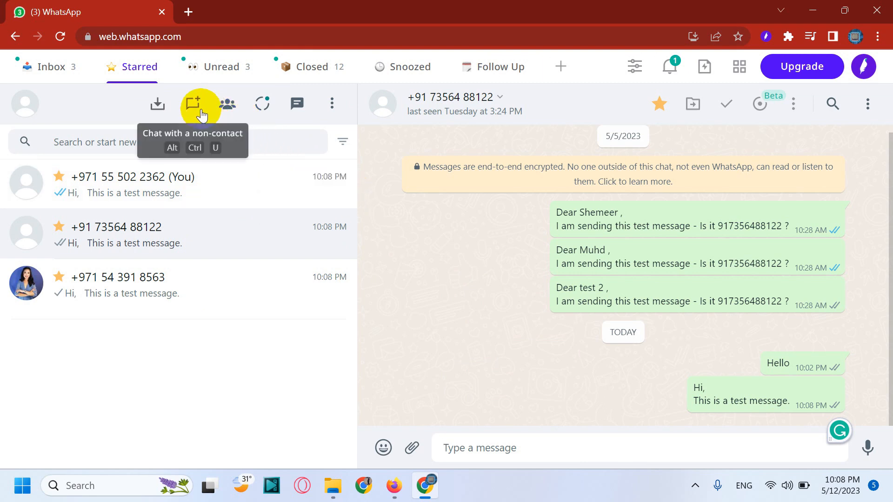
click(200, 103)
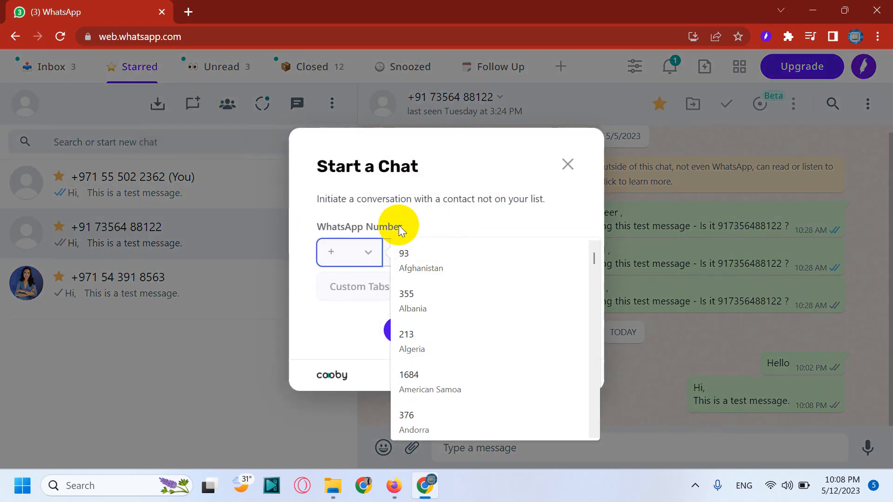
text(91)
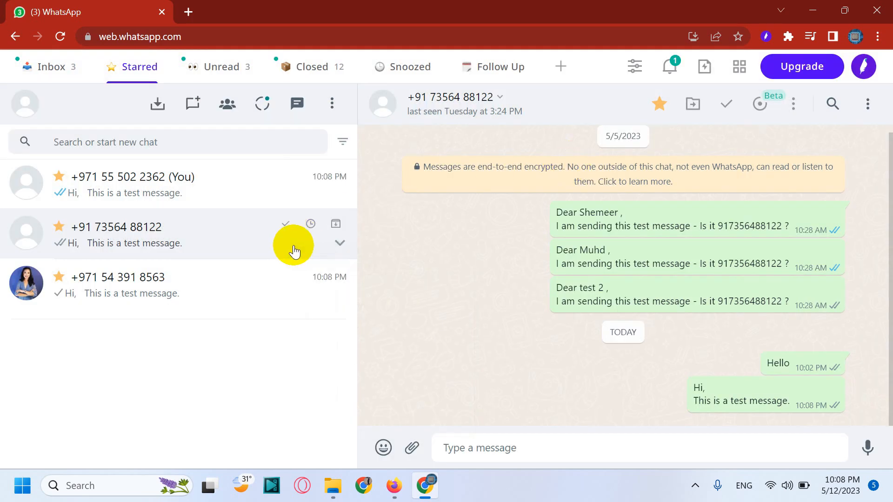
click(339, 243)
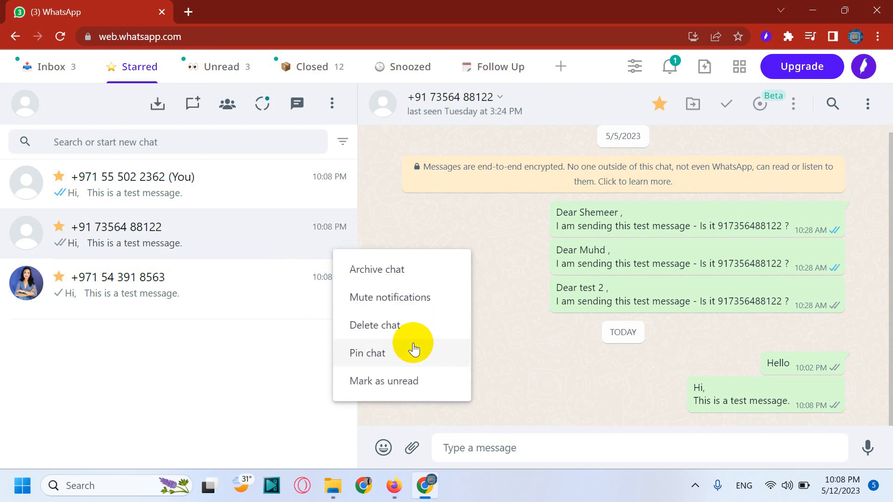
click(374, 326)
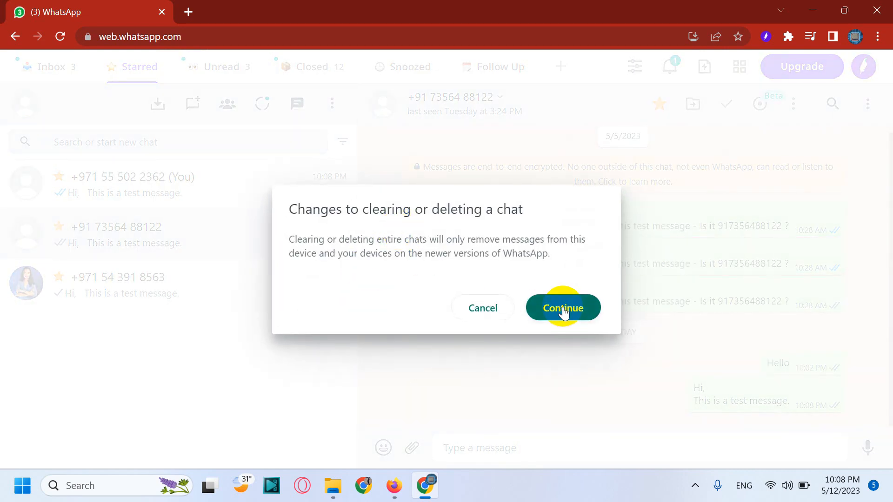
click(562, 308)
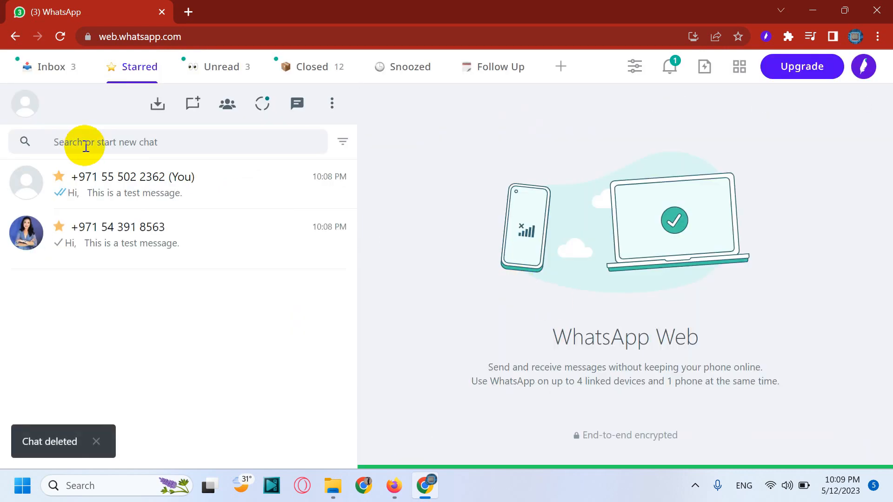
mouse_move(193, 104)
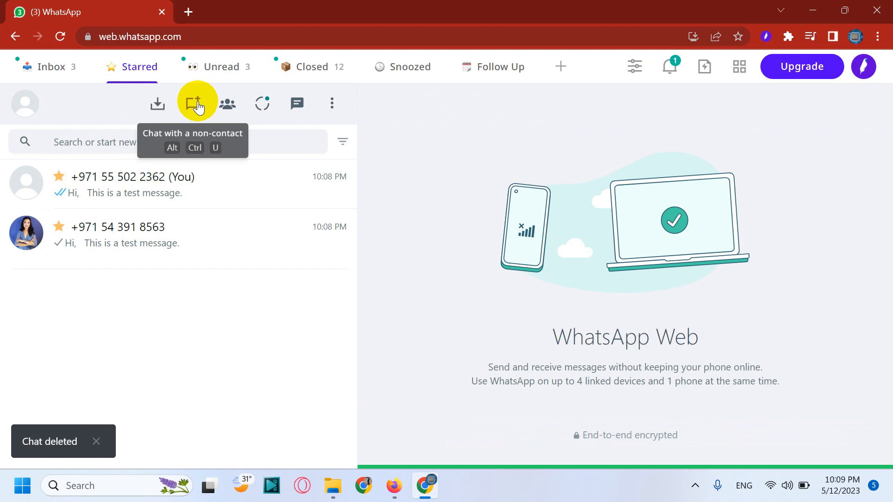
click(196, 103)
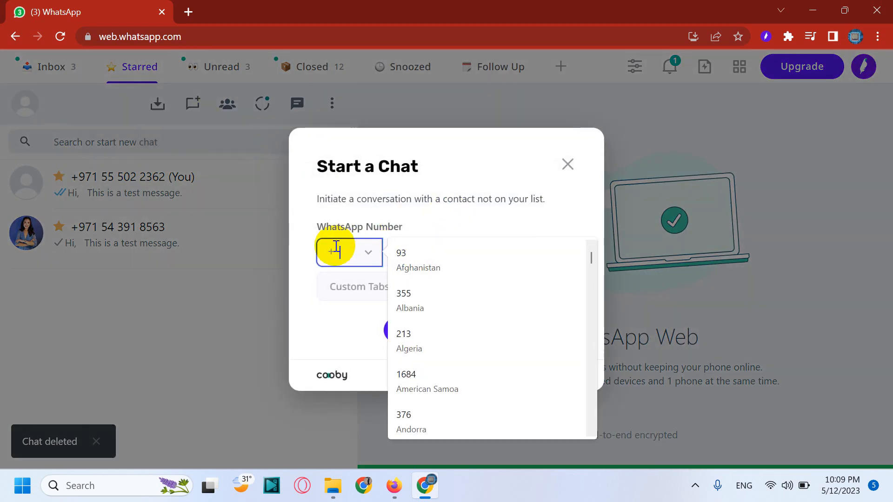
text(91)
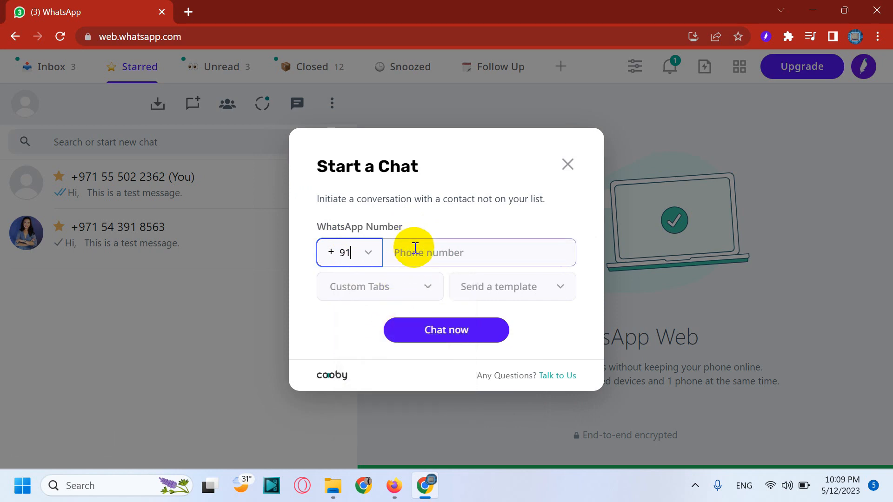
mouse_move(437, 257)
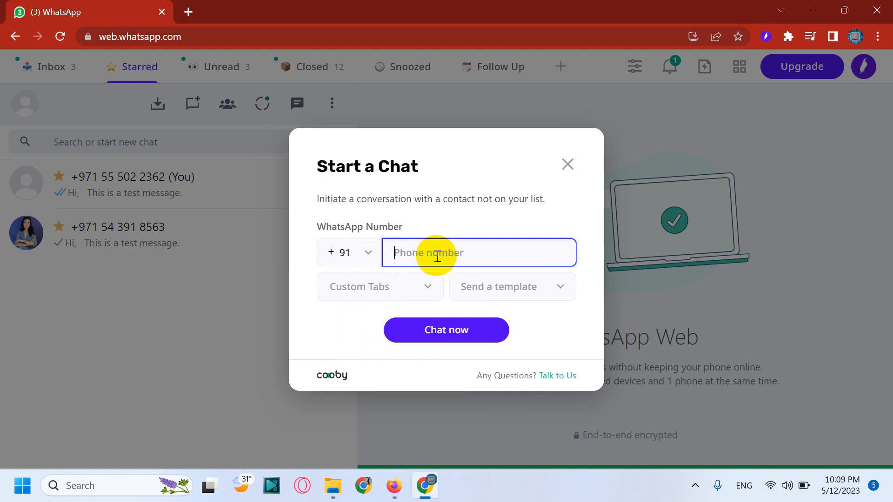
text(73564881)
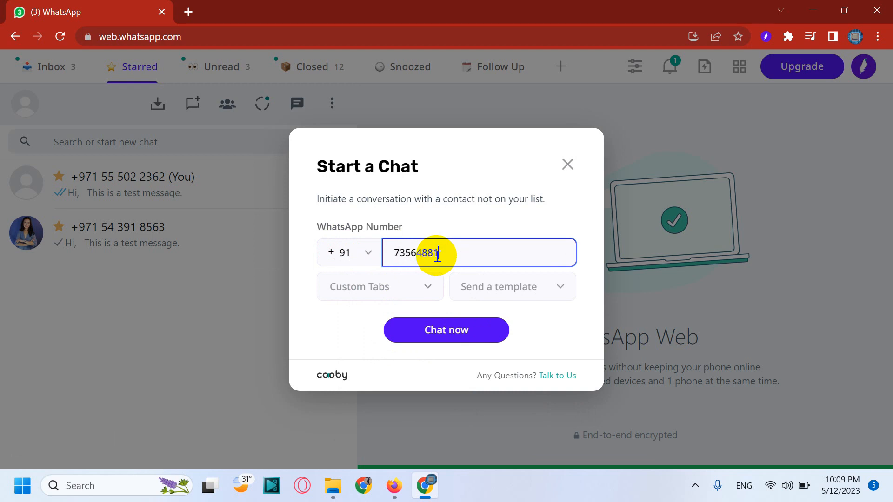
click(380, 286)
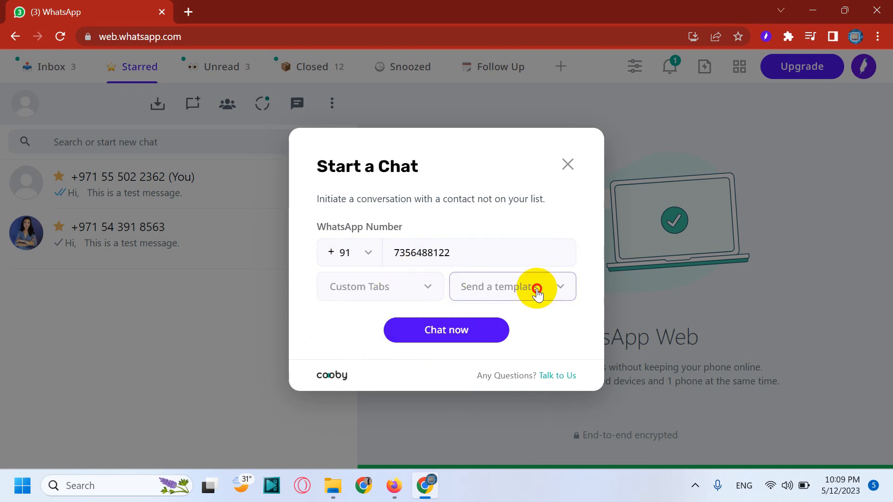
Step: Start the chat using the Test template, then glance at the saved templates list
click(511, 287)
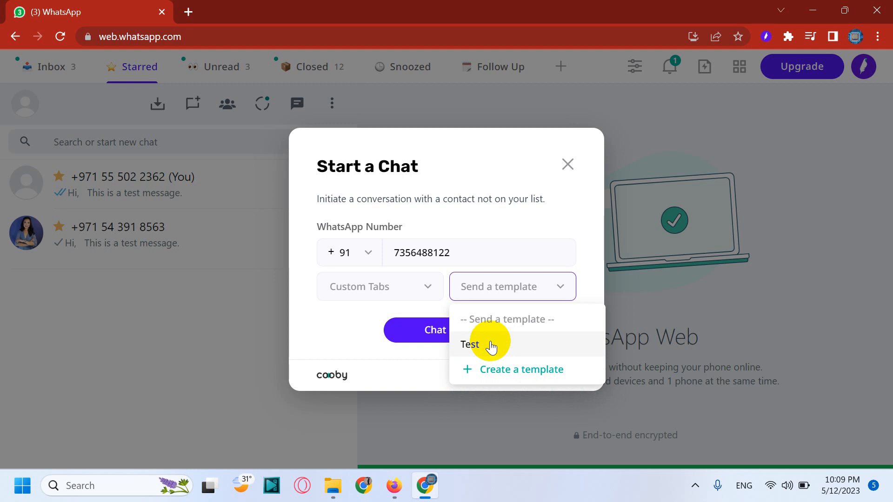
click(468, 344)
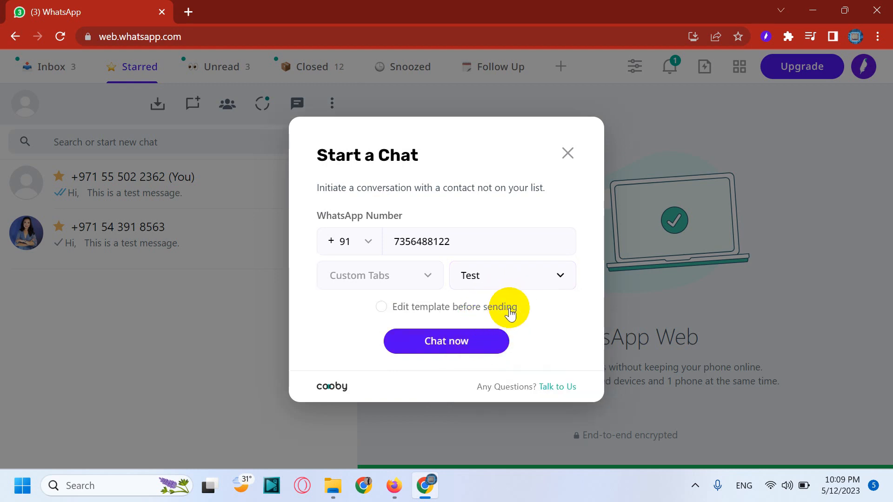
click(381, 306)
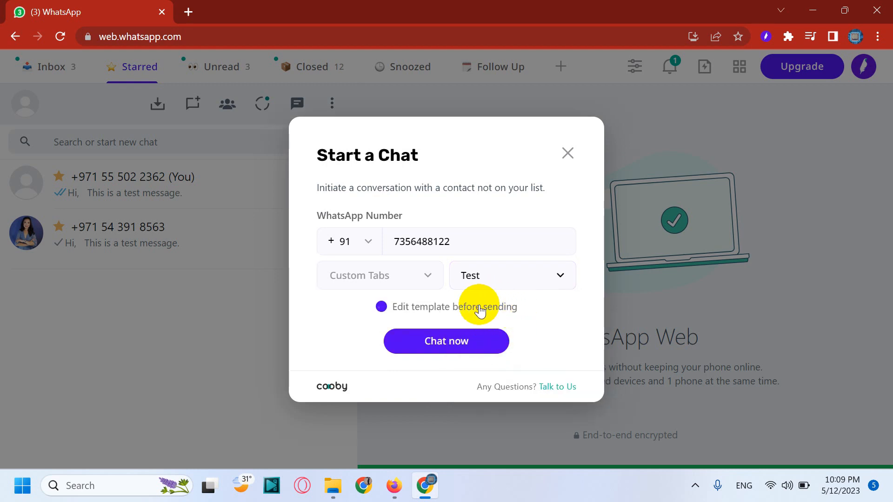
click(382, 306)
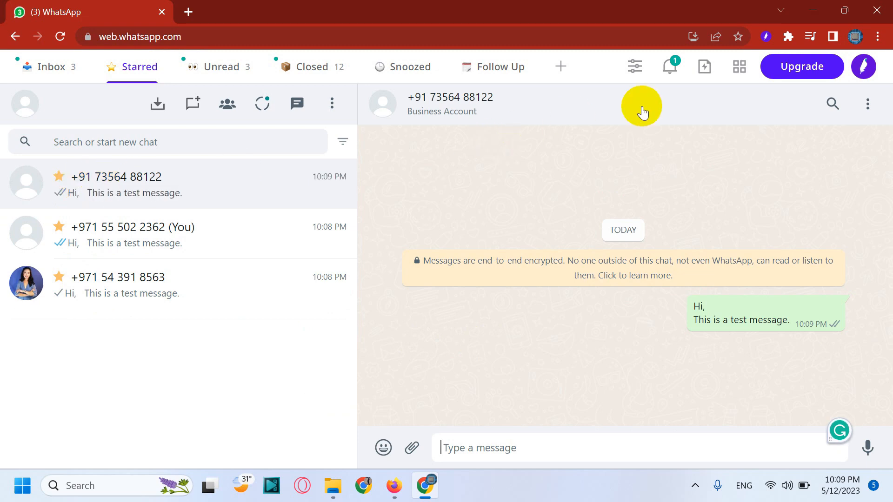
click(704, 66)
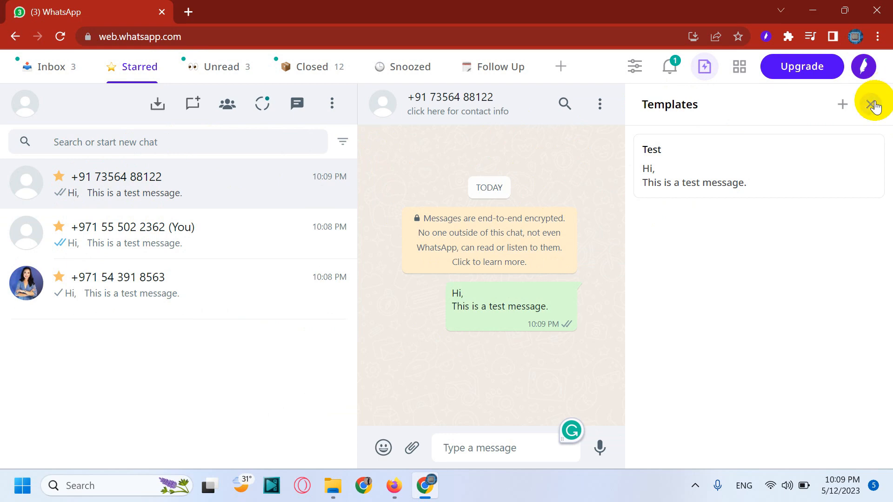
click(873, 106)
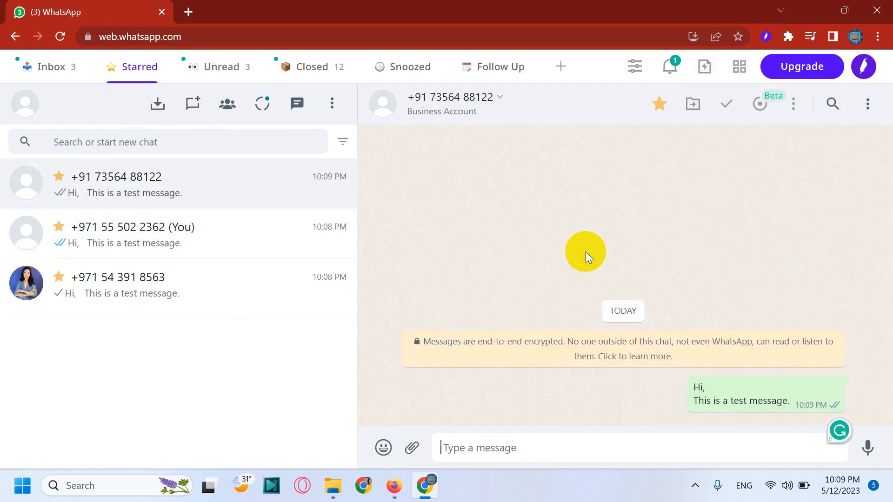
mouse_move(156, 105)
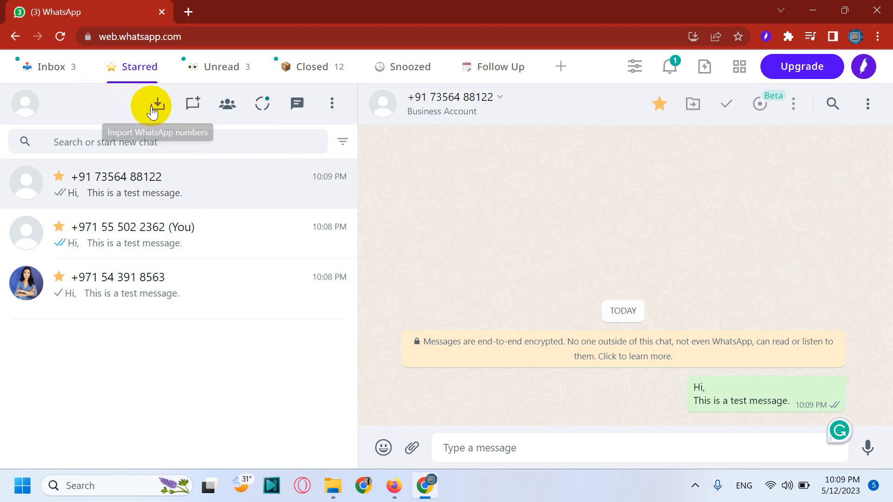
Step: Download Cooby's sample CSV of WhatsApp numbers from the import window and open it
click(156, 103)
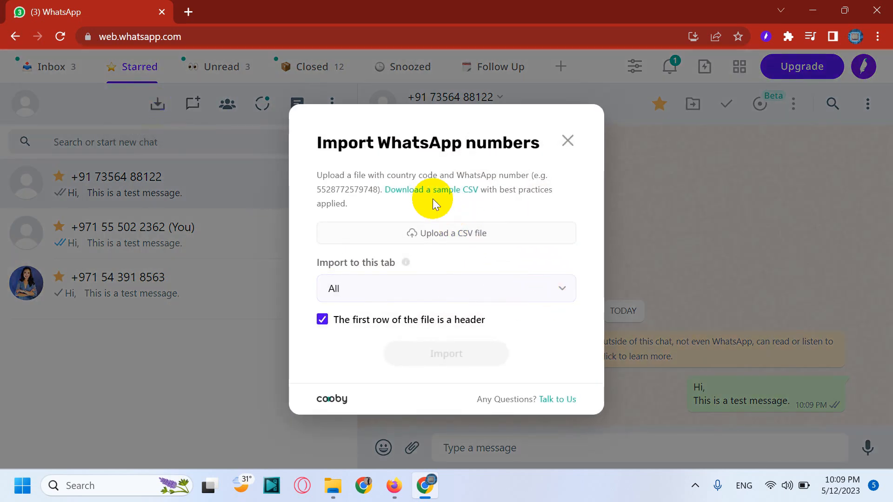
click(431, 189)
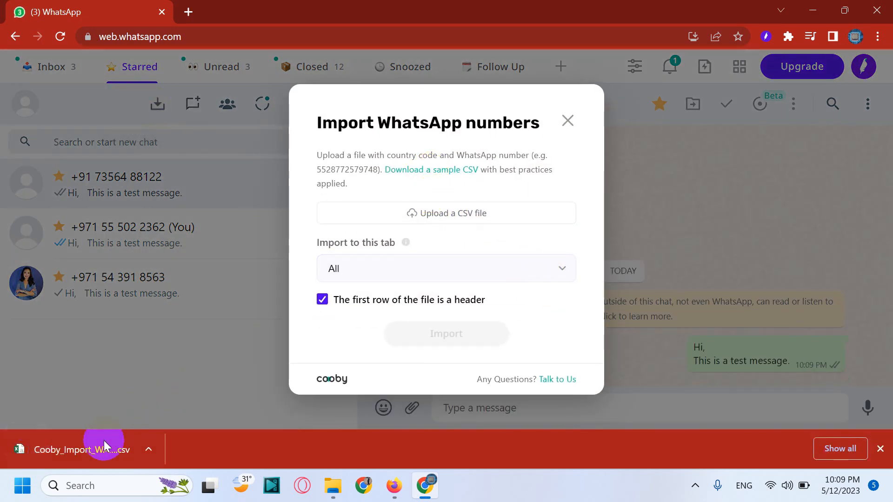
click(85, 450)
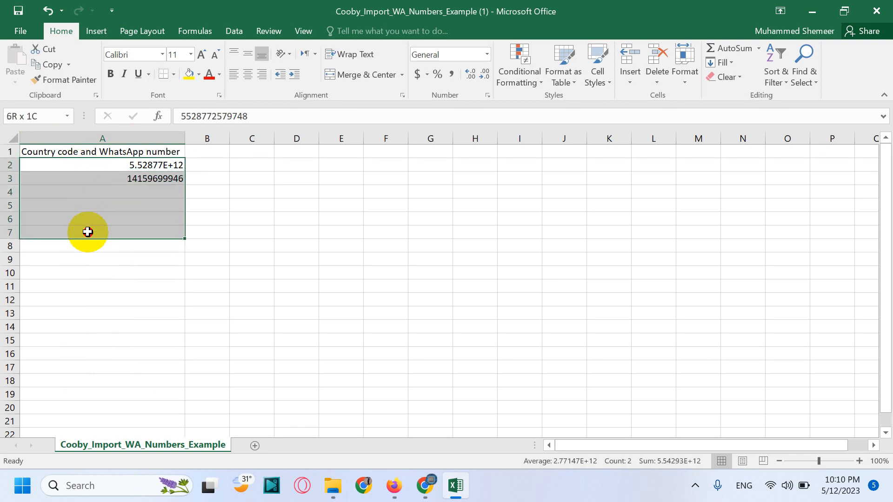
Step: Format column A as Number to show full numbers and save, keeping CSV format
click(486, 54)
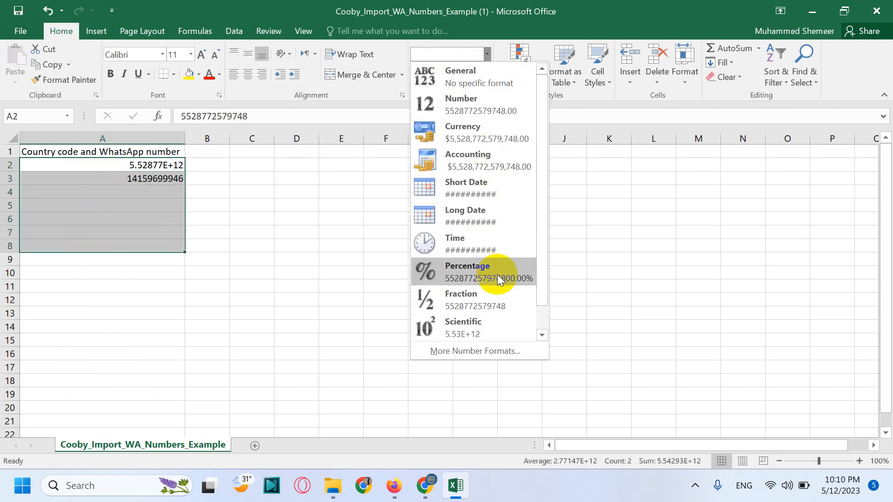
mouse_move(484, 105)
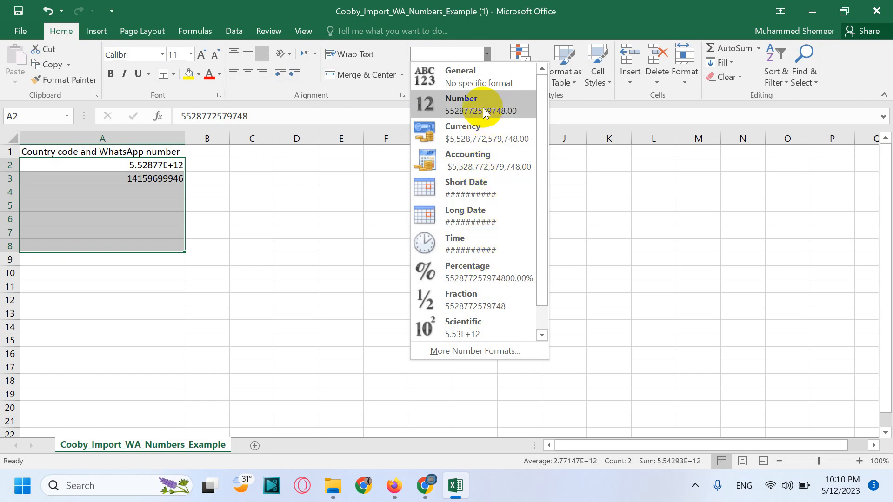
click(462, 104)
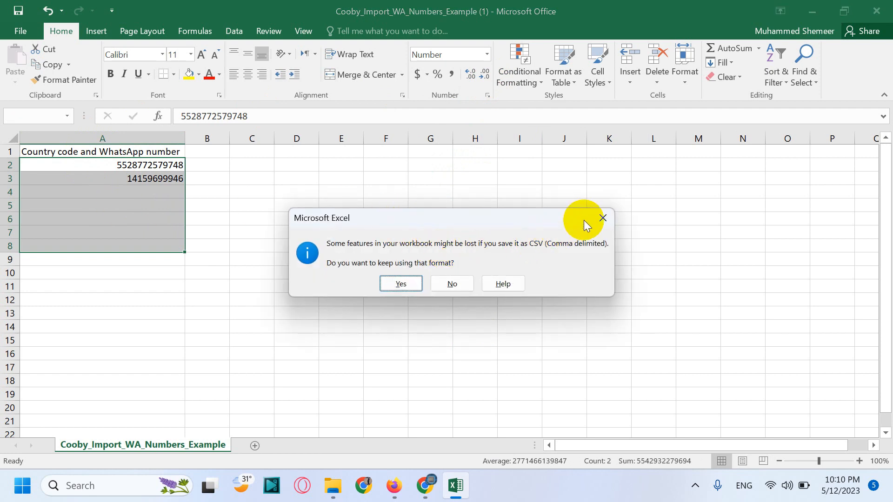
click(451, 283)
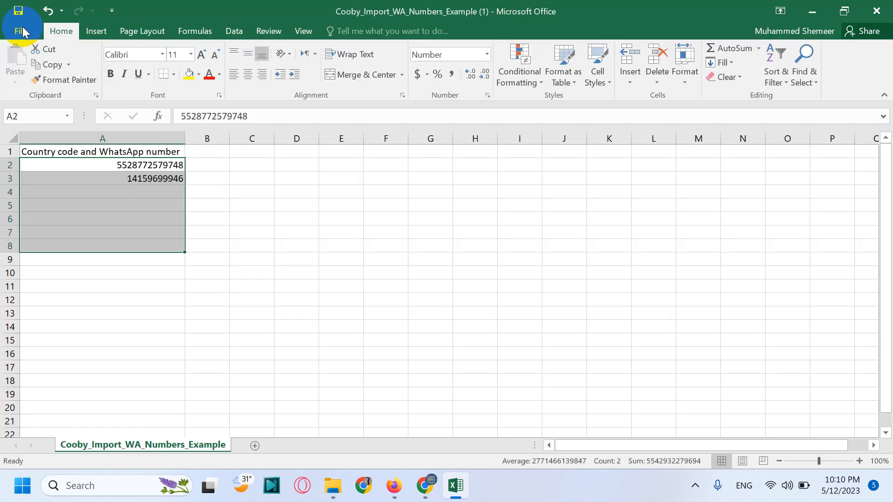
click(425, 486)
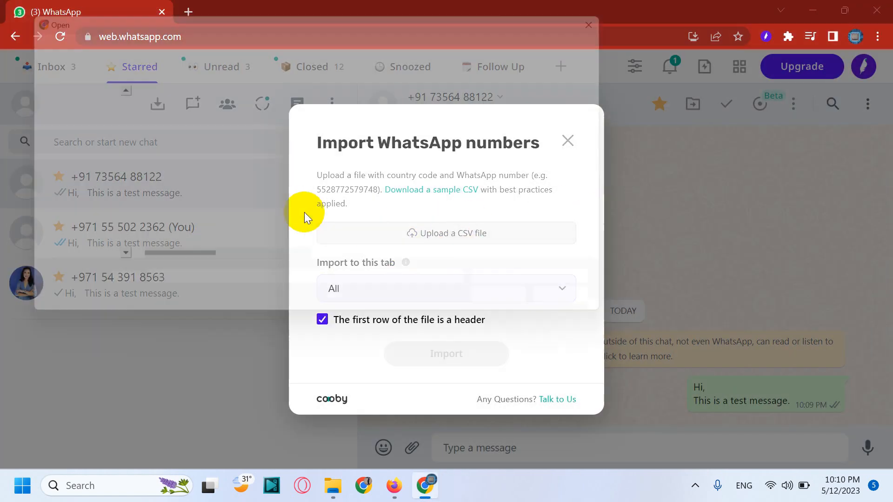
Step: Choose the saved CSV of numbers in the upload file picker
click(447, 232)
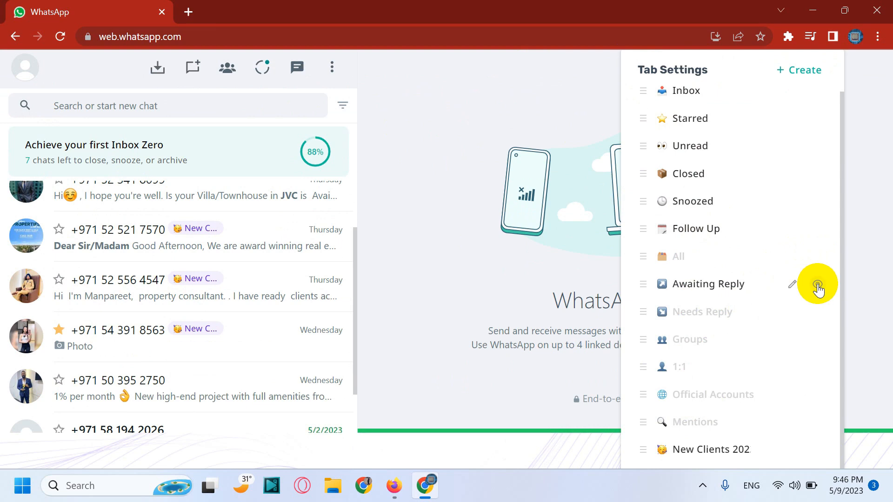
mouse_move(733, 252)
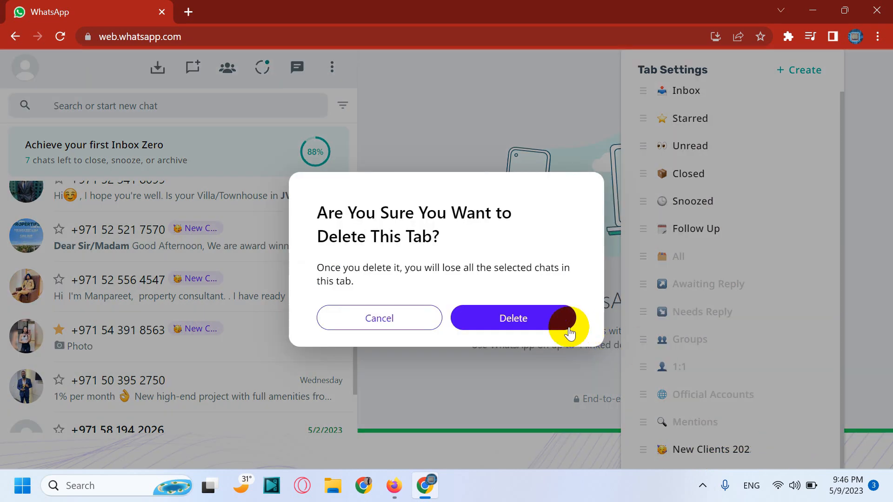
Step: Confirm deleting the Awaiting Reply tab and leave the tab settings
click(512, 318)
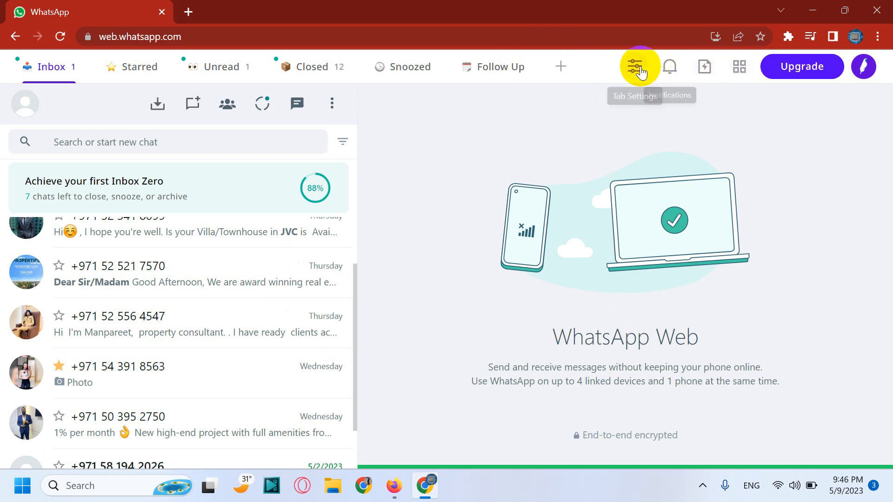
click(640, 66)
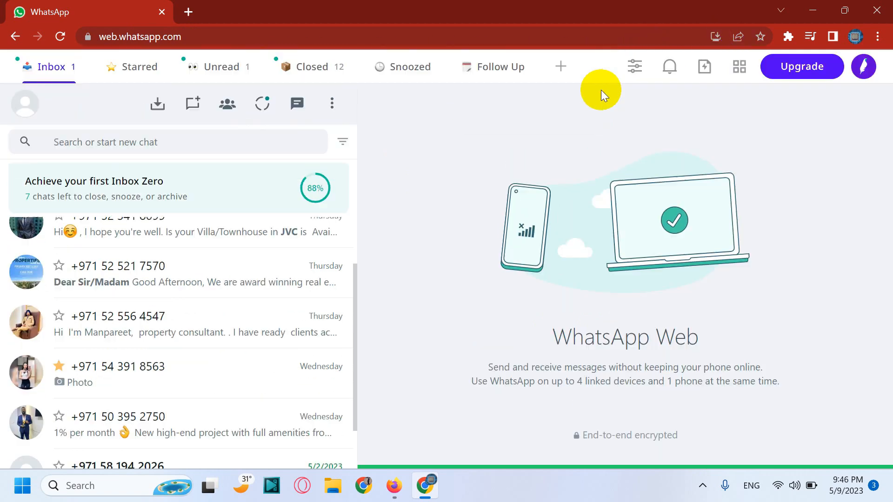
Step: Check the empty Cooby notifications inbox and return to the open chat
click(669, 66)
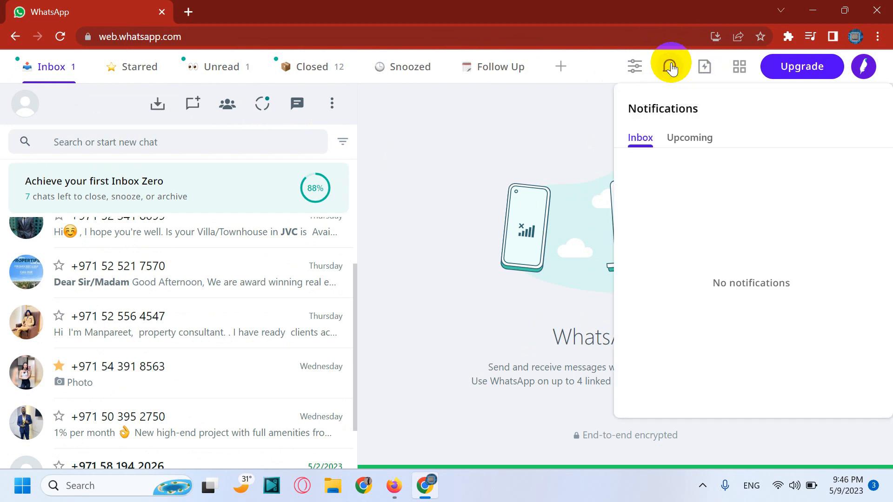
mouse_move(651, 120)
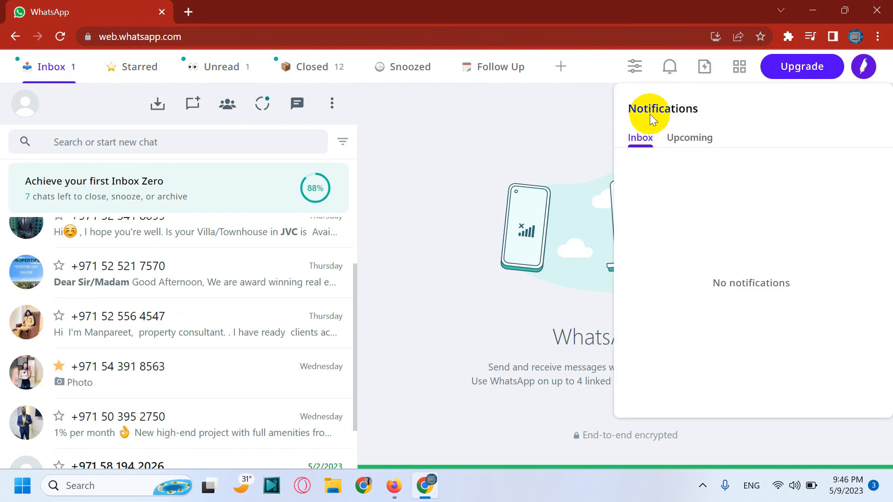
click(689, 138)
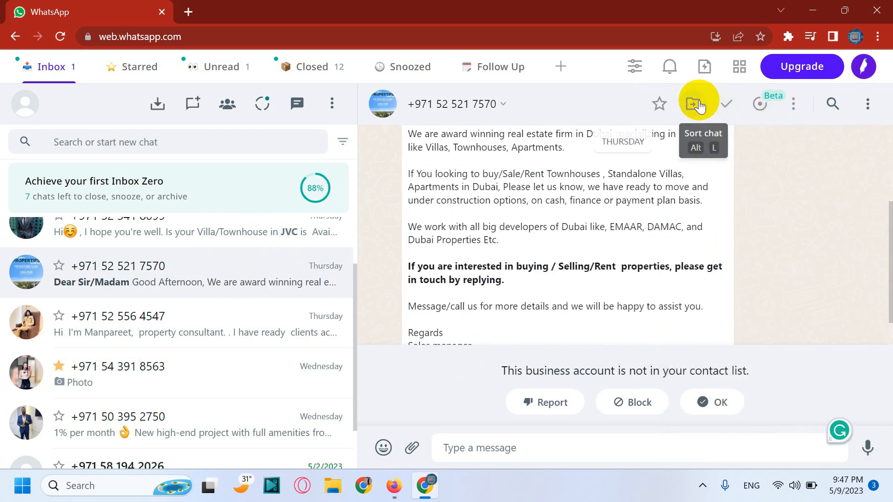
mouse_move(809, 105)
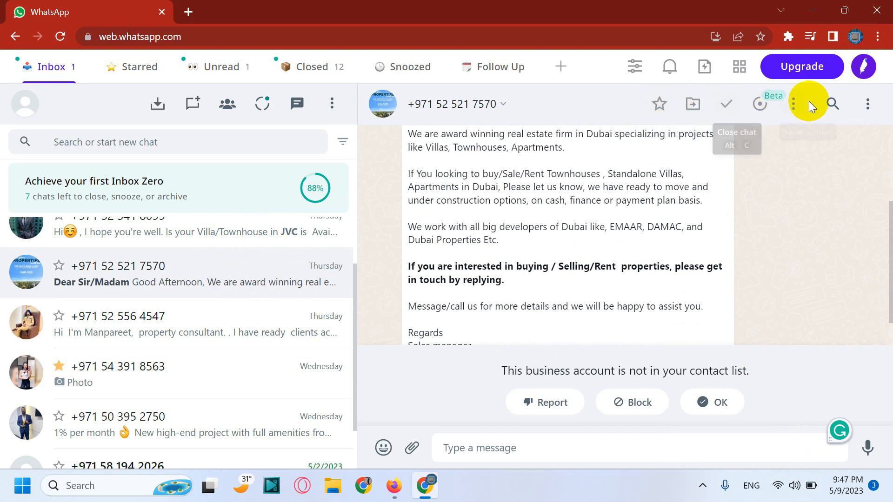
click(792, 104)
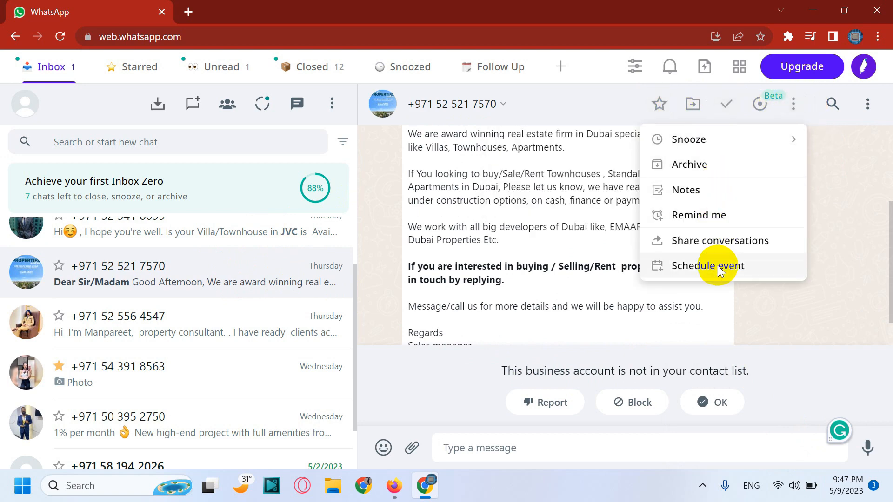
mouse_move(699, 215)
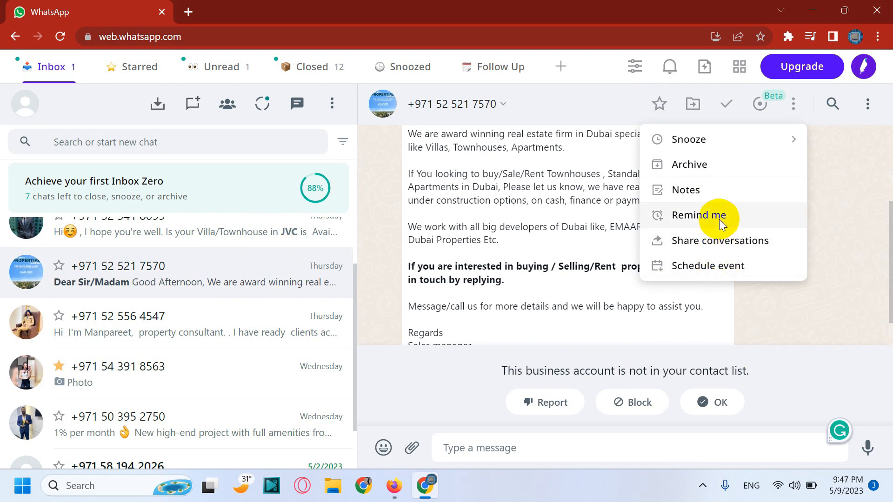
click(700, 214)
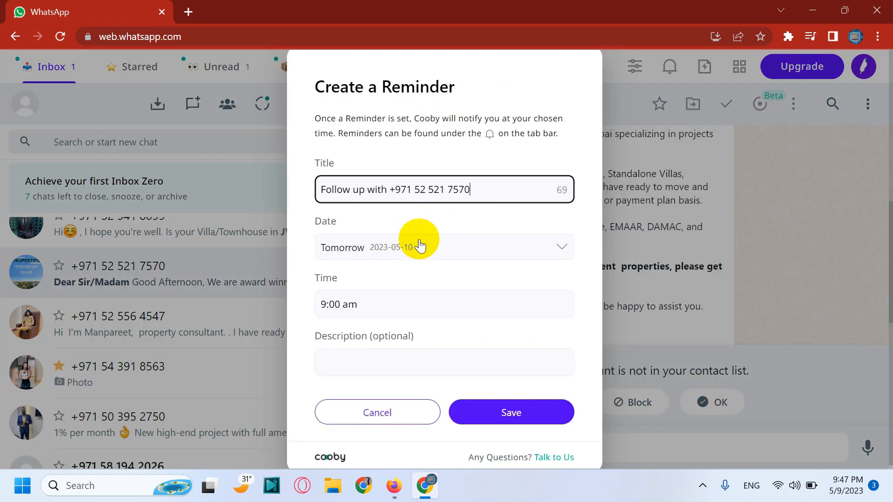
click(444, 362)
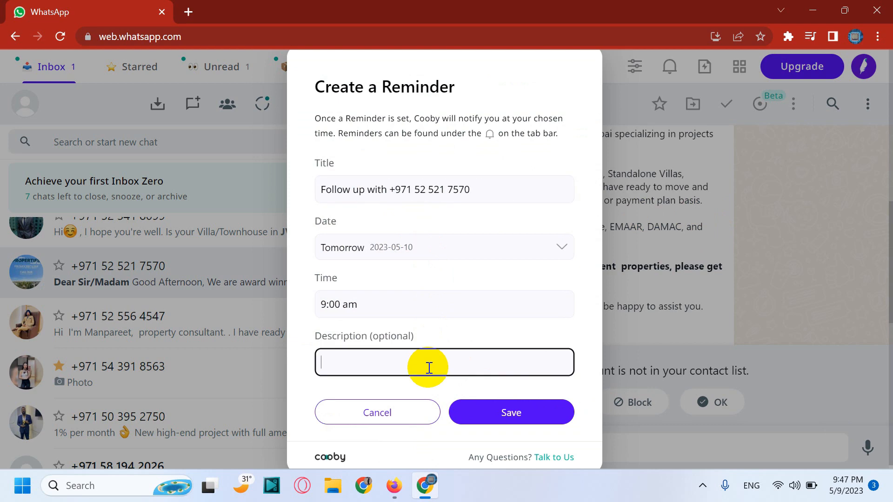
text(test)
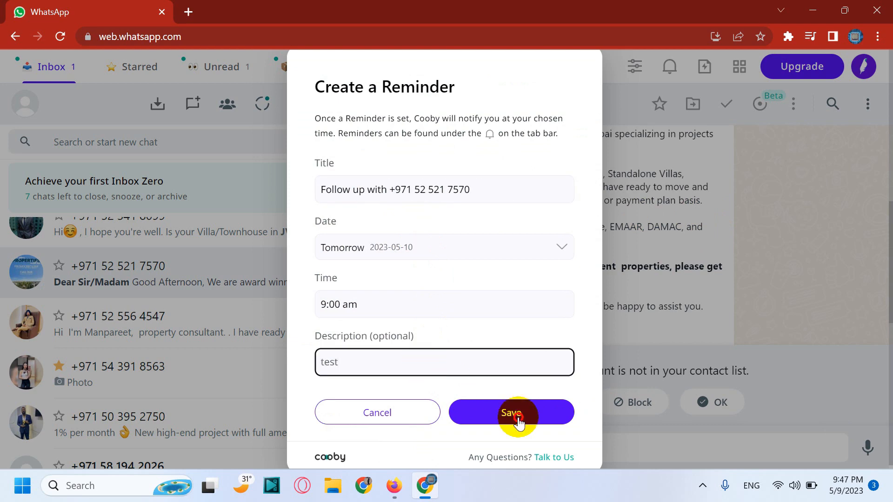
click(510, 412)
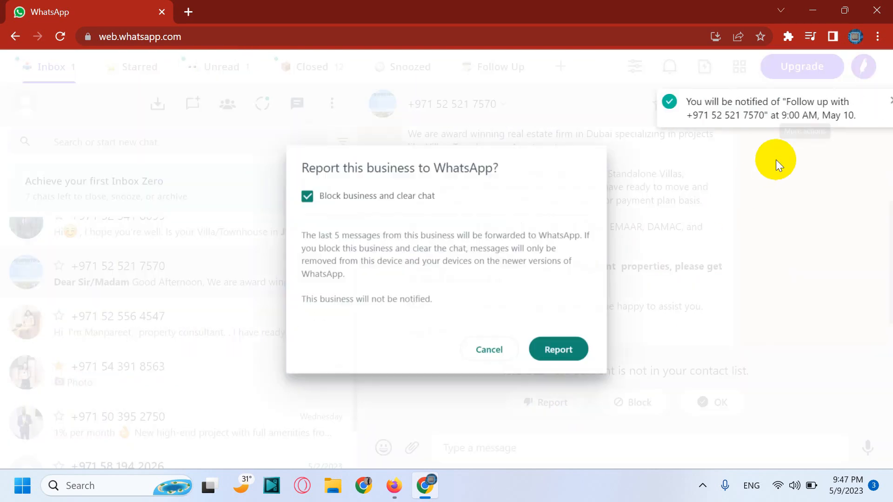
click(489, 349)
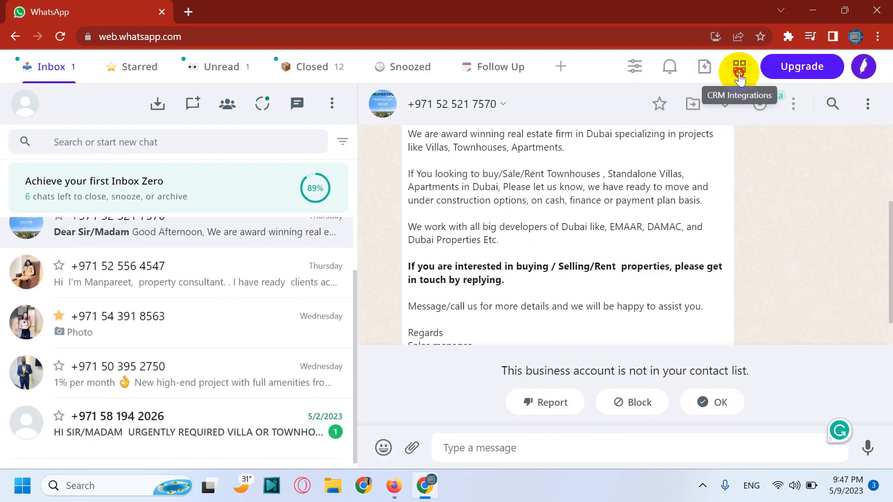
click(703, 66)
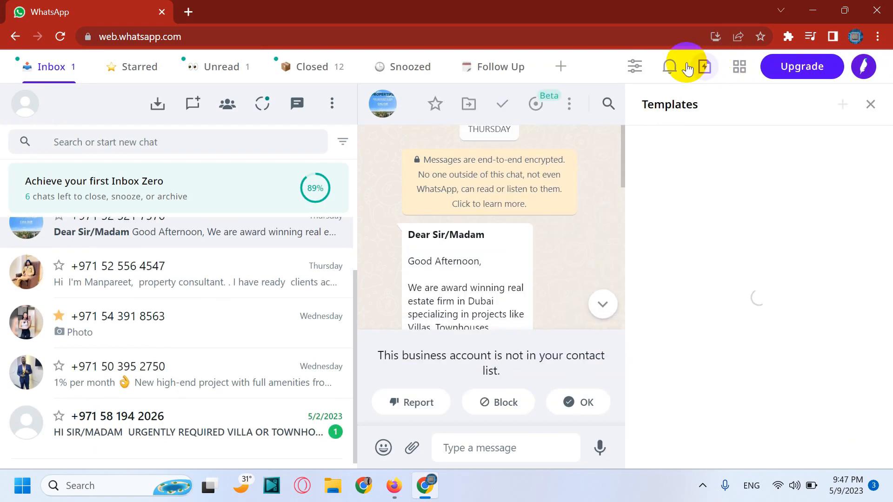
click(670, 67)
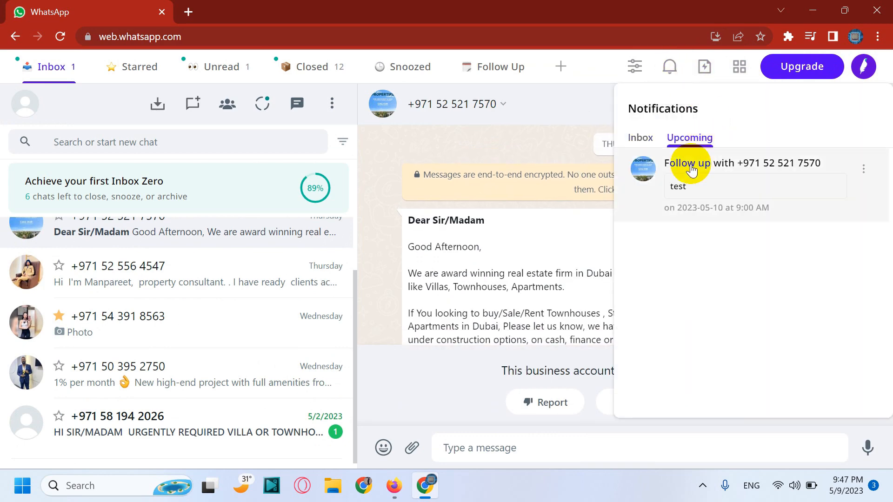
mouse_move(773, 175)
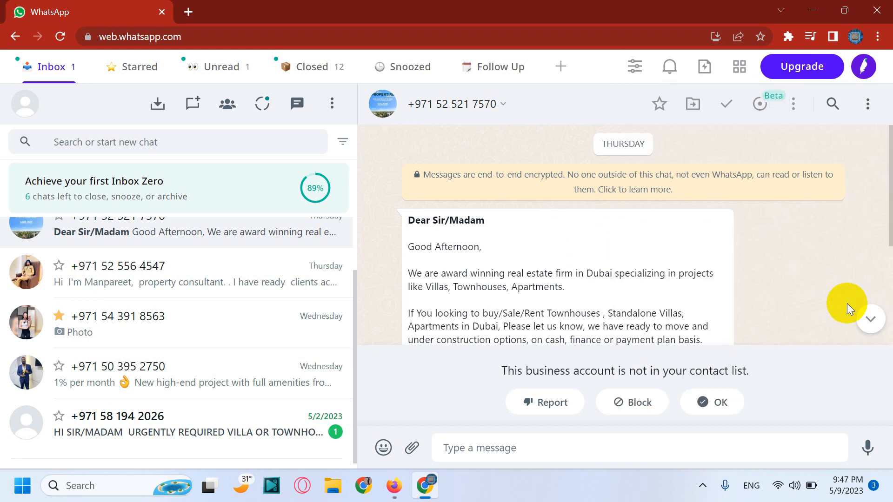
Step: Mark the business chat as not spam and connect Google Calendar through CRM Integrations, allowing access
click(712, 402)
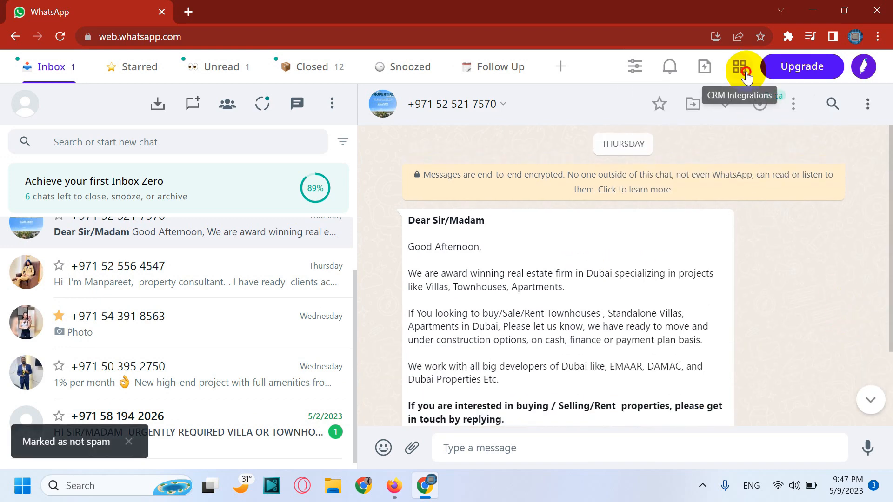
click(740, 67)
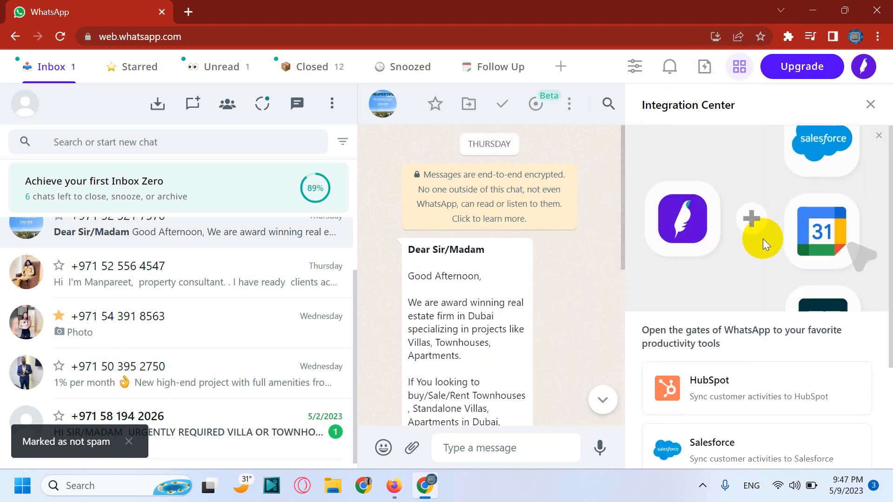
scroll(down, 3)
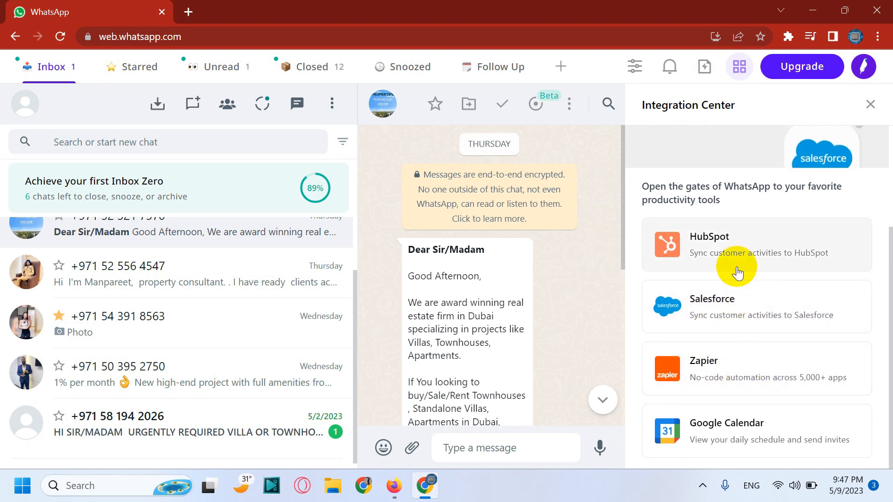
mouse_move(740, 286)
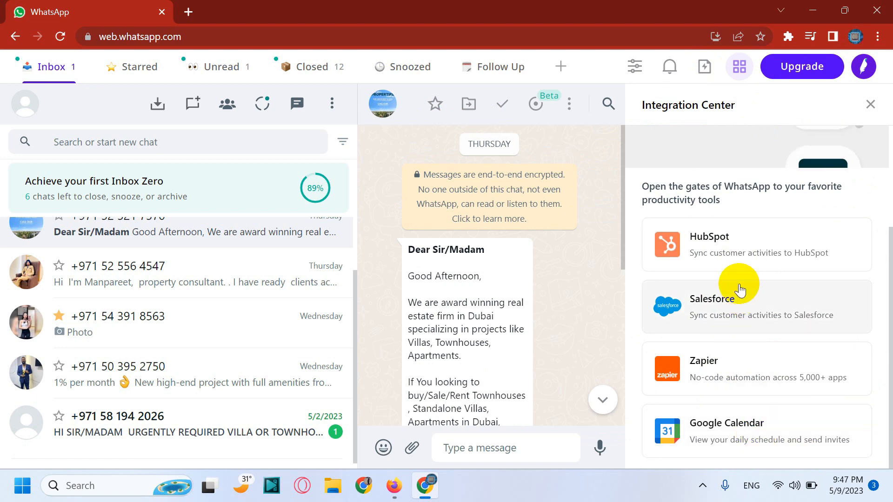
mouse_move(778, 427)
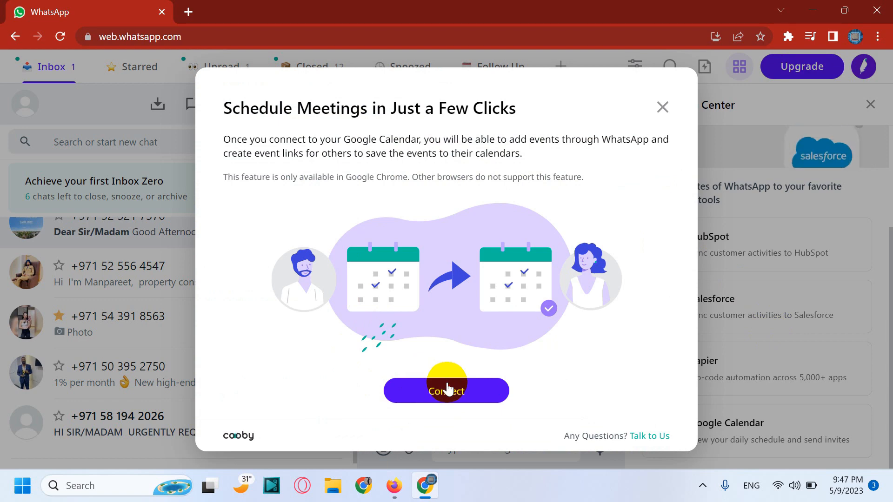
mouse_move(461, 316)
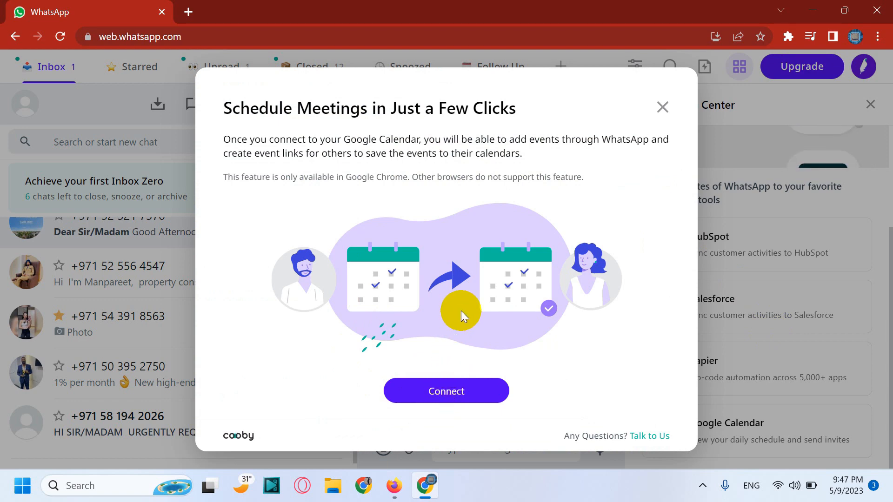
click(446, 391)
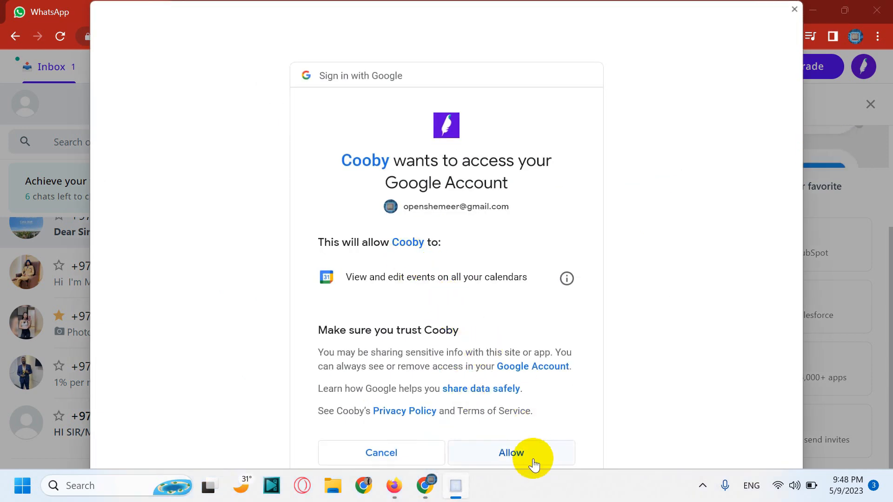
click(511, 453)
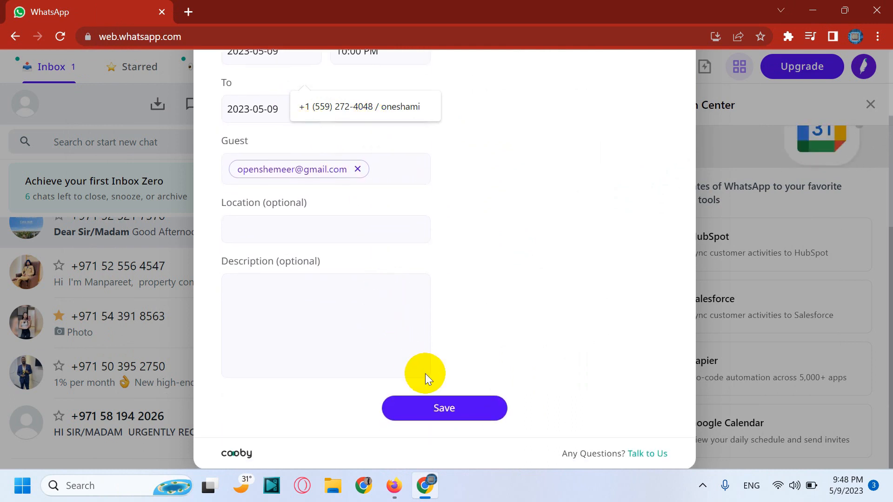
Step: Create the 10–11 PM calendar event on 2023-05-09 with description 'tes' and dismiss the confirmation
text(tes)
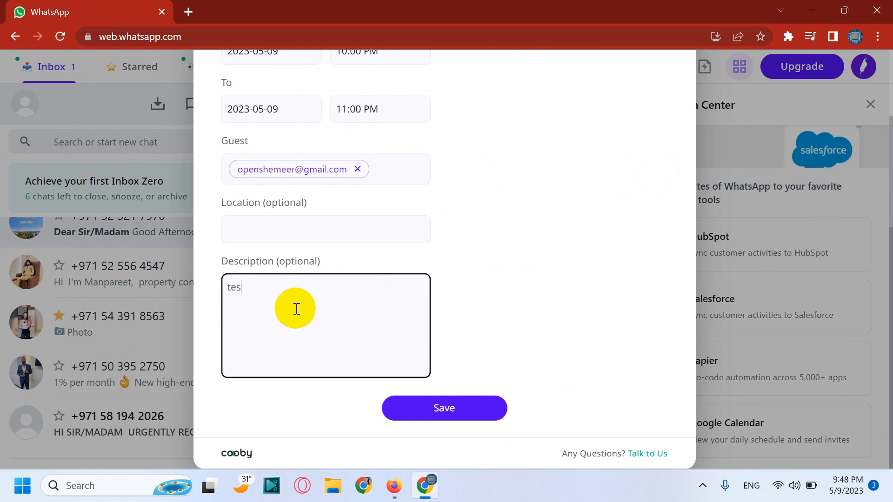
click(444, 408)
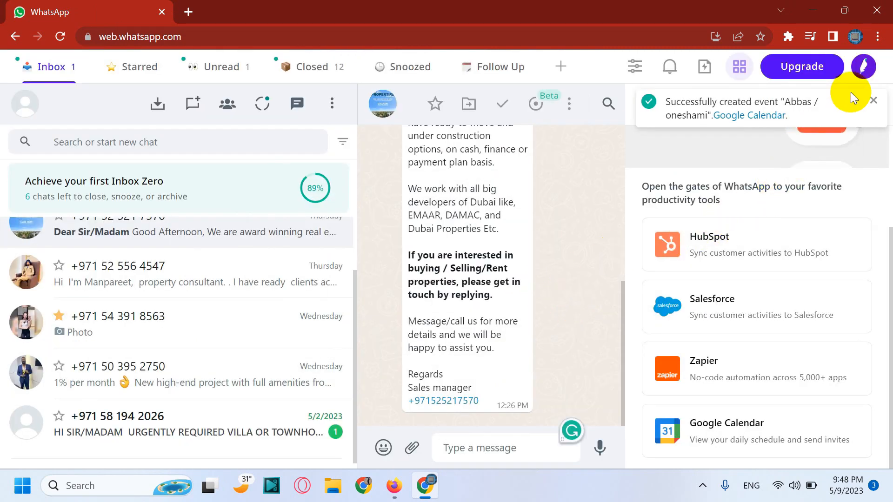
click(872, 101)
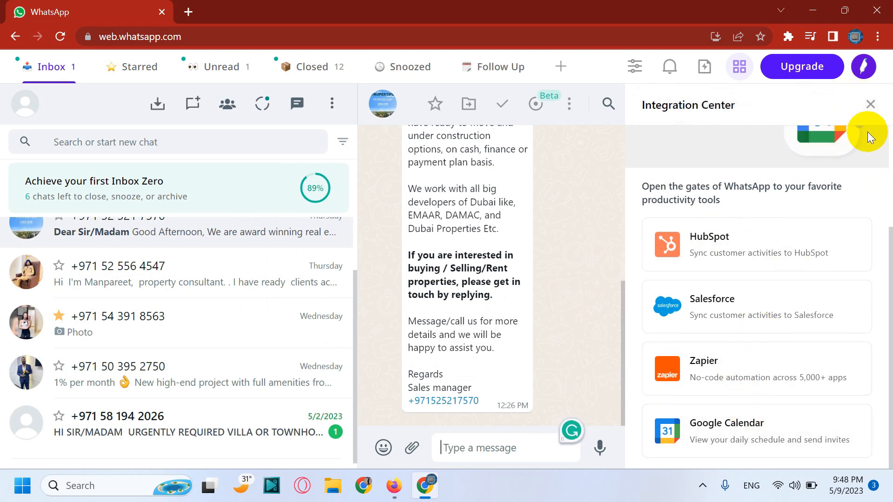
click(870, 104)
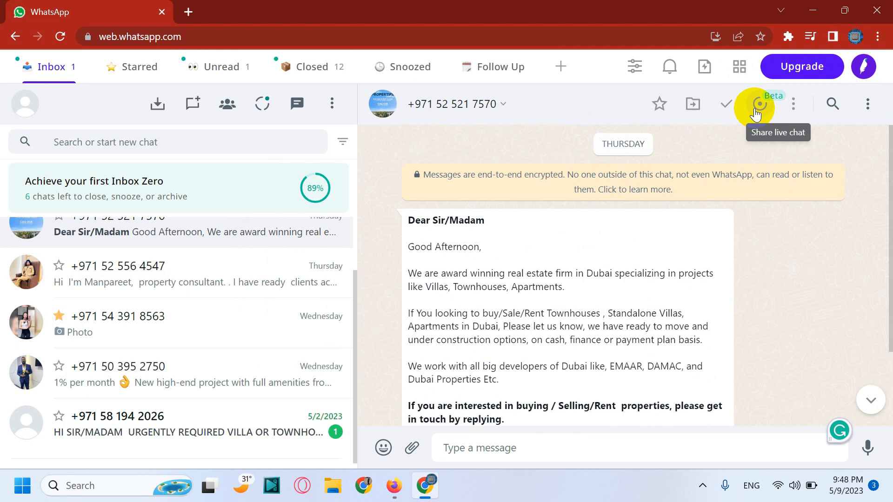
Step: Generate a live-chat link from the first message and send it via WhatsApp to the real-estate chat
click(759, 105)
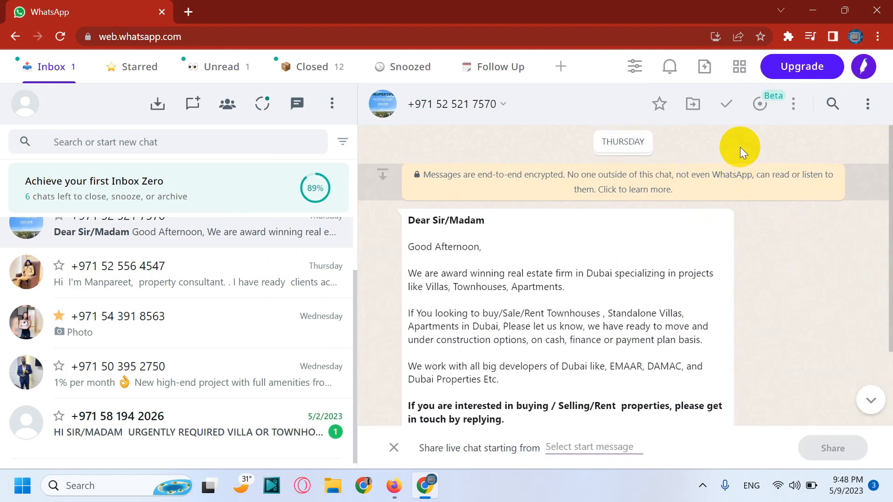
mouse_move(766, 123)
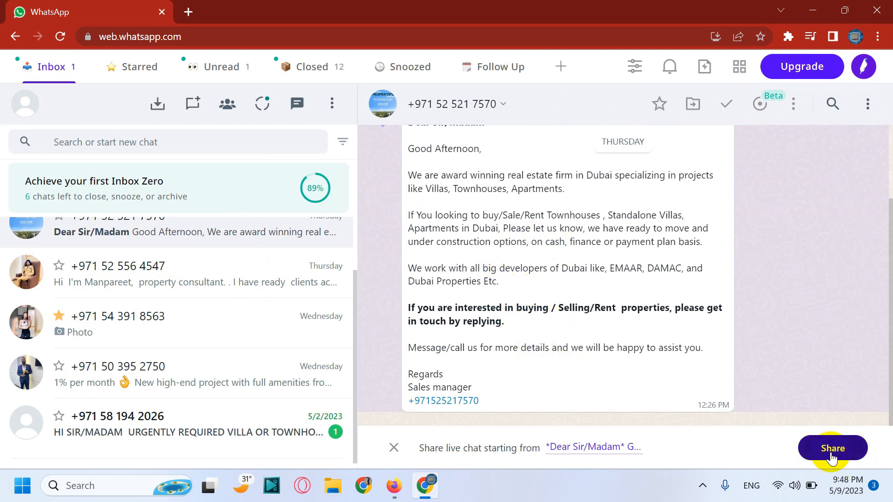
click(832, 449)
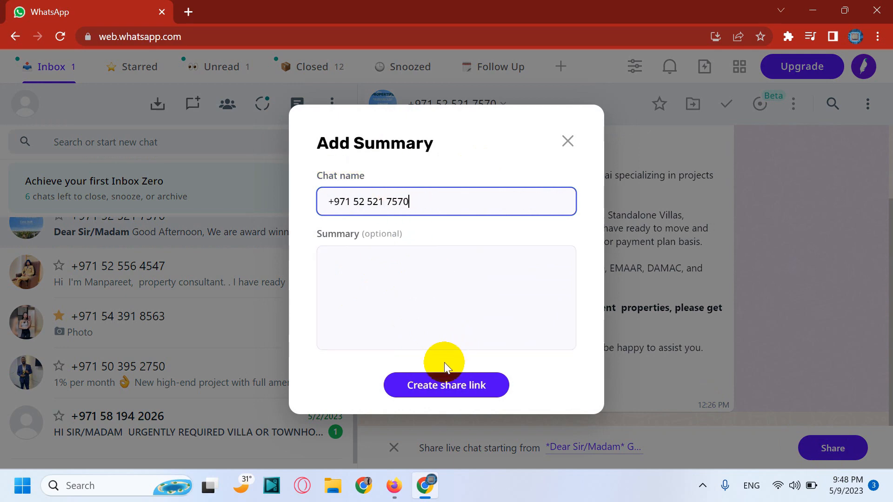
click(446, 385)
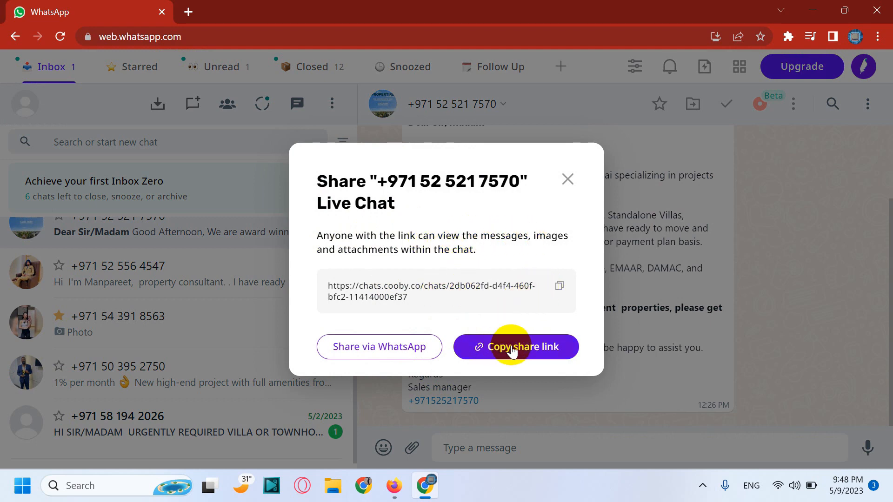
mouse_move(379, 347)
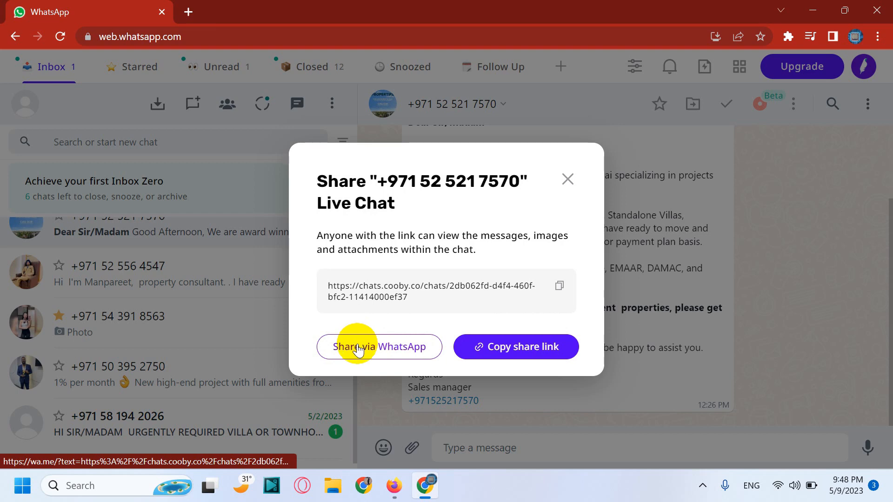
click(378, 347)
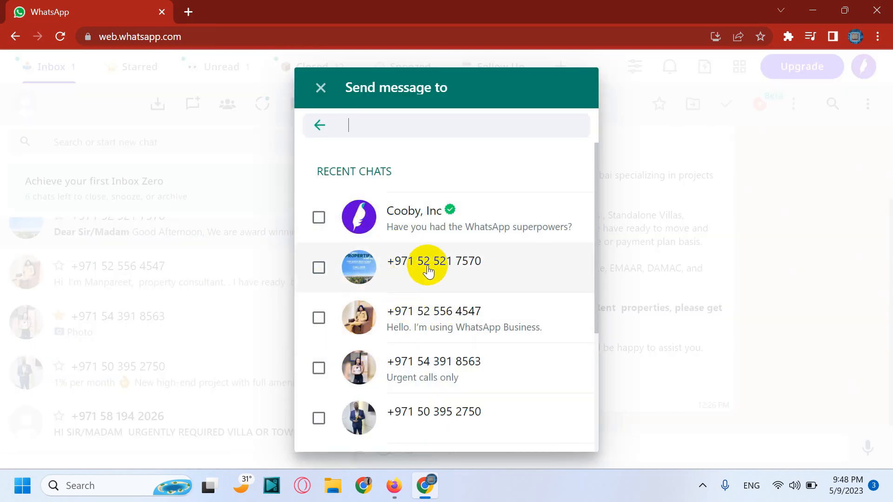
click(432, 267)
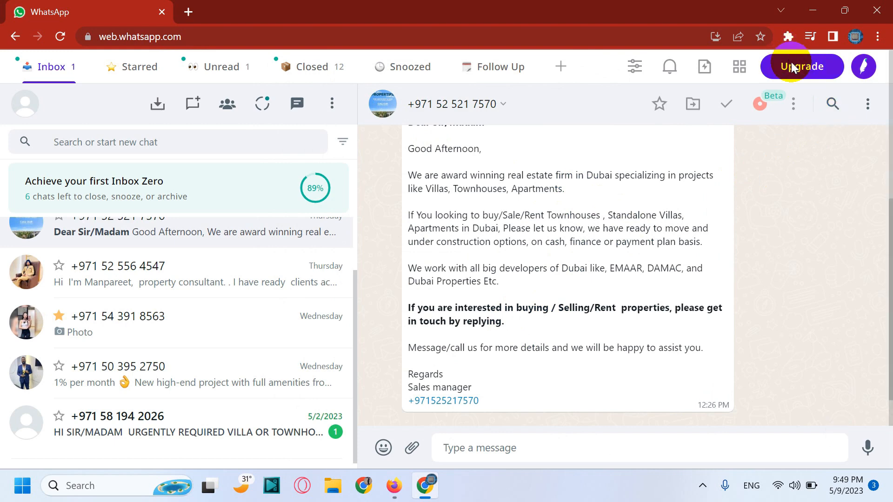
click(803, 66)
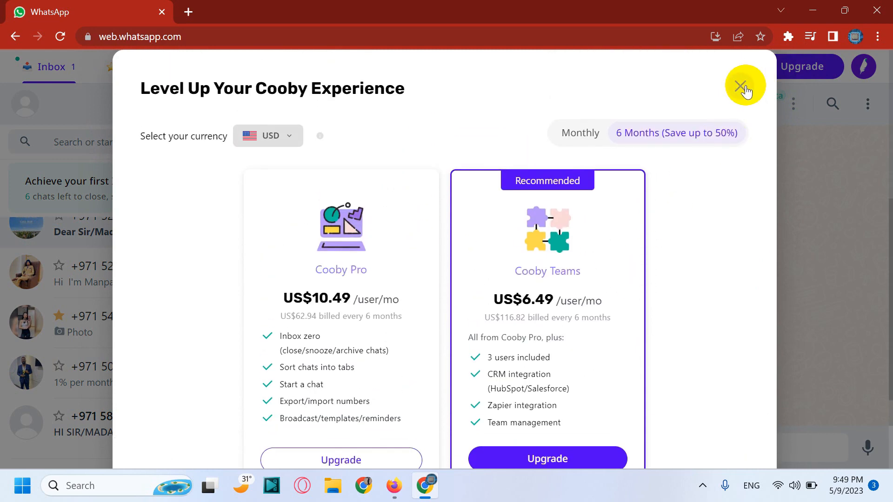
click(746, 86)
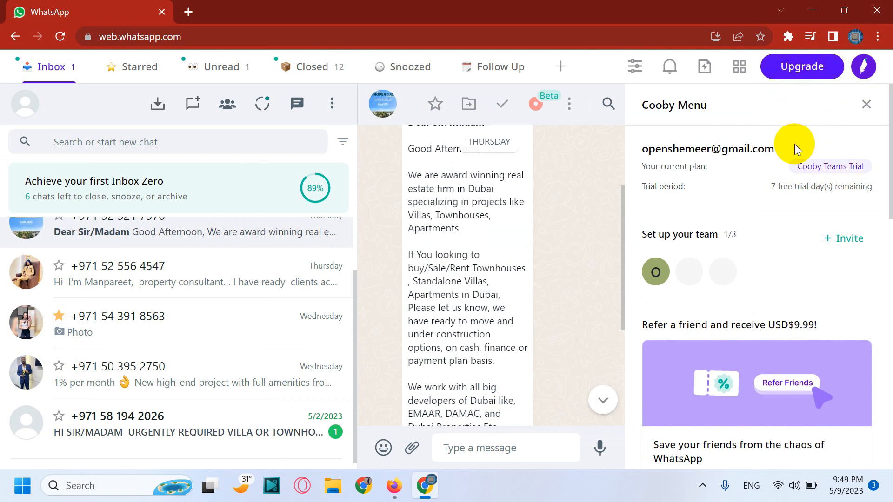
scroll(down, 3)
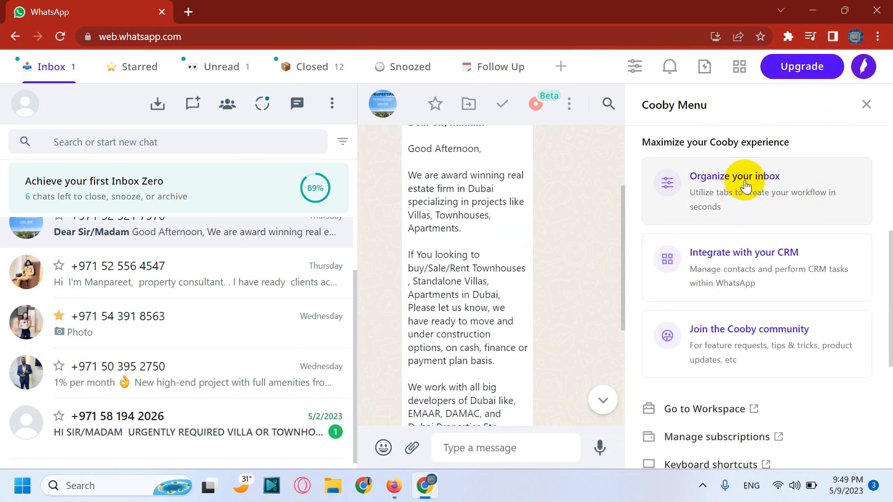
scroll(down, 3)
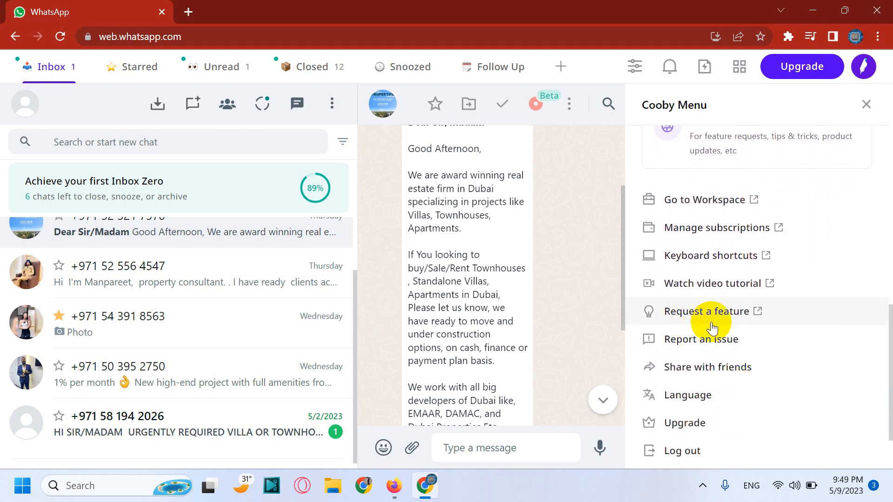
mouse_move(716, 346)
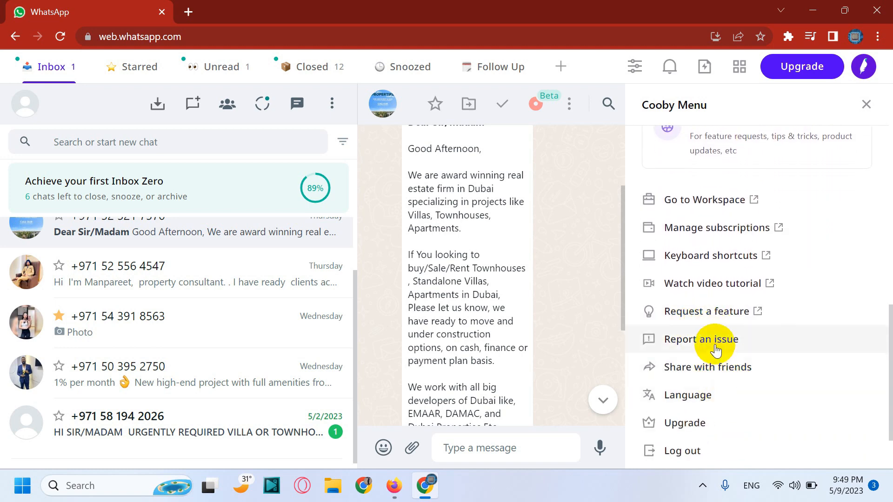
scroll(down, 3)
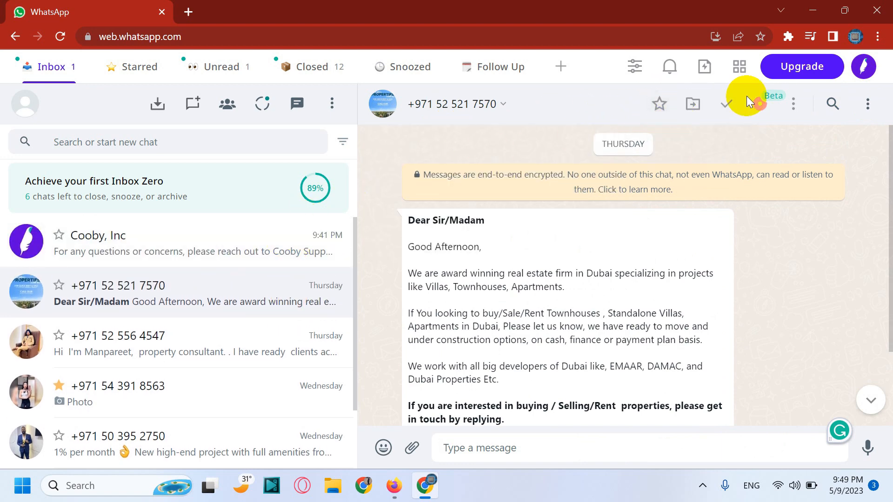
click(793, 103)
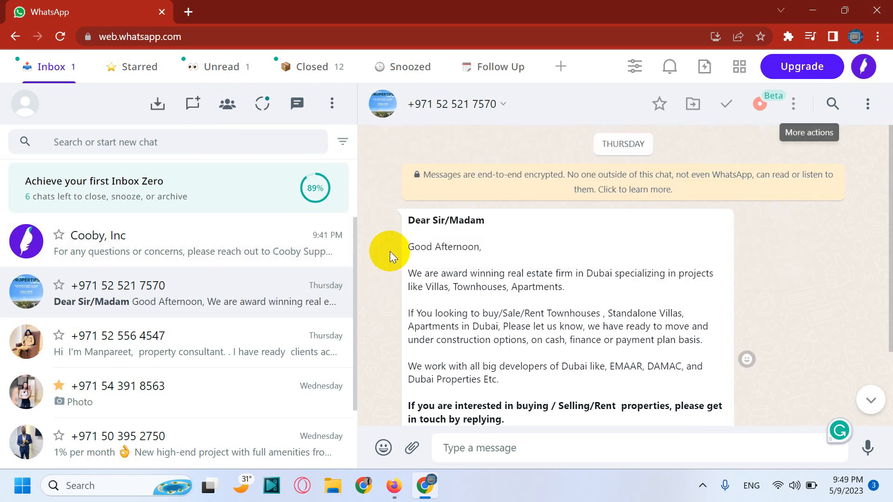
mouse_move(684, 239)
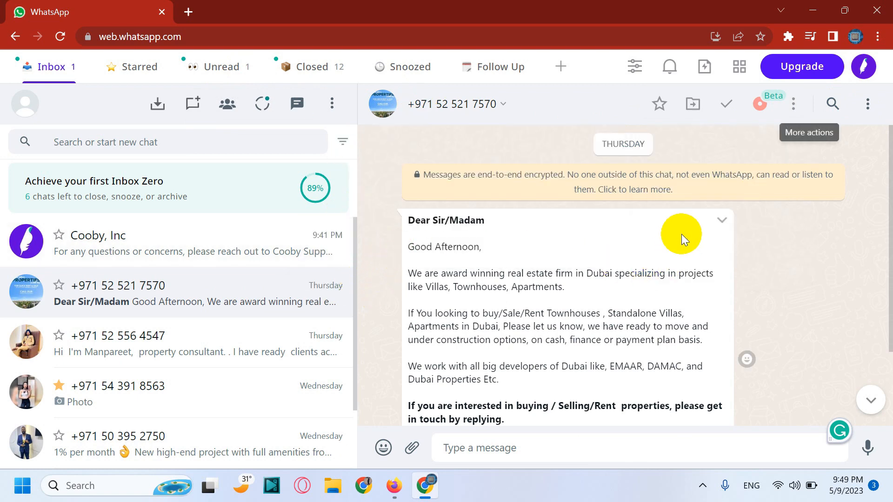
mouse_move(666, 231)
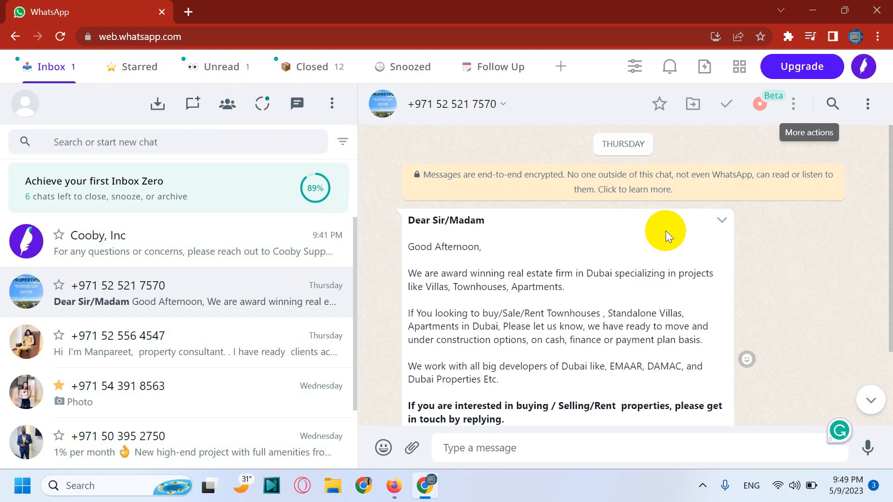